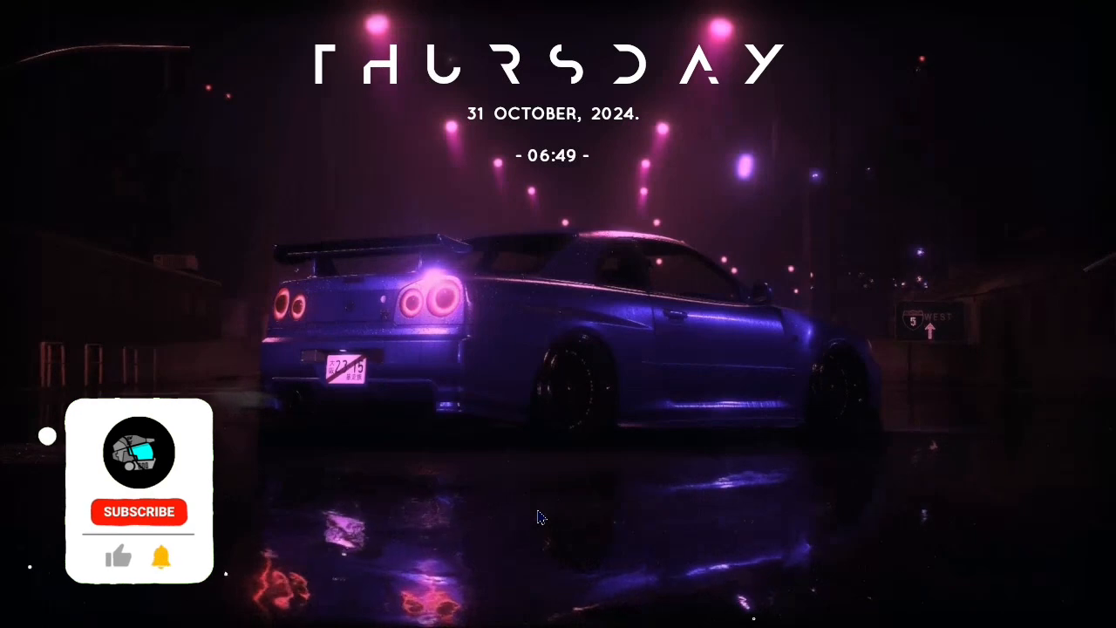
# Step: Launch Chrome from the desktop and navigate to sites.google.com
pyautogui.click(140, 513)
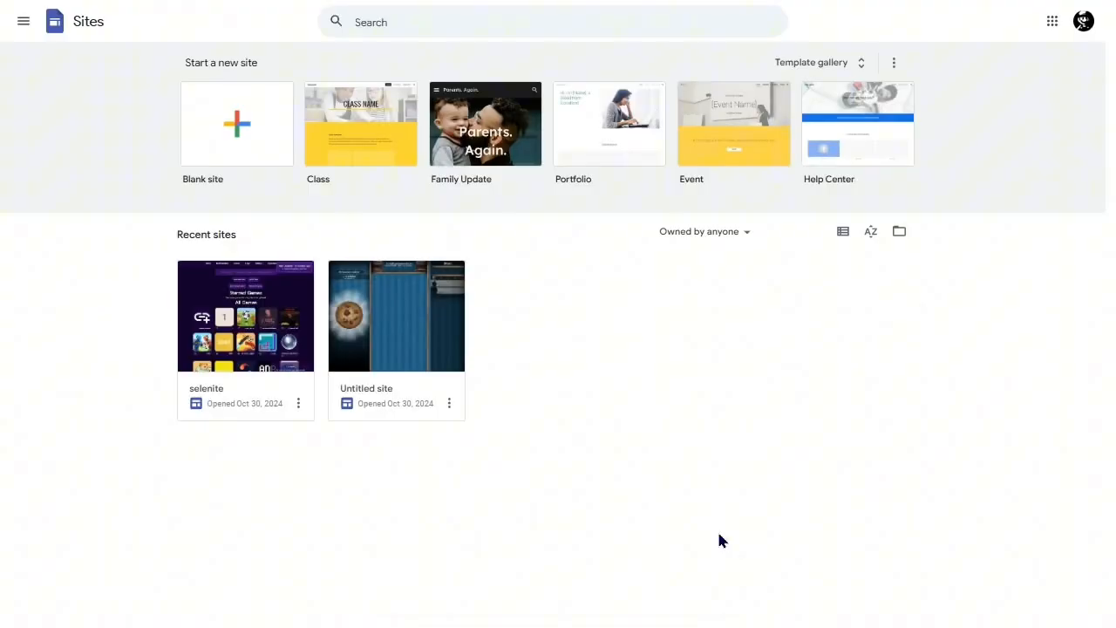
pyautogui.moveTo(712, 446)
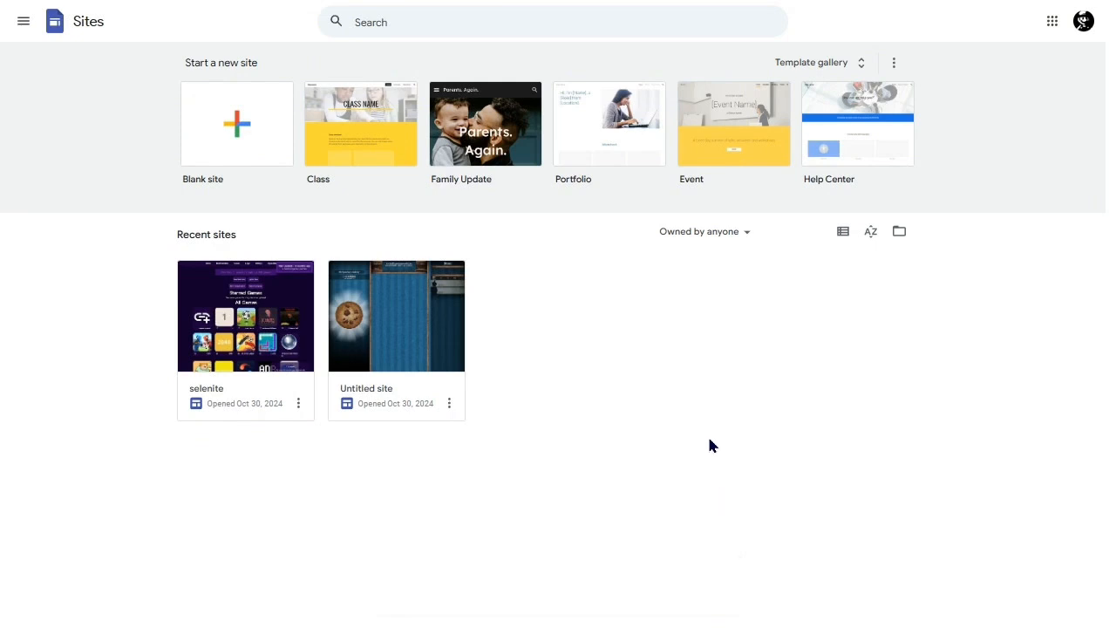
pyautogui.moveTo(586, 219)
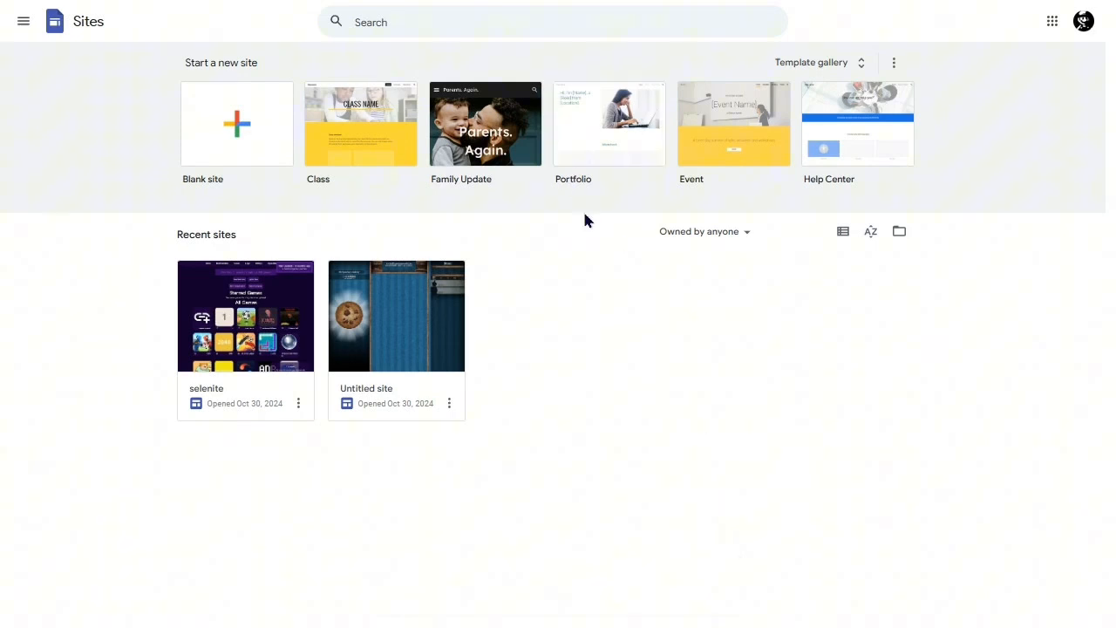
pyautogui.moveTo(354, 501)
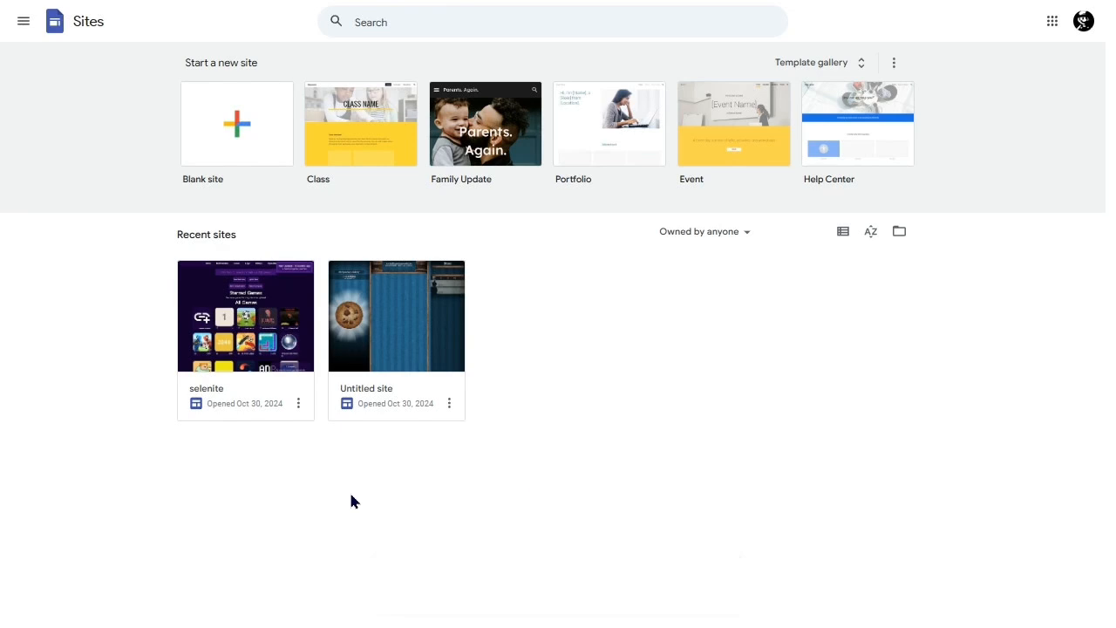
pyautogui.moveTo(98, 248)
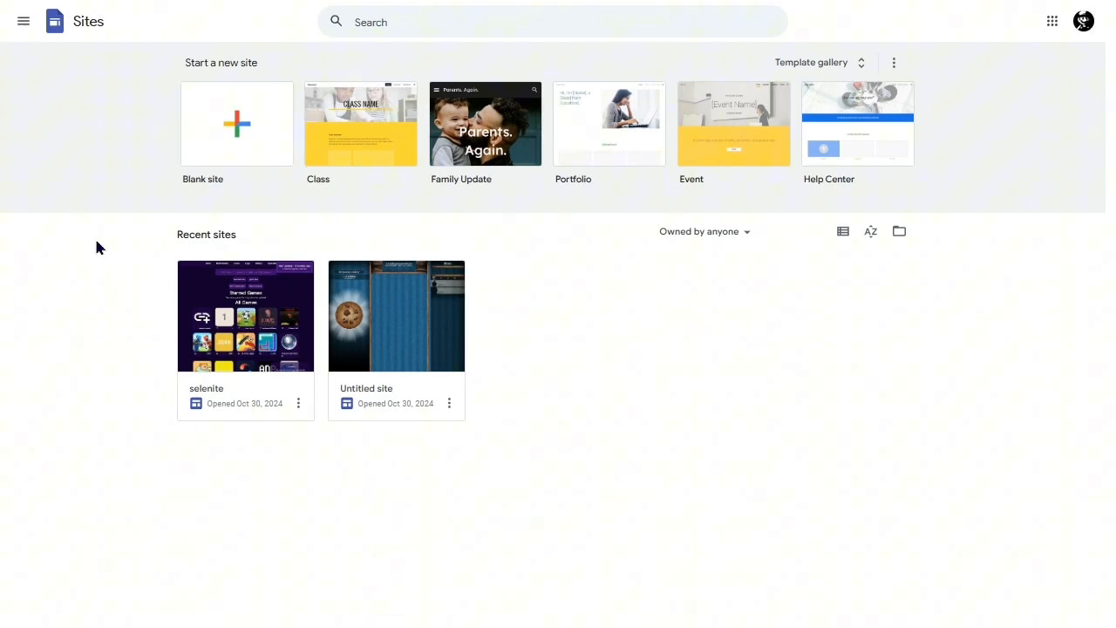
pyautogui.moveTo(237, 124)
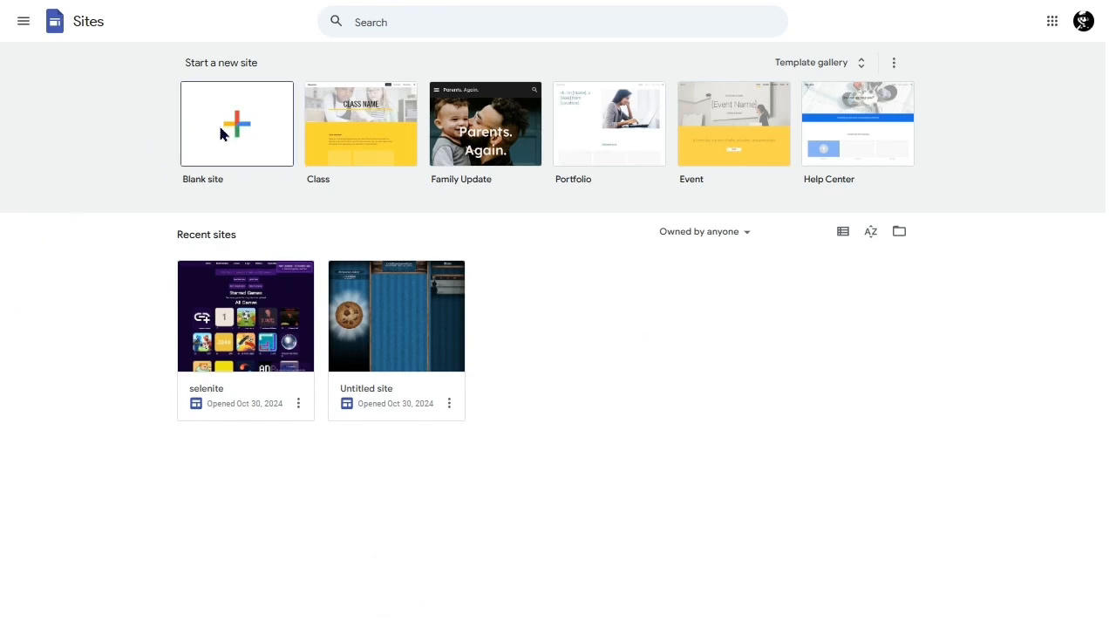
# Step: Create a blank site and name it N3bula in the header's site-name field
pyautogui.click(237, 124)
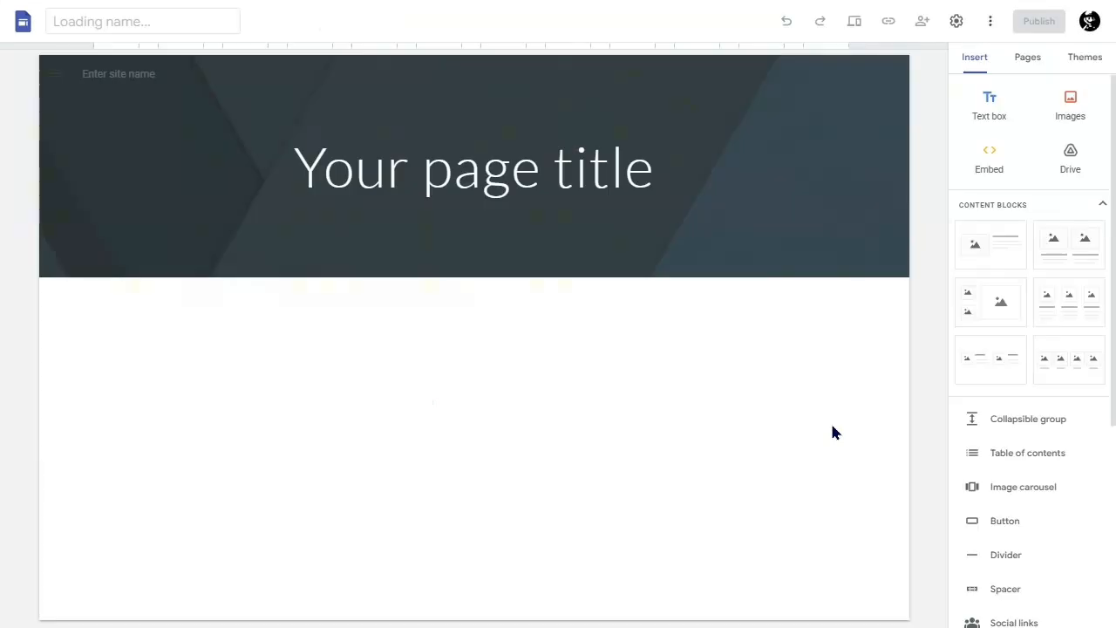
pyautogui.click(471, 167)
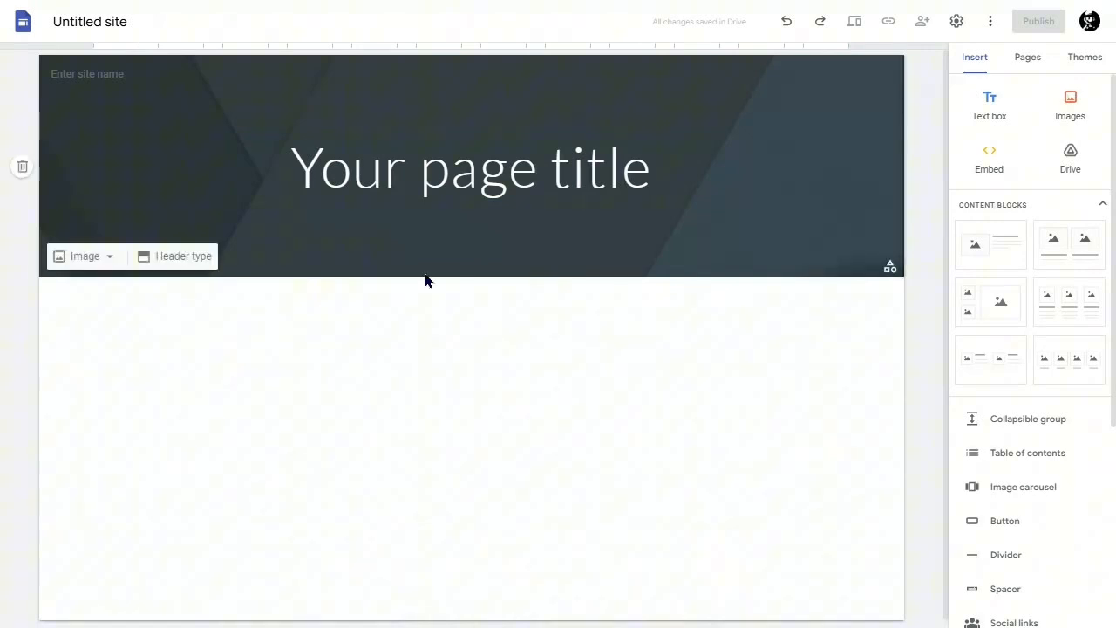
pyautogui.click(471, 168)
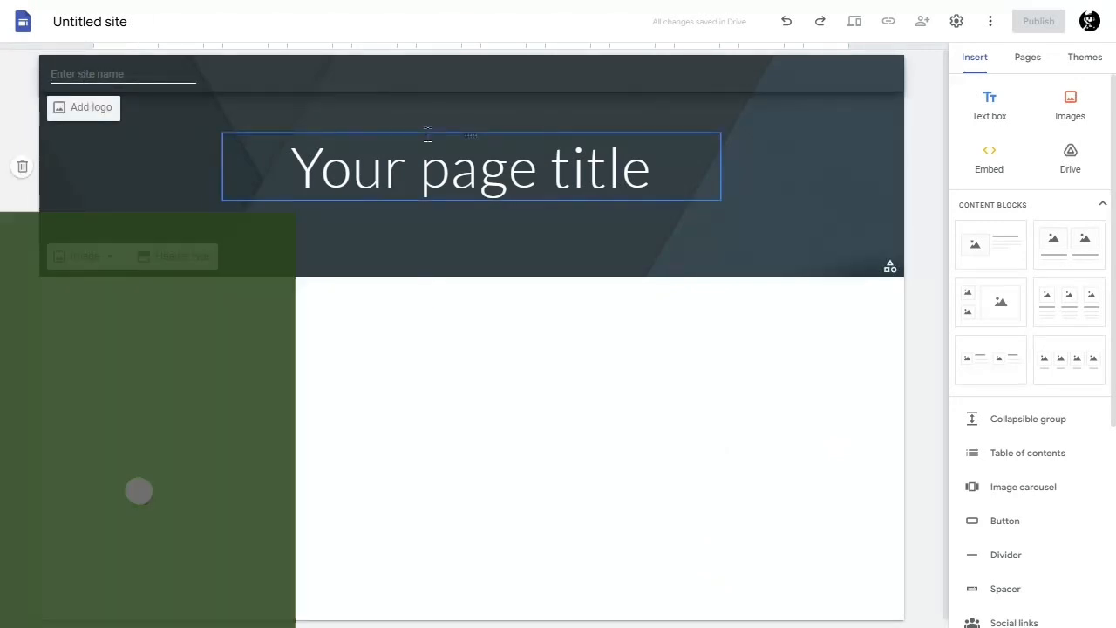
pyautogui.write('N3bula')
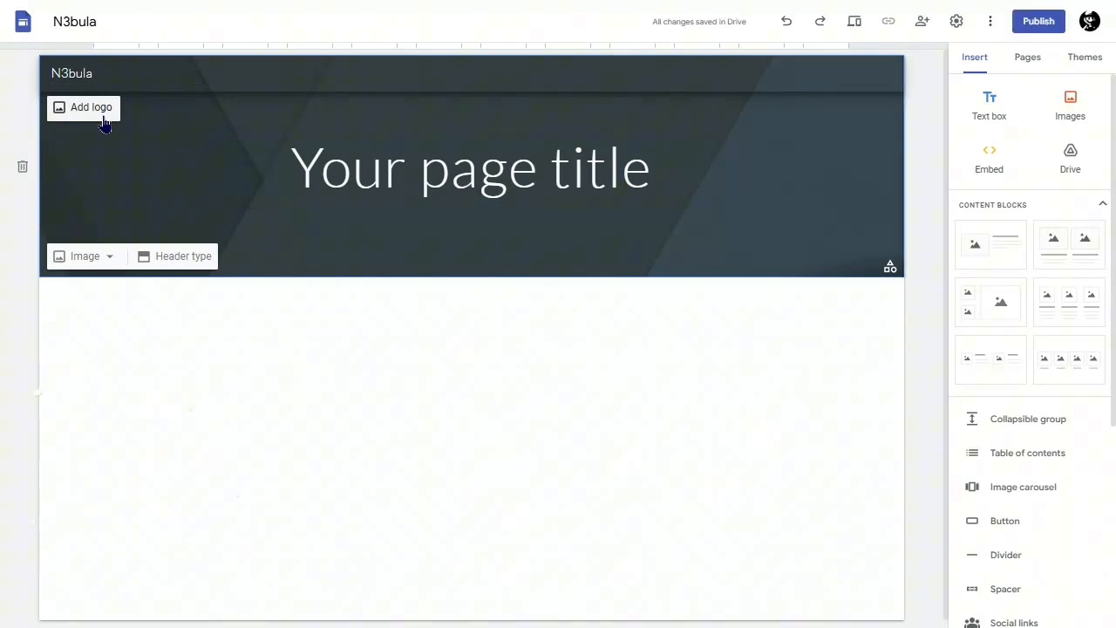
# Step: Upload an image as the site logo and the same image as favicon in Brand images settings
pyautogui.click(90, 106)
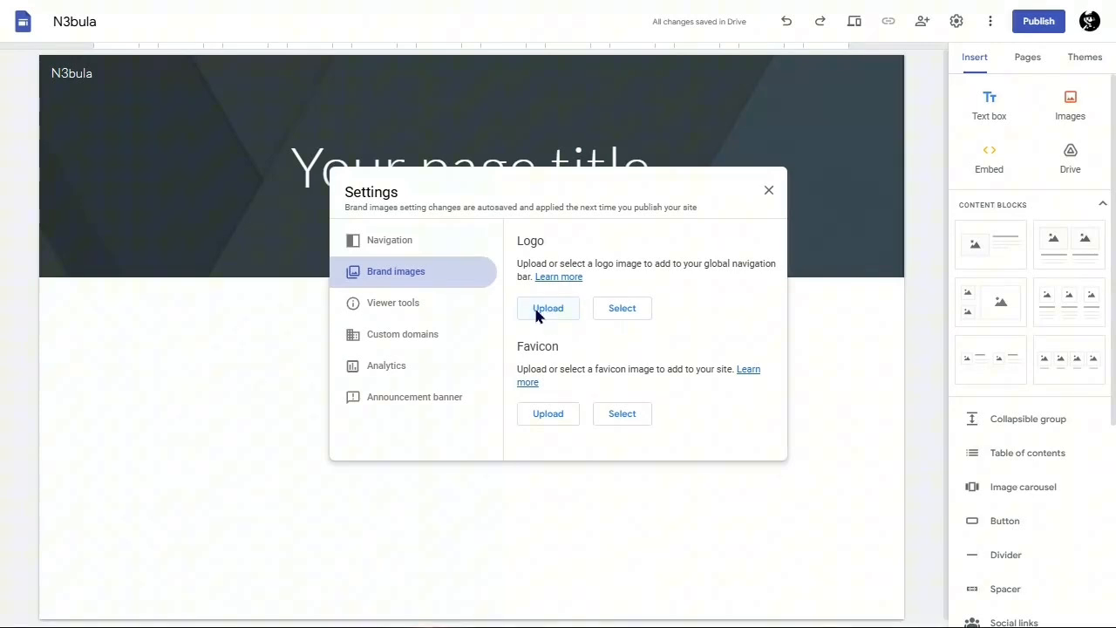
pyautogui.click(547, 307)
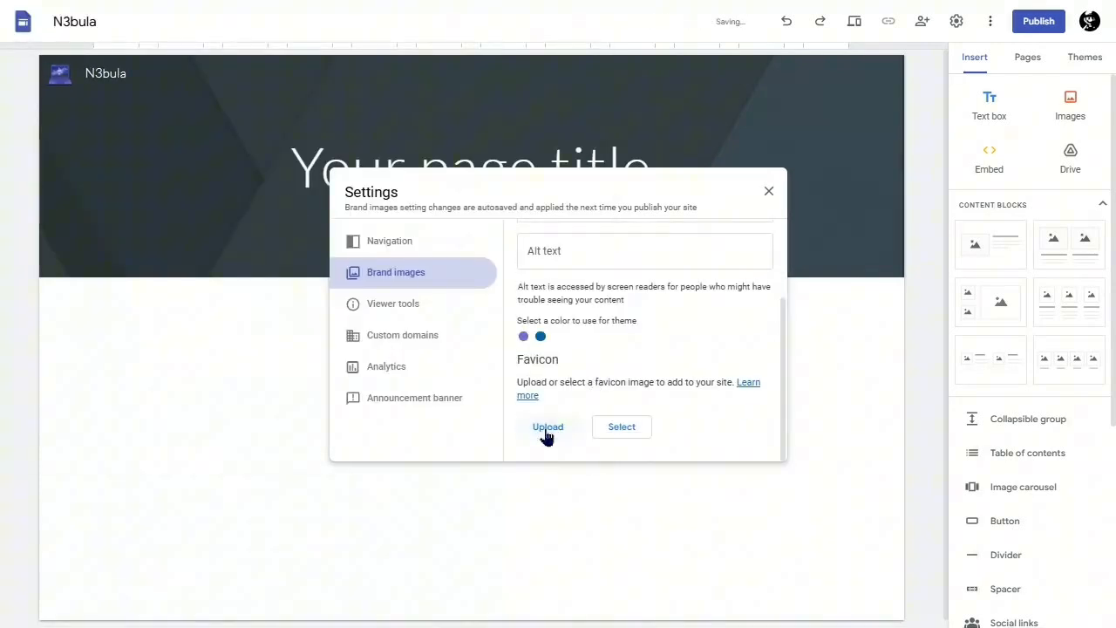
pyautogui.click(548, 426)
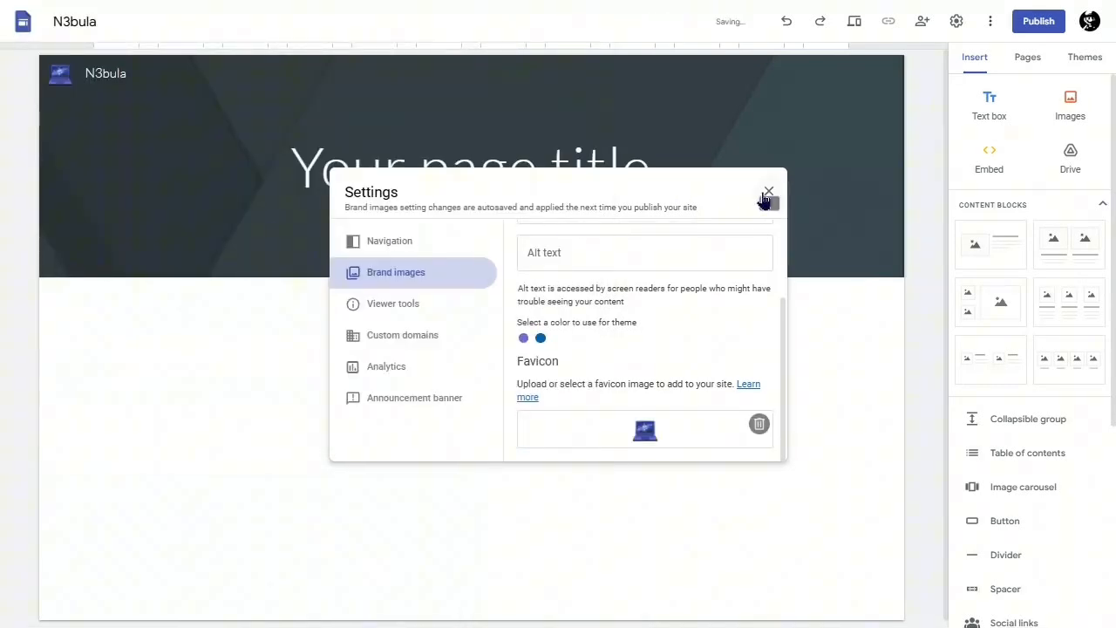
pyautogui.click(768, 190)
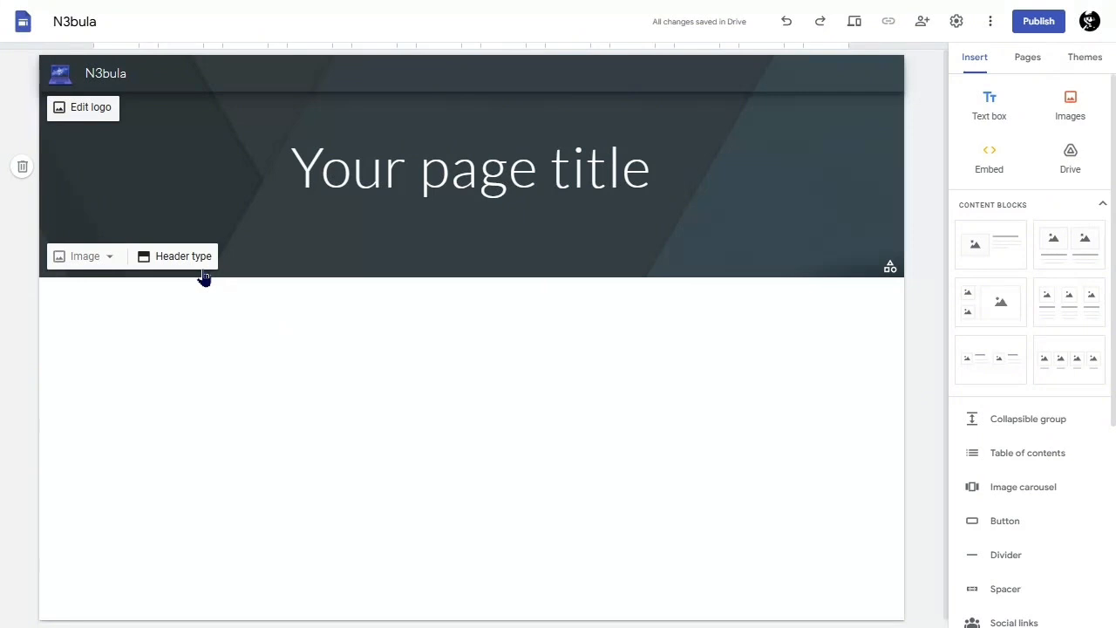
# Step: Change the homepage header type to Cover
pyautogui.click(183, 255)
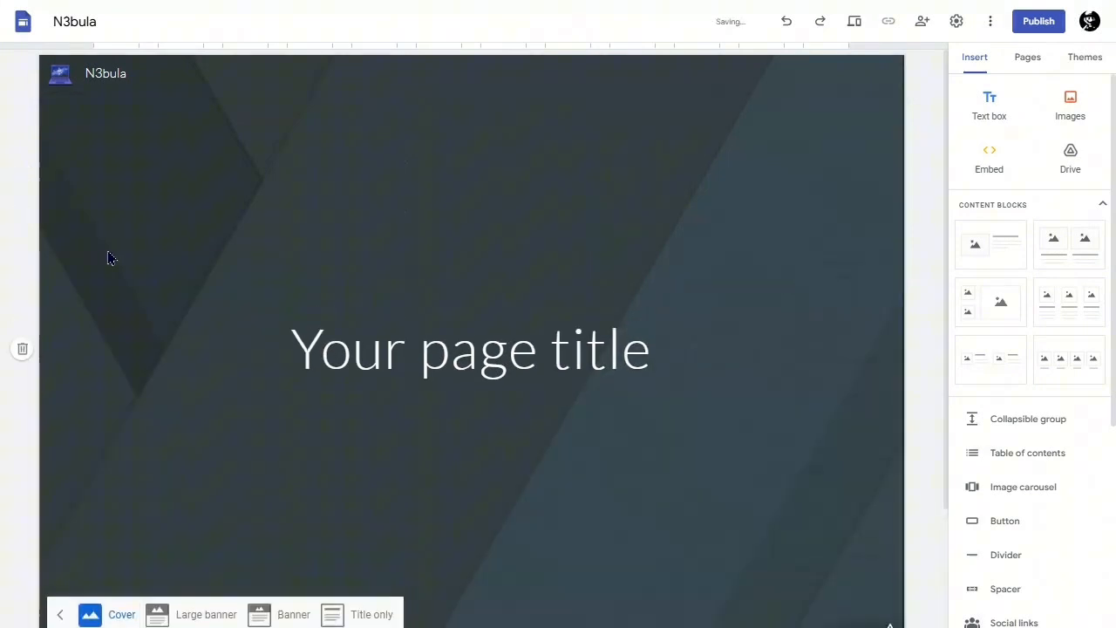
pyautogui.click(855, 20)
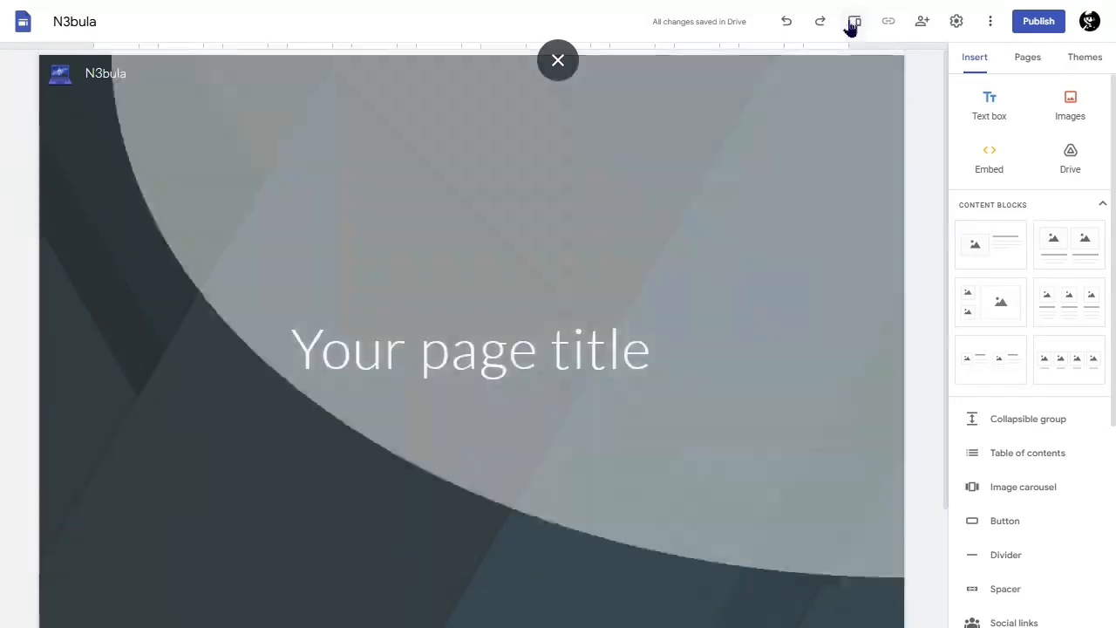
pyautogui.click(855, 21)
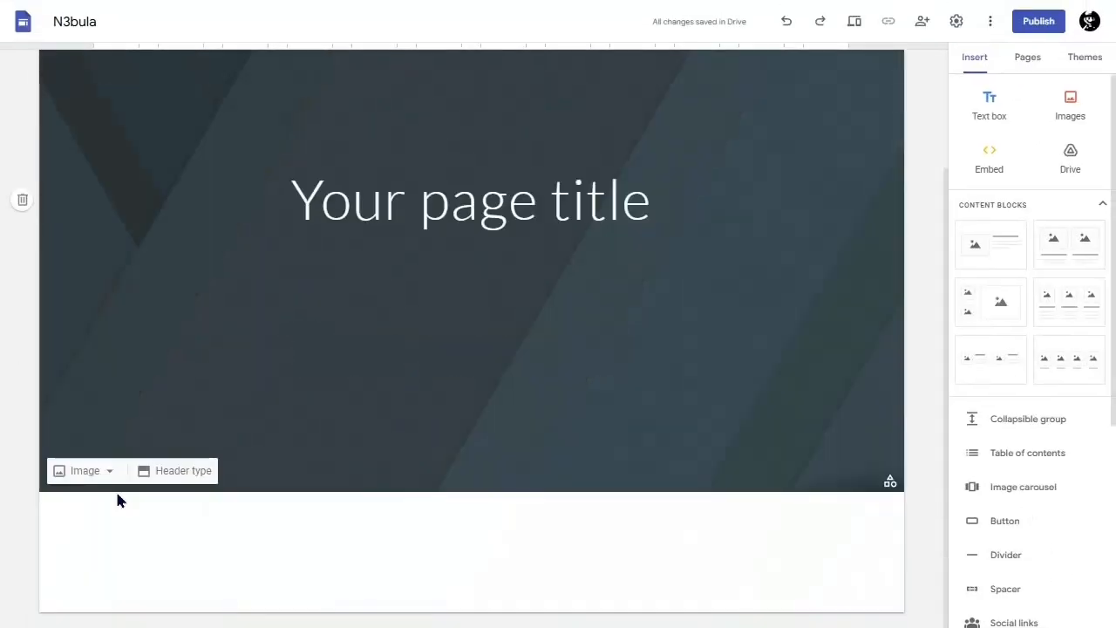
# Step: Upload the purple ringed-planet galaxy picture as the cover header background
pyautogui.click(83, 470)
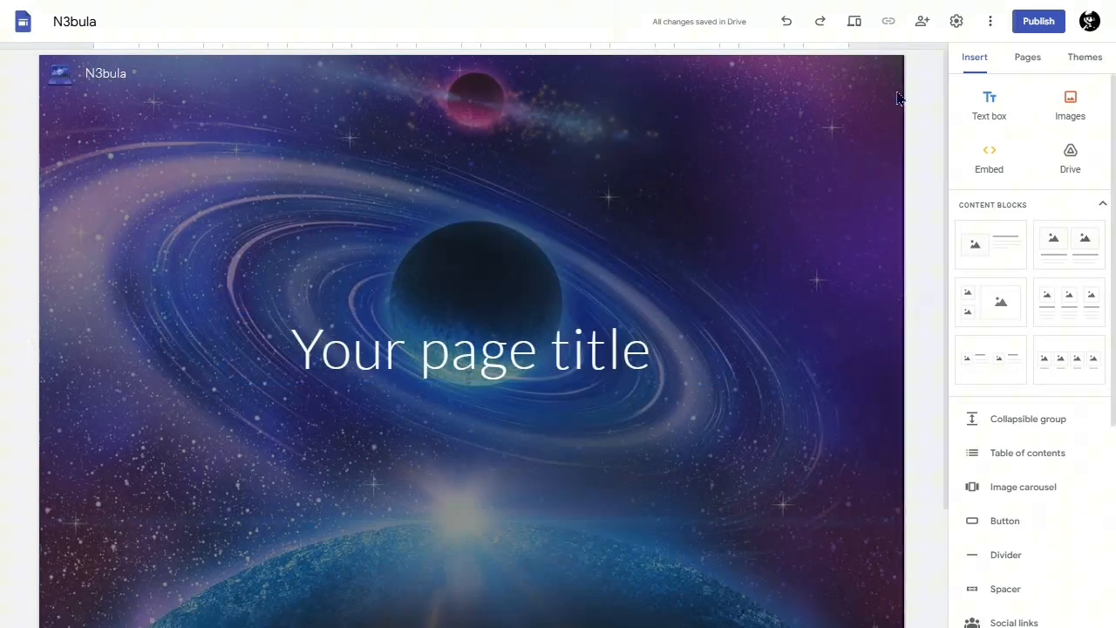
pyautogui.click(565, 405)
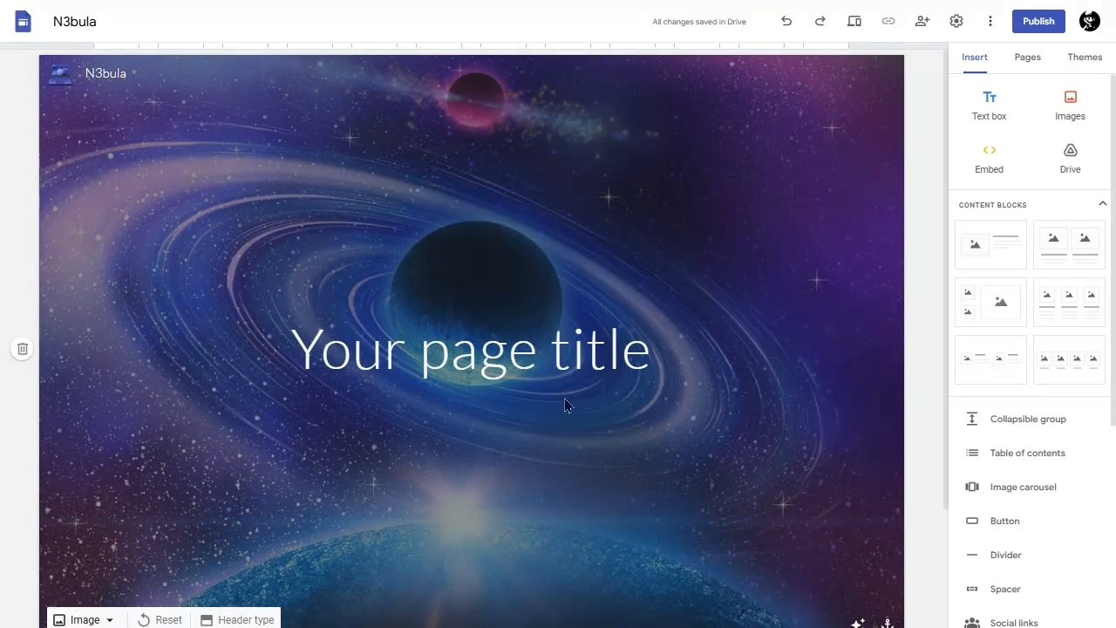
pyautogui.click(471, 349)
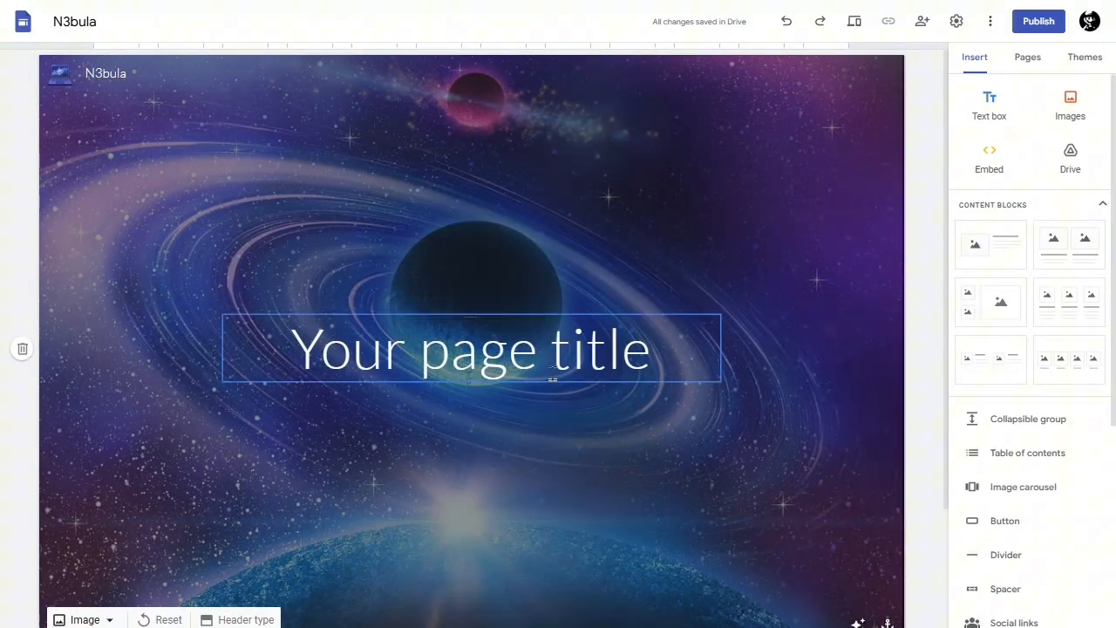
pyautogui.click(545, 21)
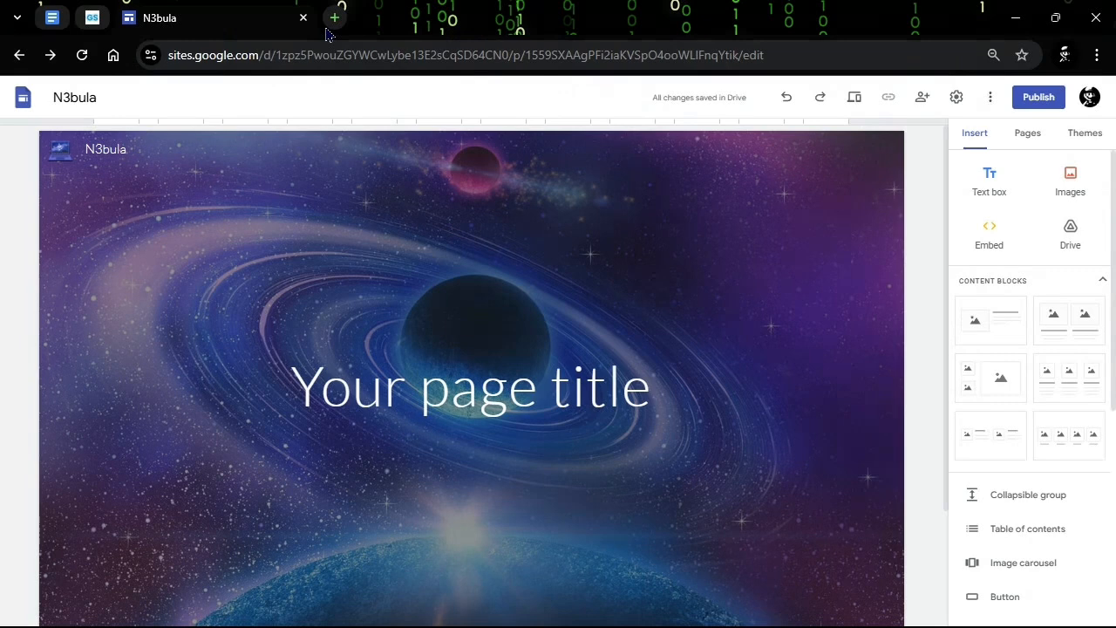
# Step: Replace the 'Your page title' placeholder with N3bula, then start a new Chrome tab
pyautogui.click(534, 340)
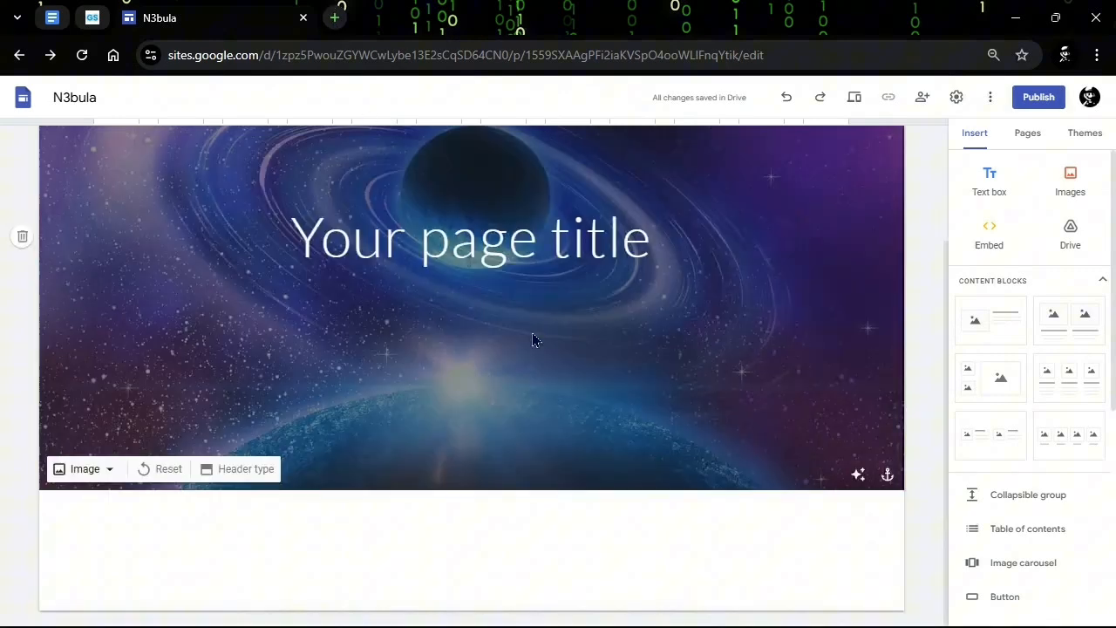
pyautogui.click(471, 238)
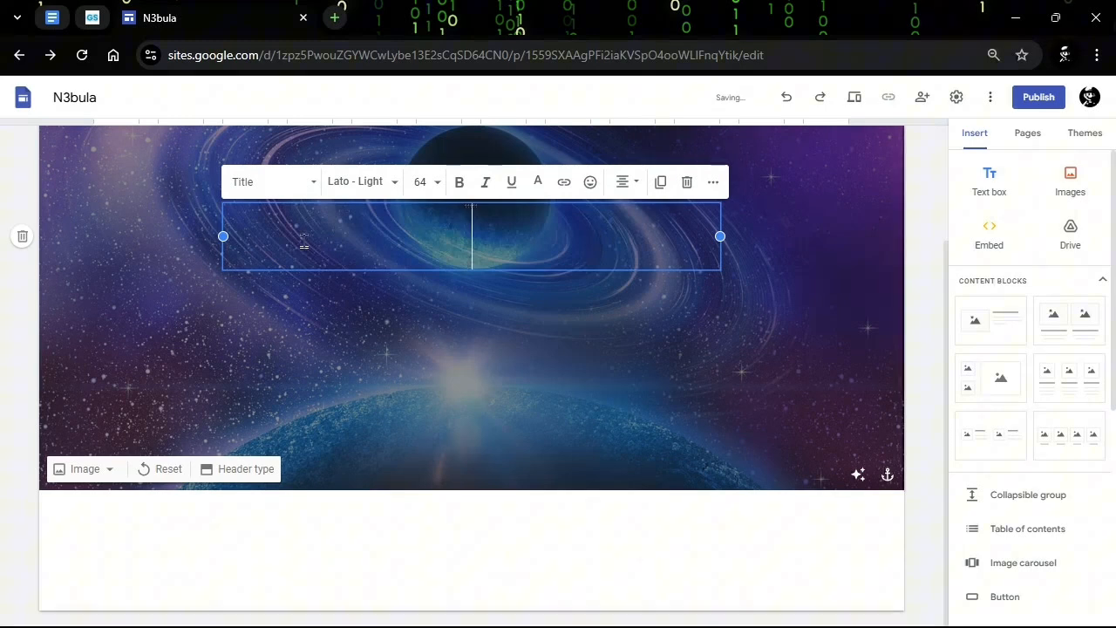
pyautogui.write('N3bul')
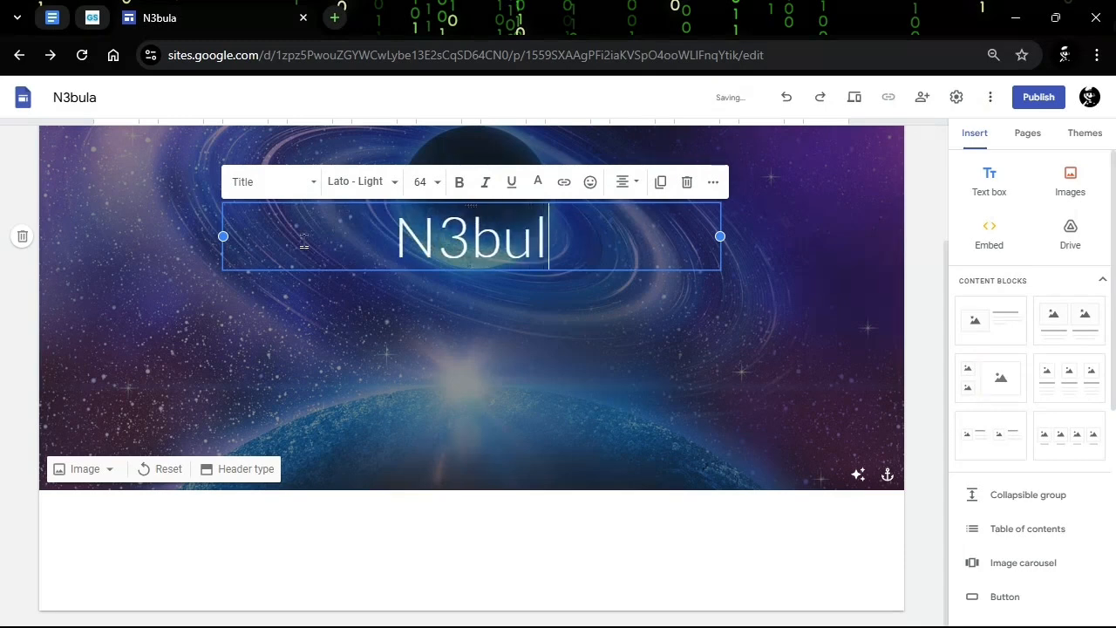
pyautogui.click(358, 182)
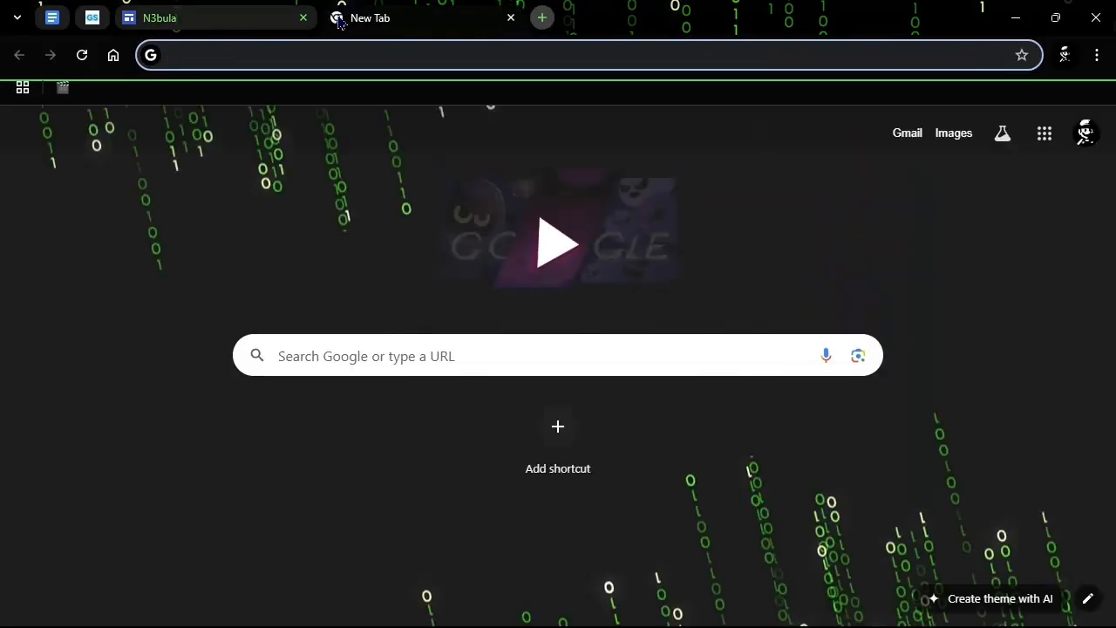
# Step: Go to textstudio.com in the new tab's address bar
pyautogui.write('textstudio')
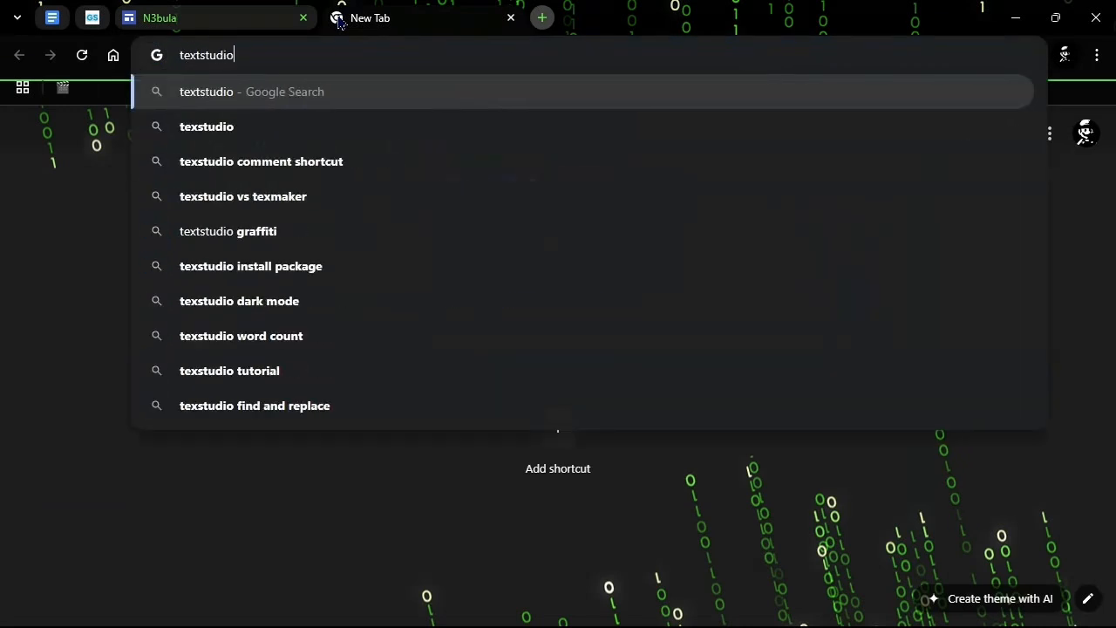
pyautogui.write('.com')
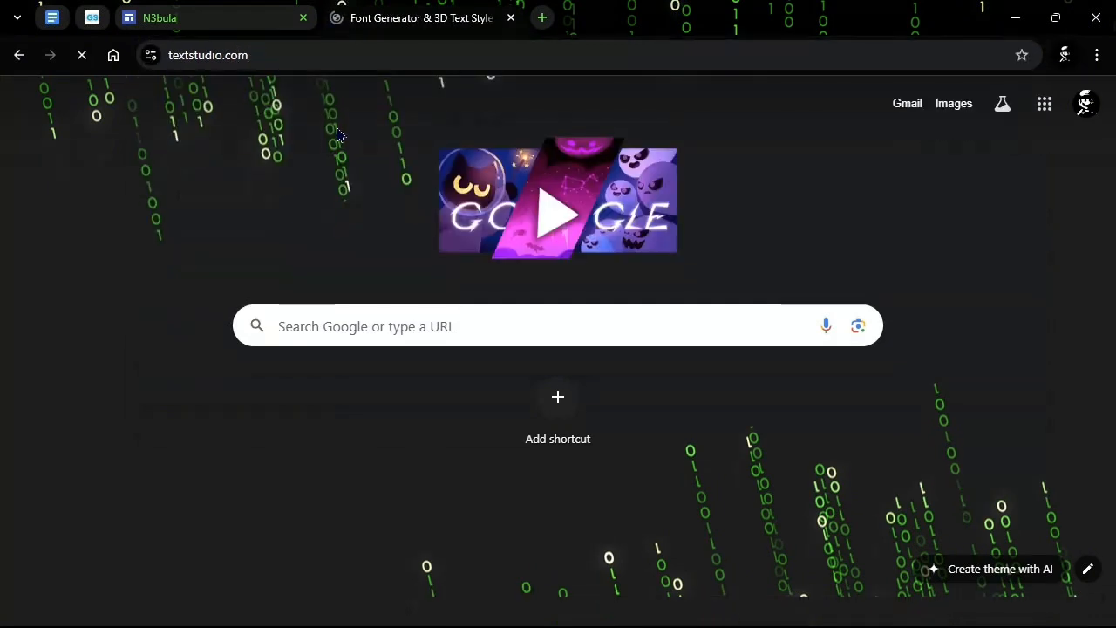
pyautogui.click(419, 18)
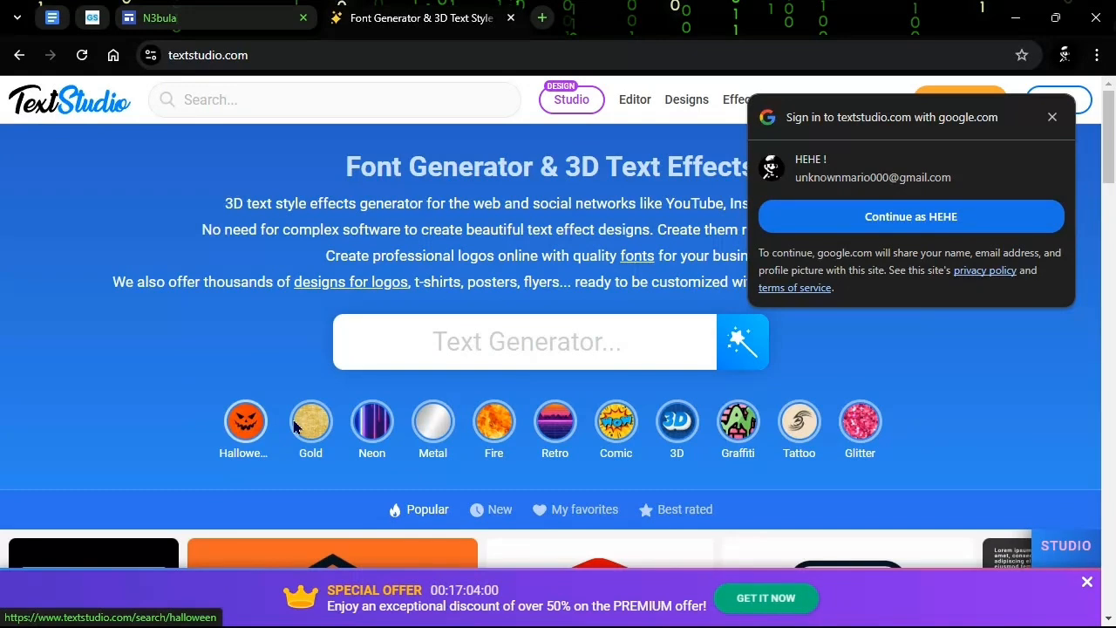
pyautogui.moveTo(738, 427)
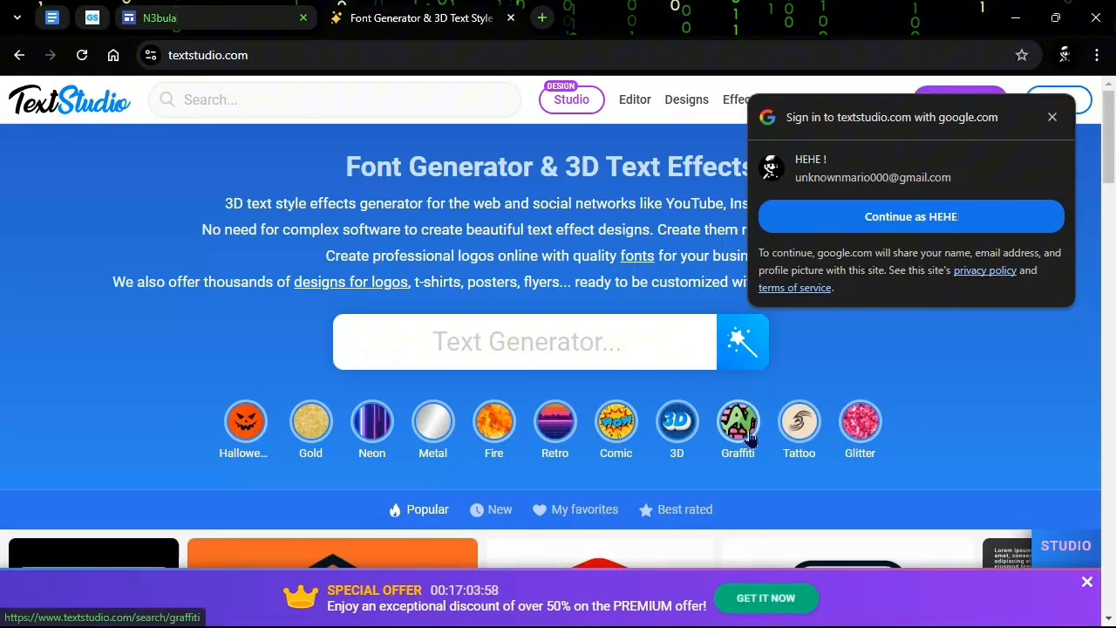
# Step: Dismiss the ad and sign-in pop-ups and scroll the graffiti effects gallery to the Graffiti Style tile
pyautogui.click(737, 420)
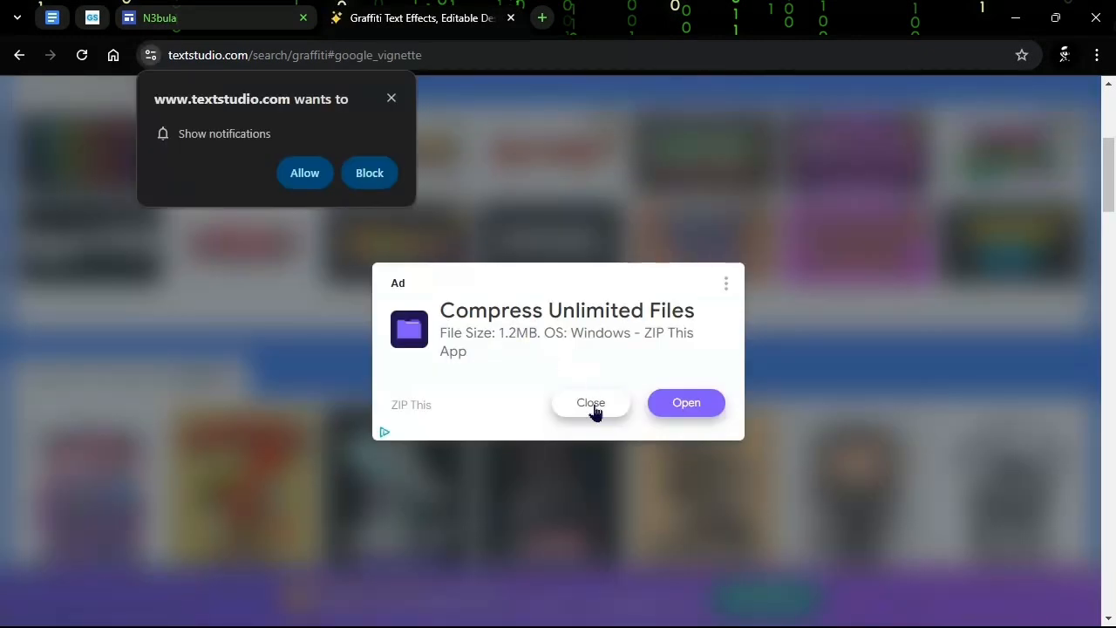
pyautogui.click(589, 402)
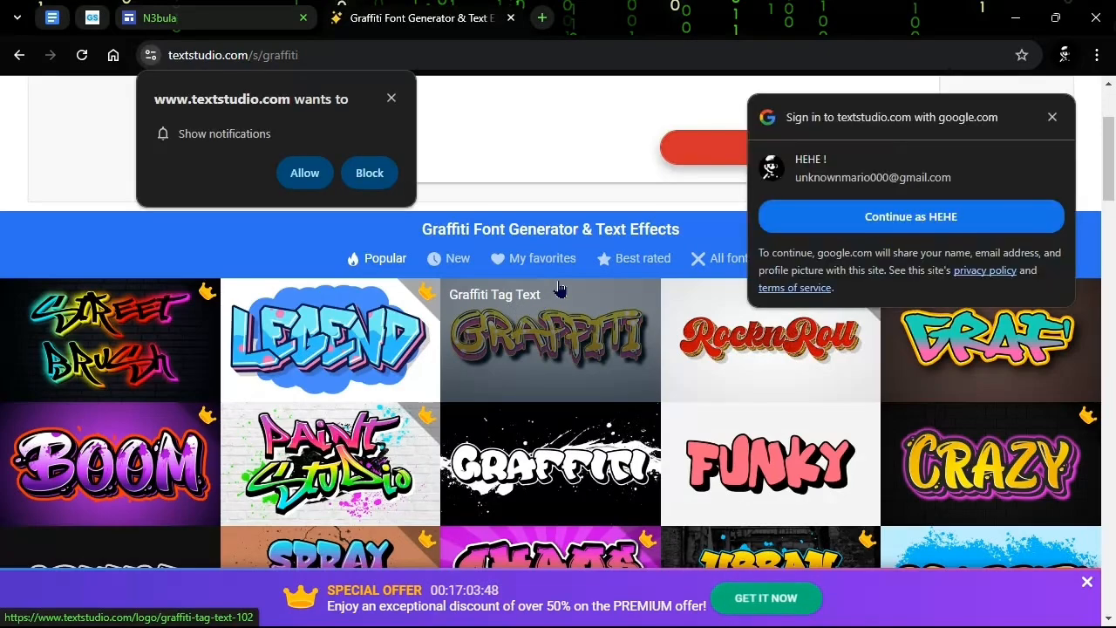
pyautogui.click(1051, 116)
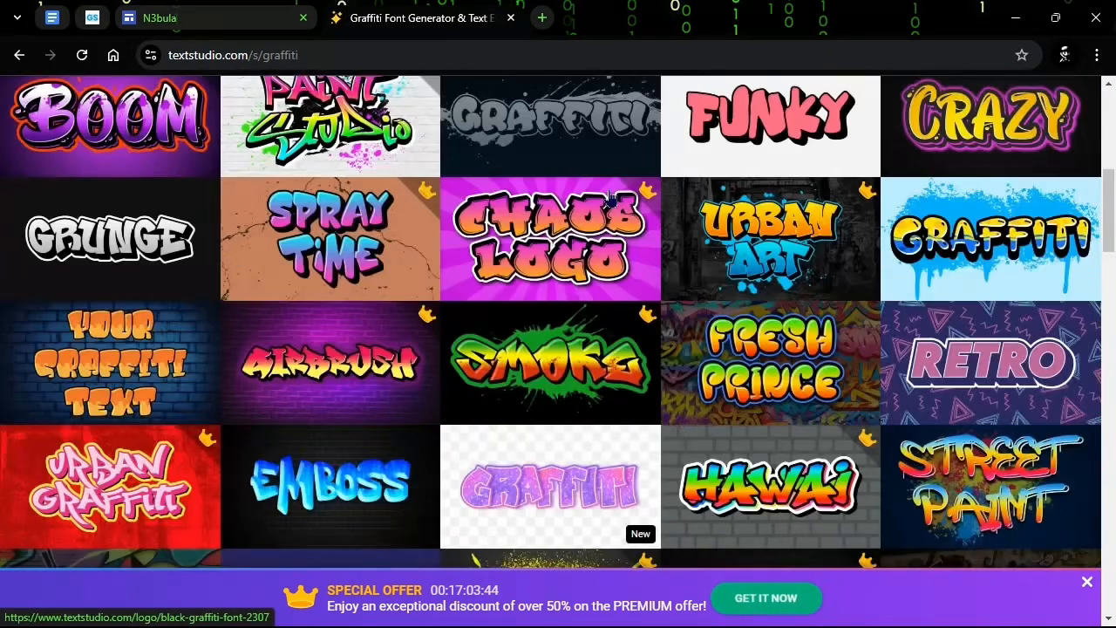
pyautogui.scroll(-3)
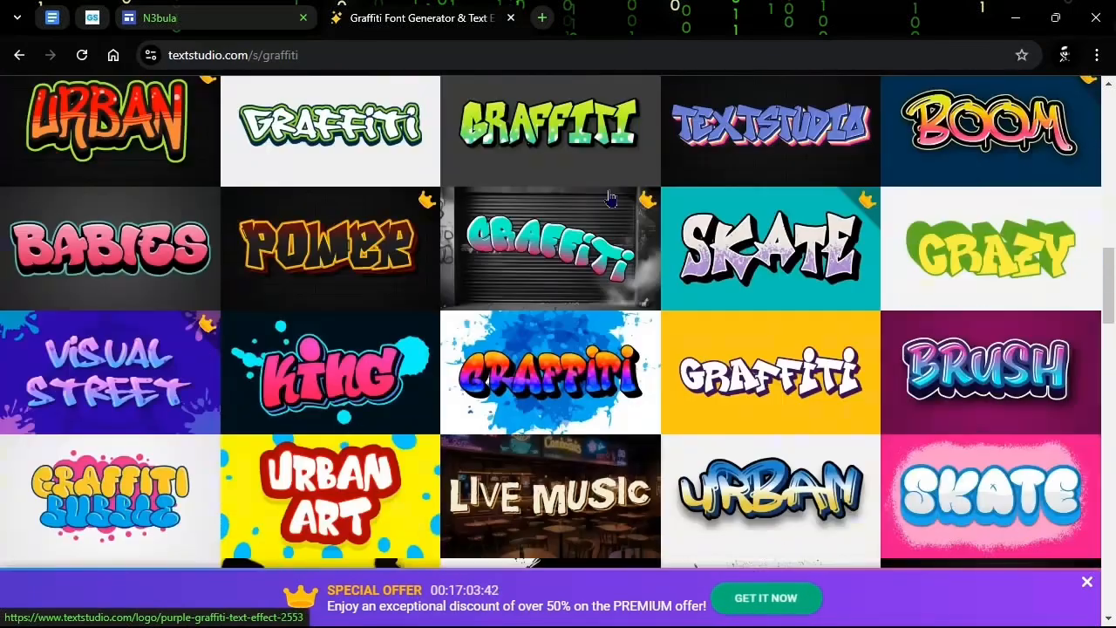
pyautogui.scroll(-3)
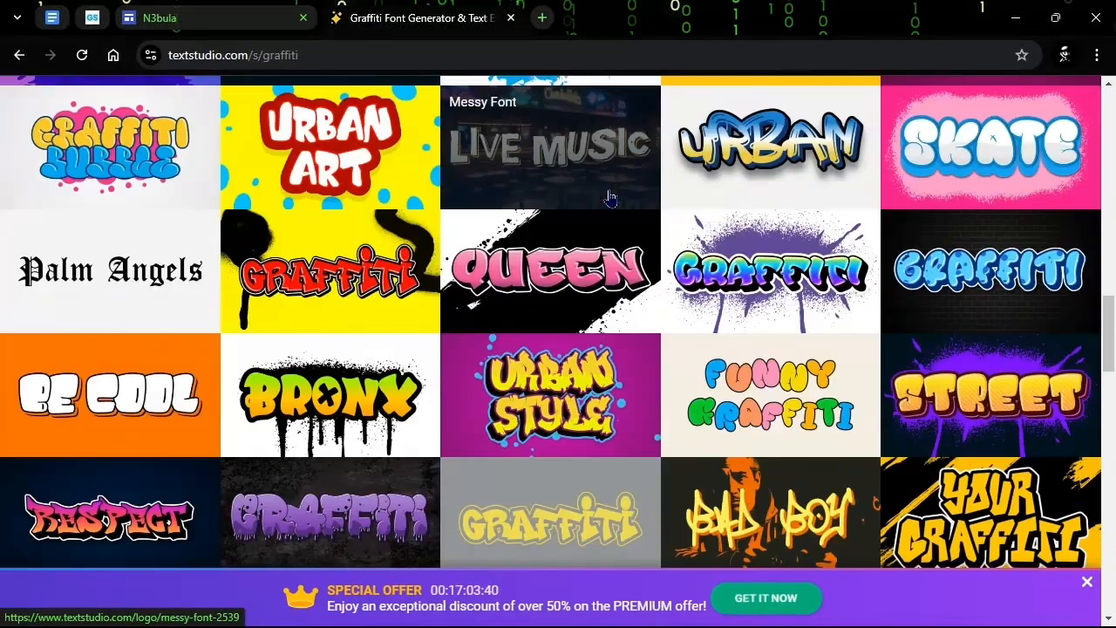
pyautogui.scroll(-3)
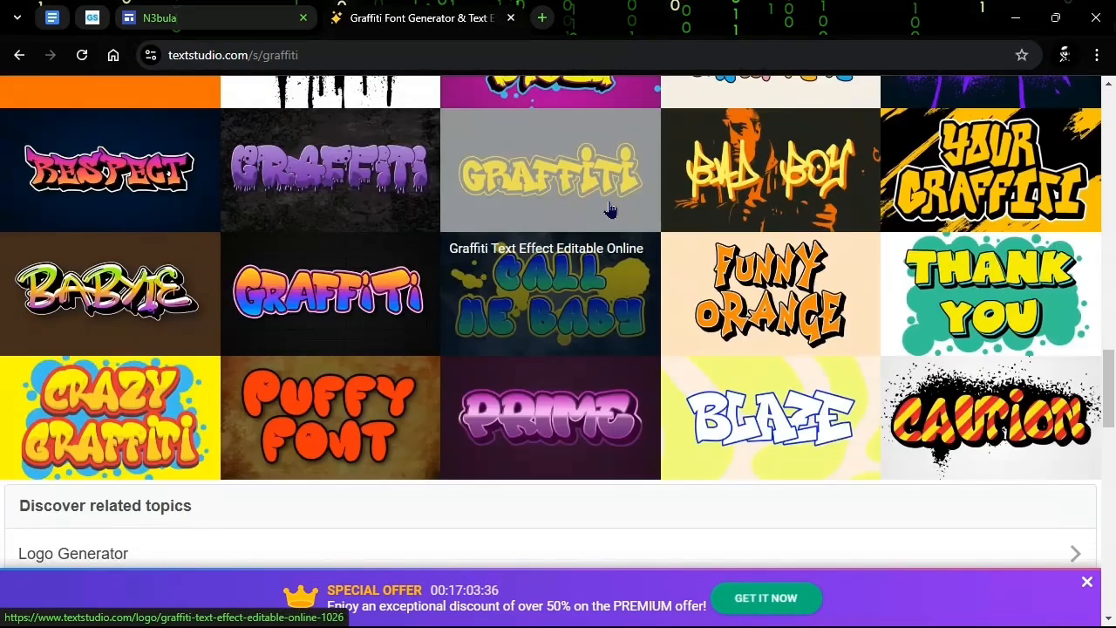
pyautogui.scroll(3)
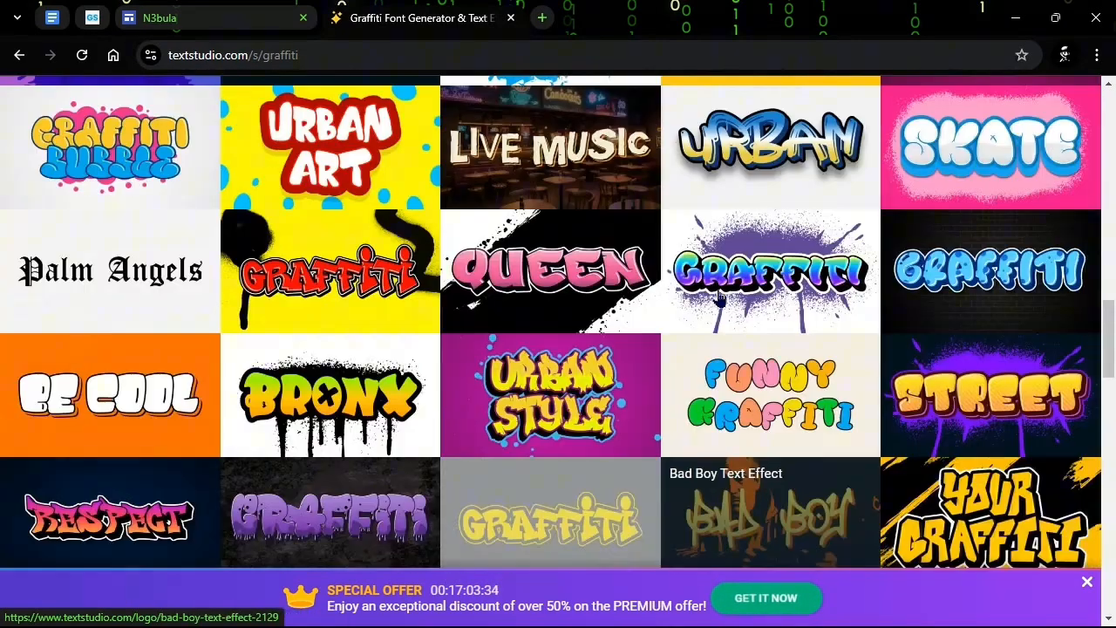
pyautogui.scroll(3)
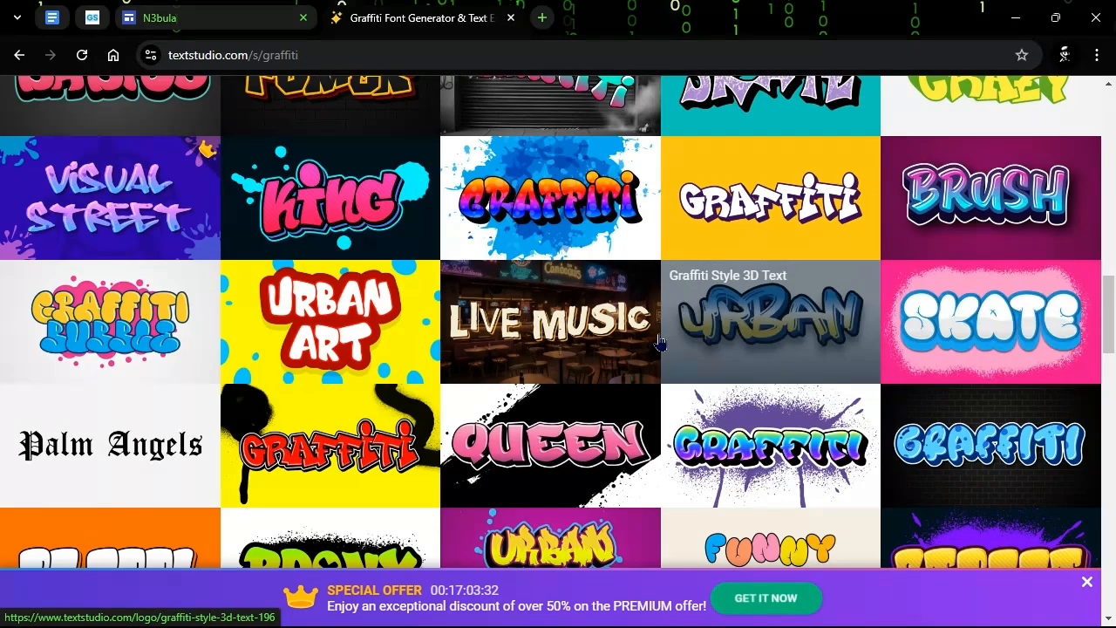
pyautogui.scroll(3)
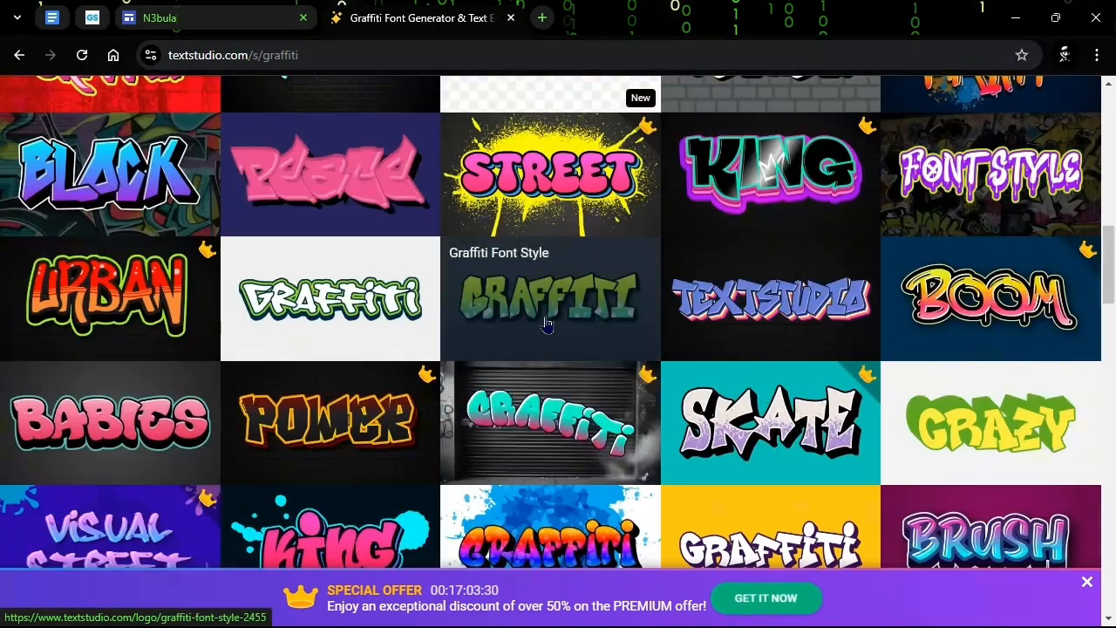
pyautogui.scroll(-3)
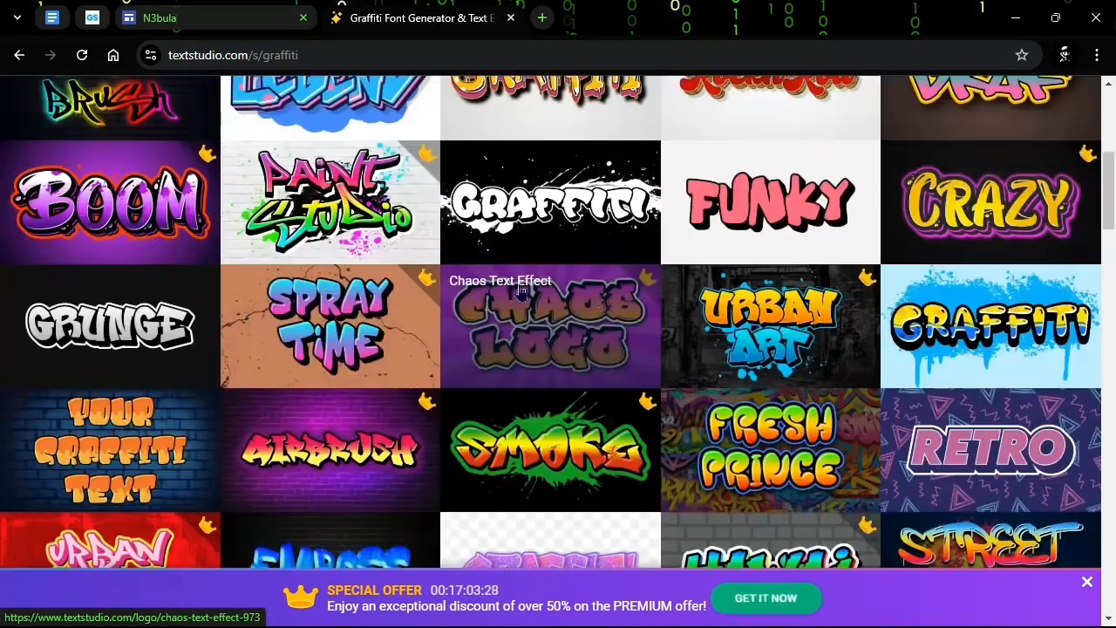
pyautogui.scroll(3)
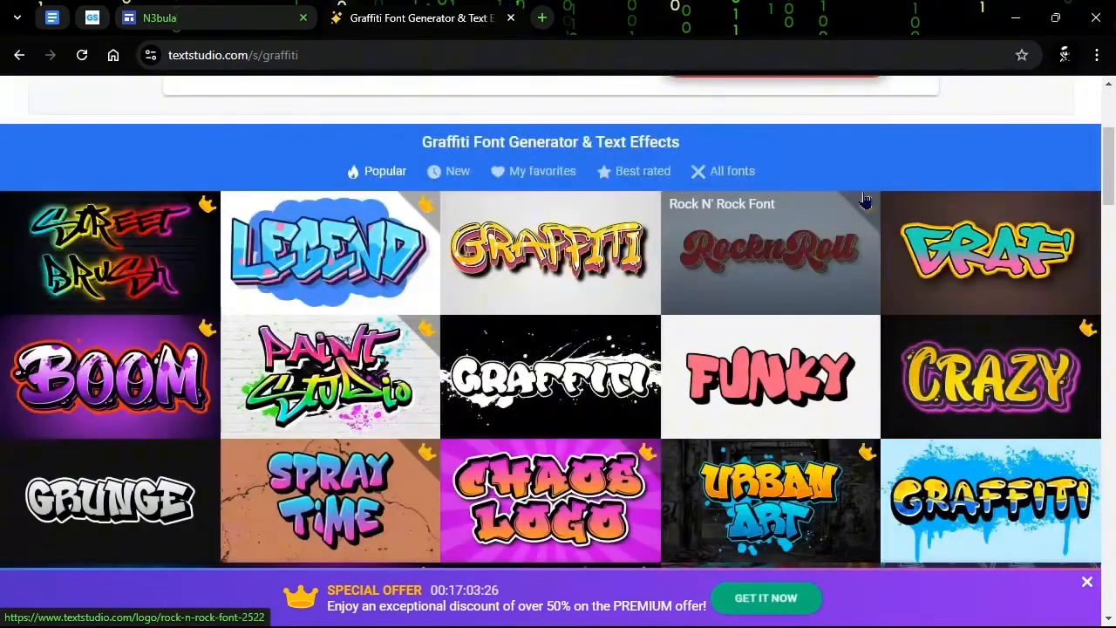
pyautogui.scroll(-3)
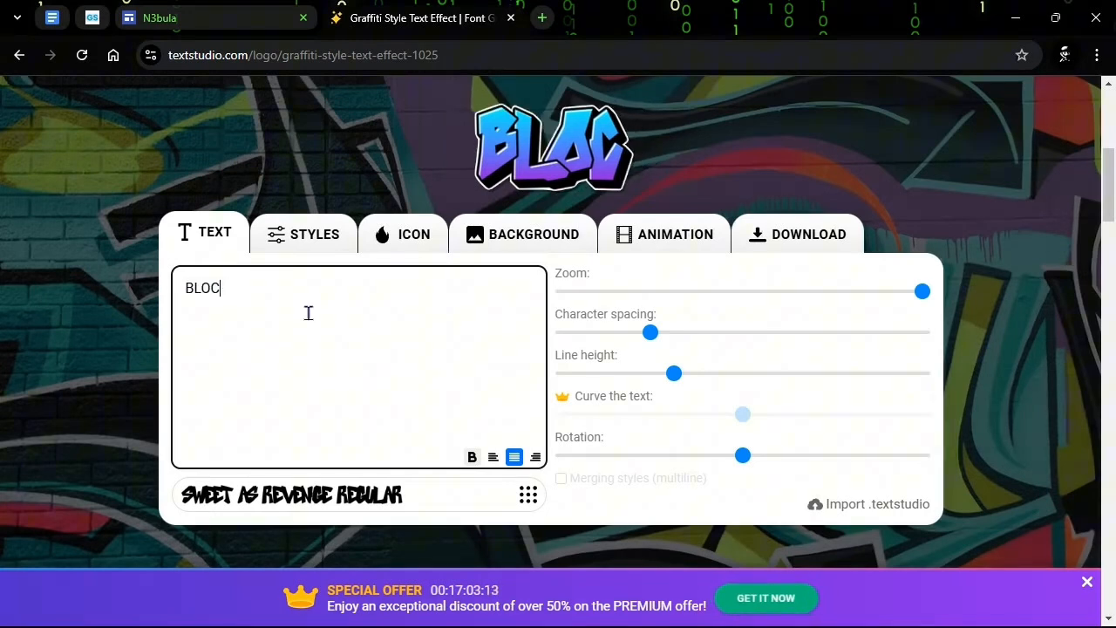
# Step: Try the logo text in the first graffiti editor, mistyping N34ubla and backspacing it away
pyautogui.write('N')
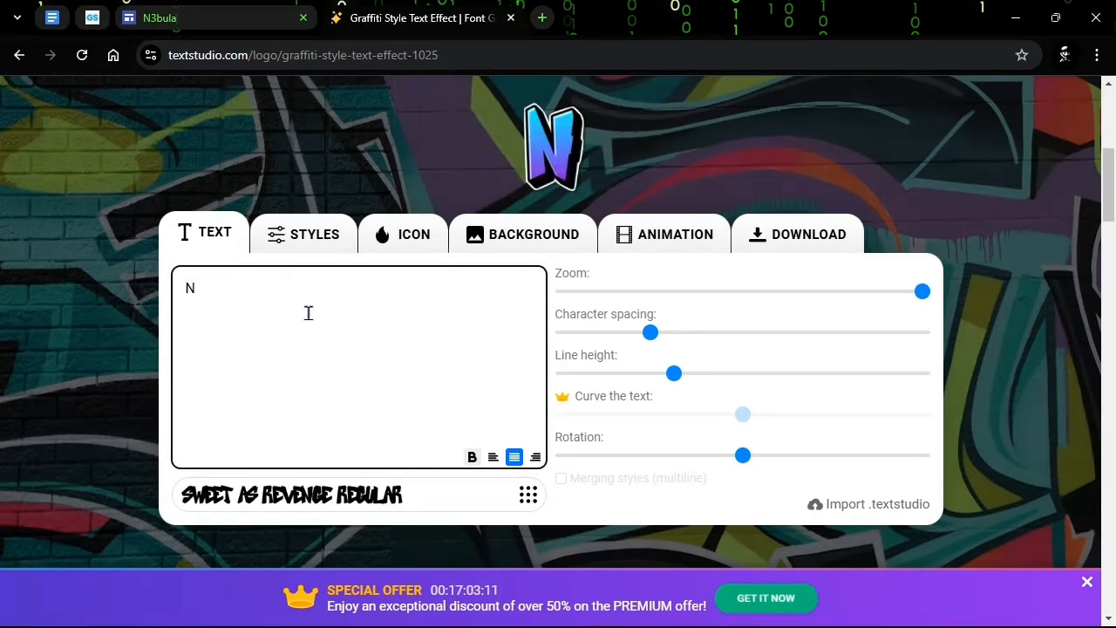
pyautogui.write('34ubla')
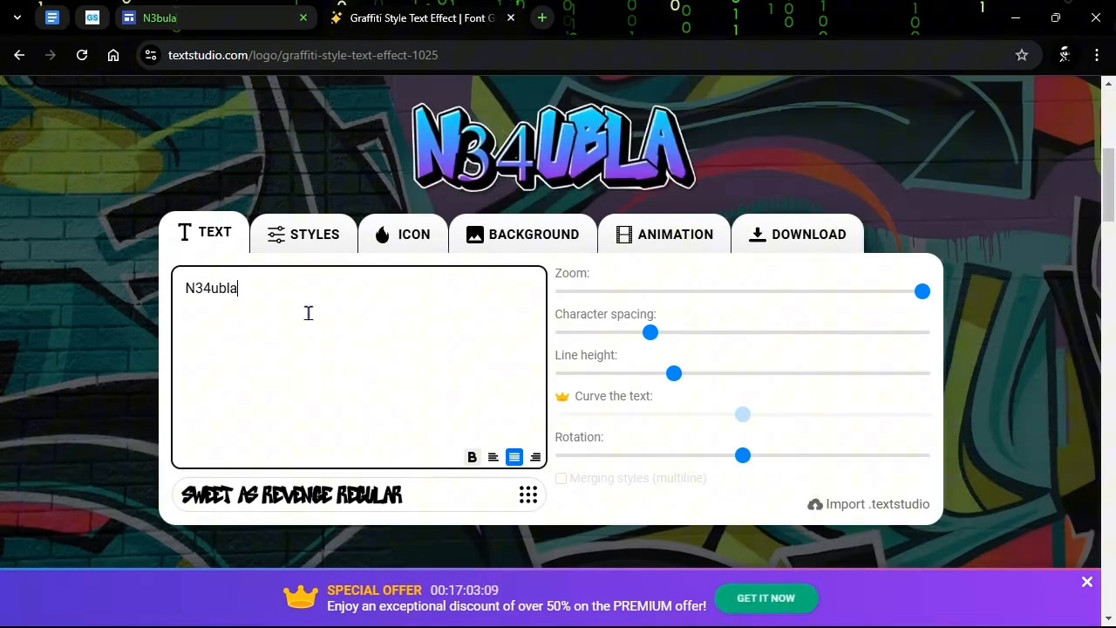
pyautogui.press('BackSpace')
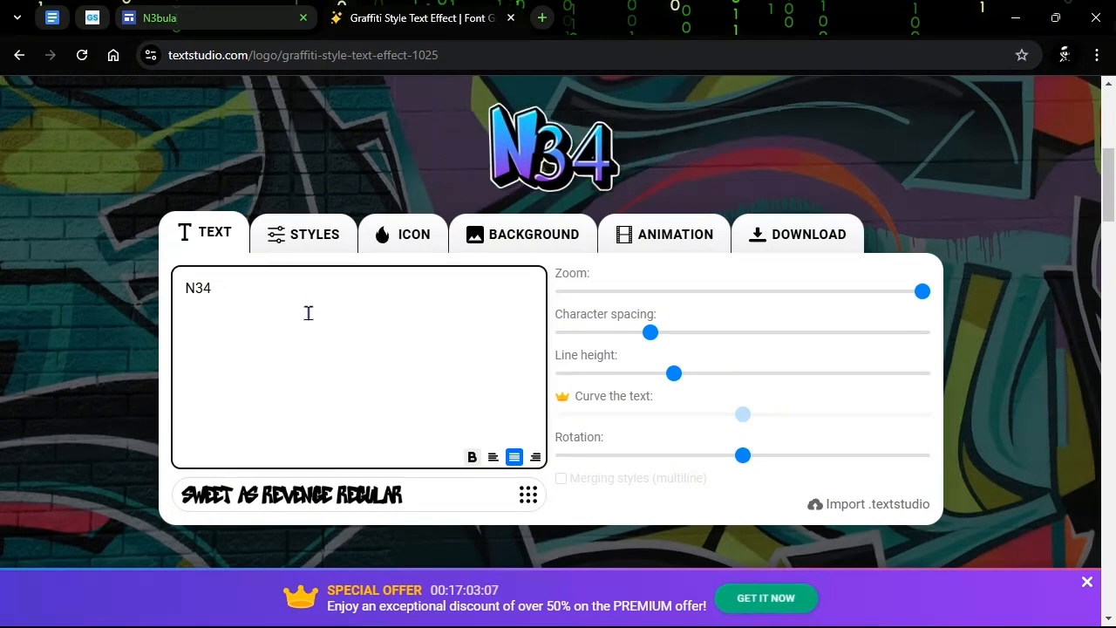
pyautogui.press('Backspace')
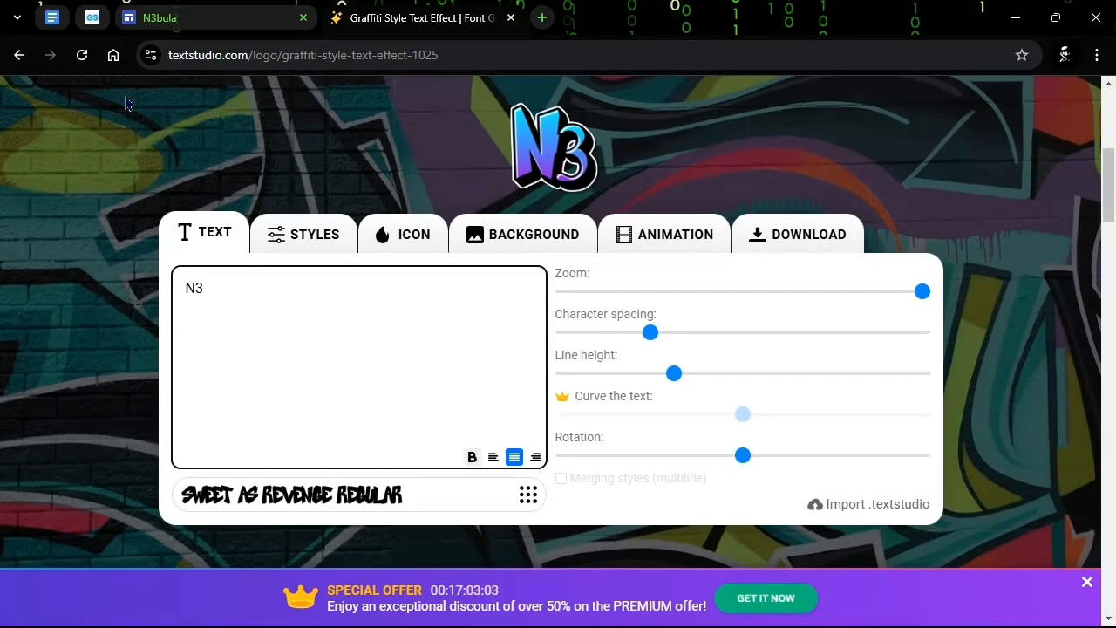
# Step: Return to the graffiti gallery, dismiss the notifications prompt and choose another effect
pyautogui.click(20, 54)
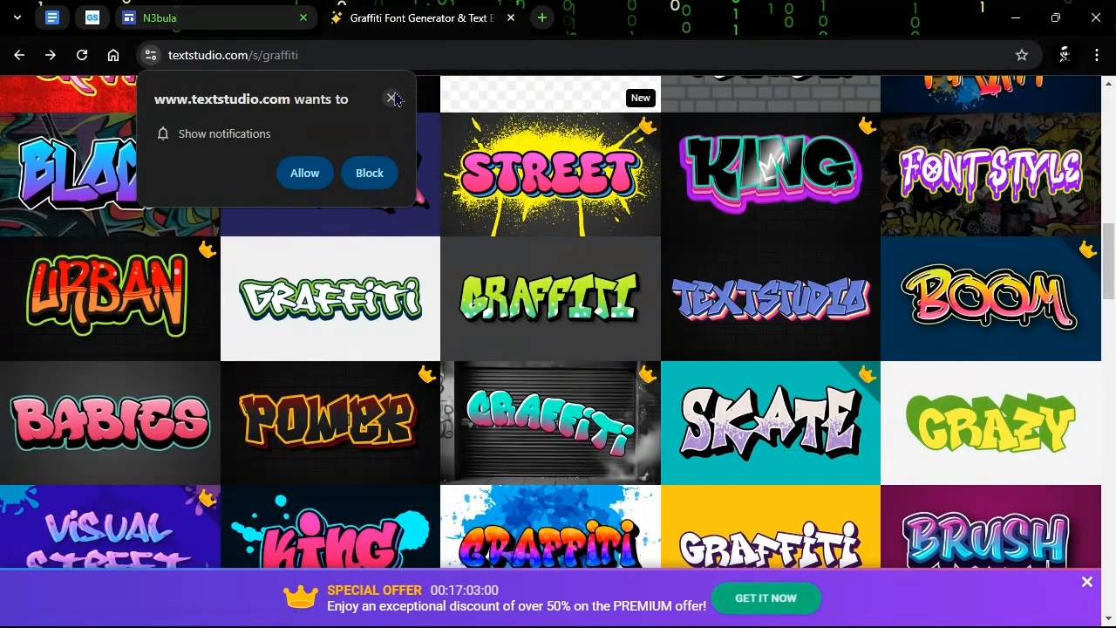
pyautogui.click(394, 97)
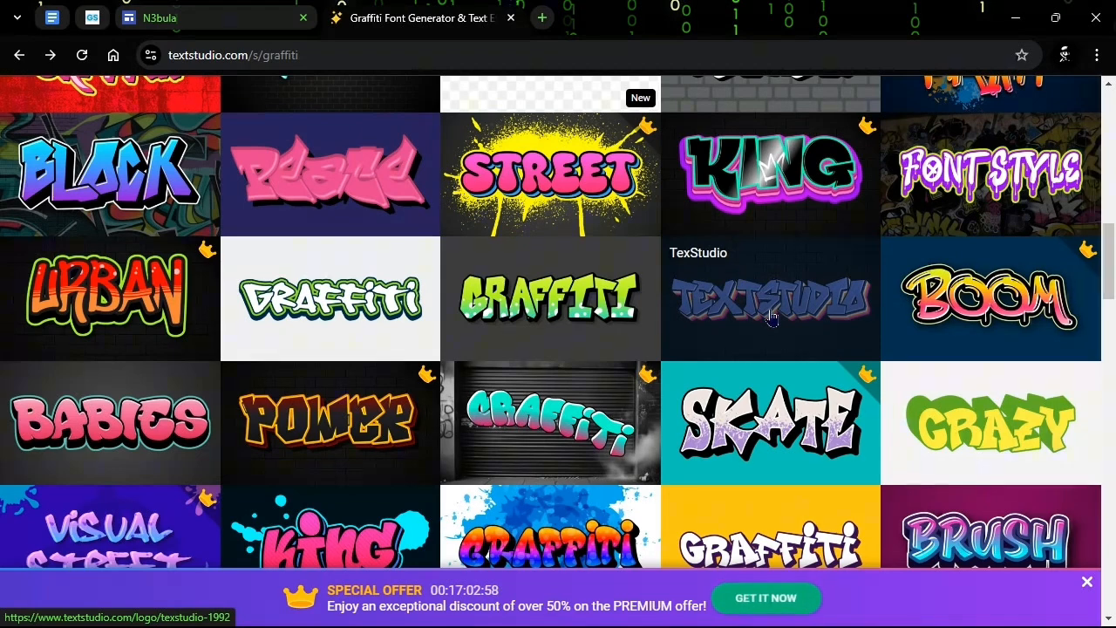
pyautogui.click(770, 296)
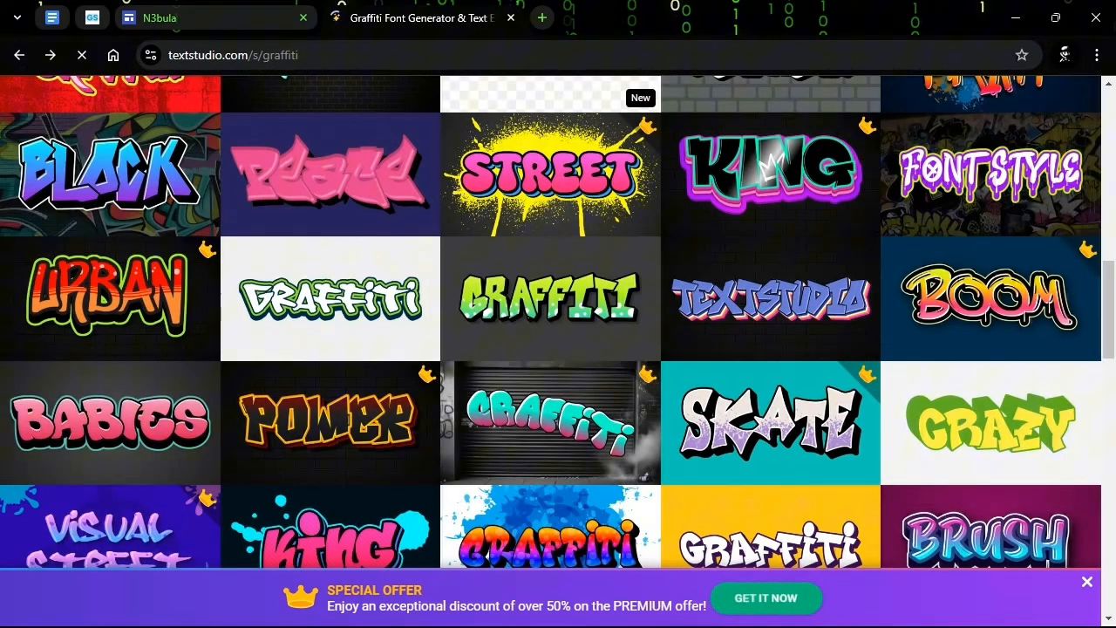
pyautogui.scroll(-3)
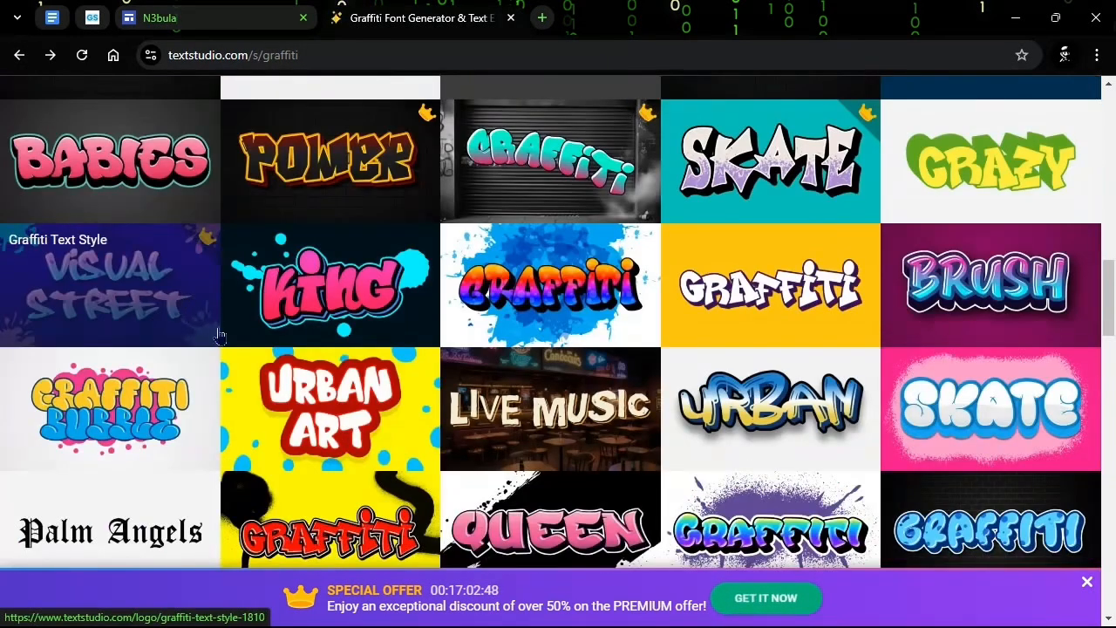
pyautogui.scroll(-3)
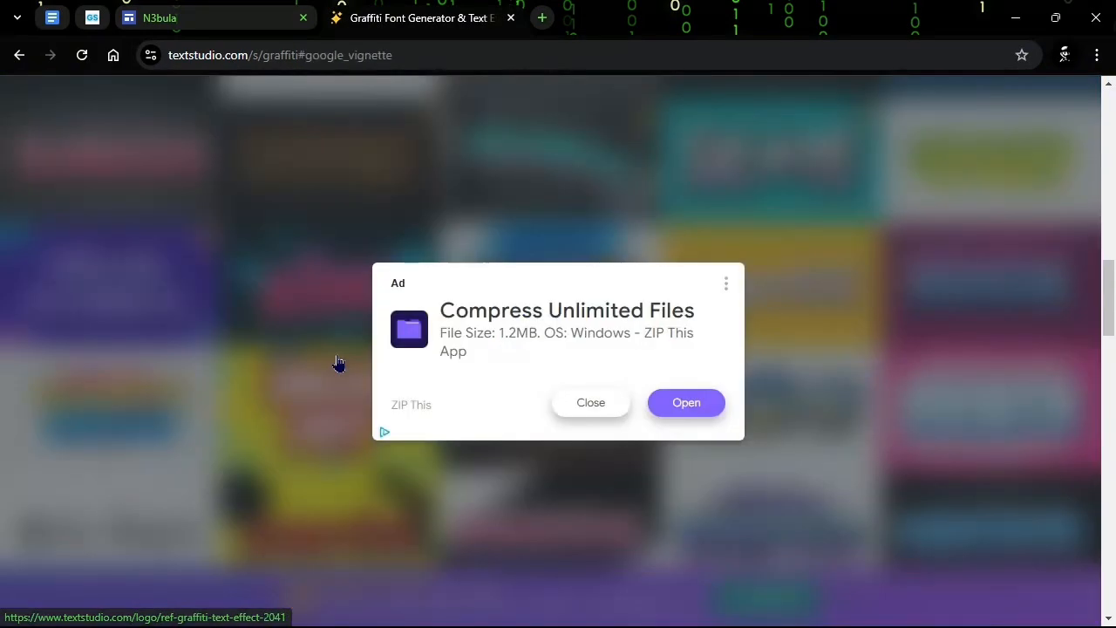
# Step: Close the ad and retype the red graffiti logo's default text as N3BULA in capitals
pyautogui.click(589, 401)
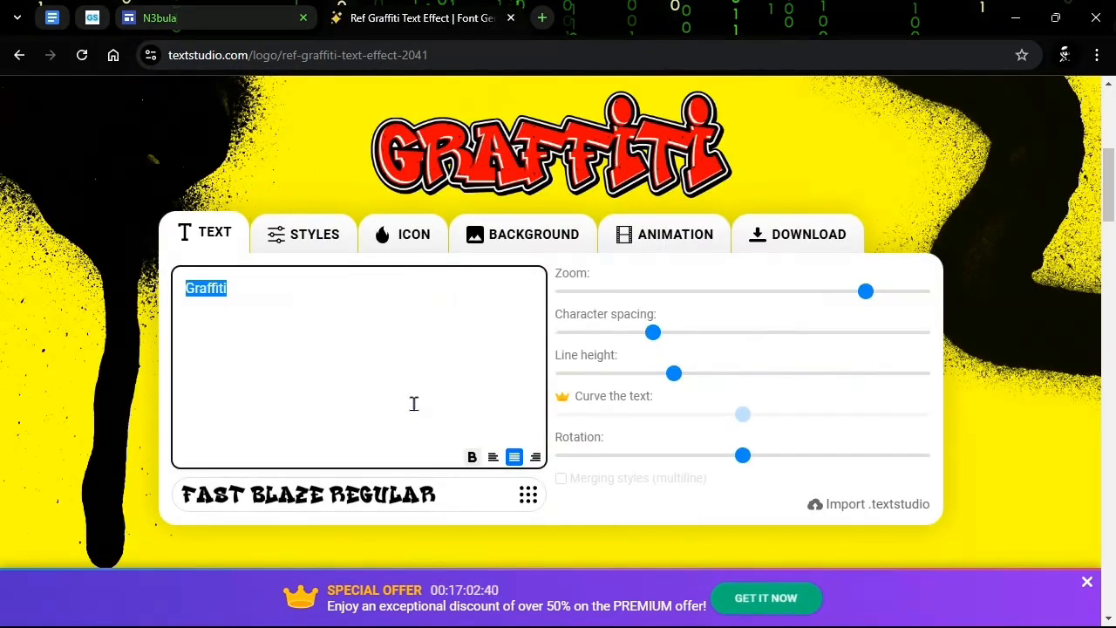
pyautogui.press('Delete')
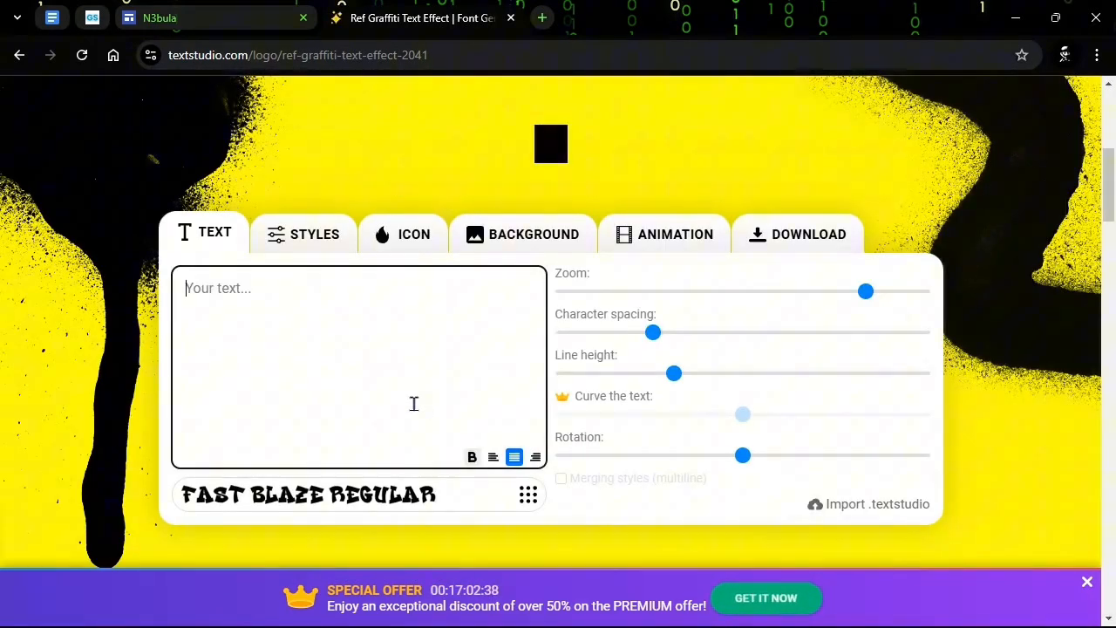
pyautogui.write('N3')
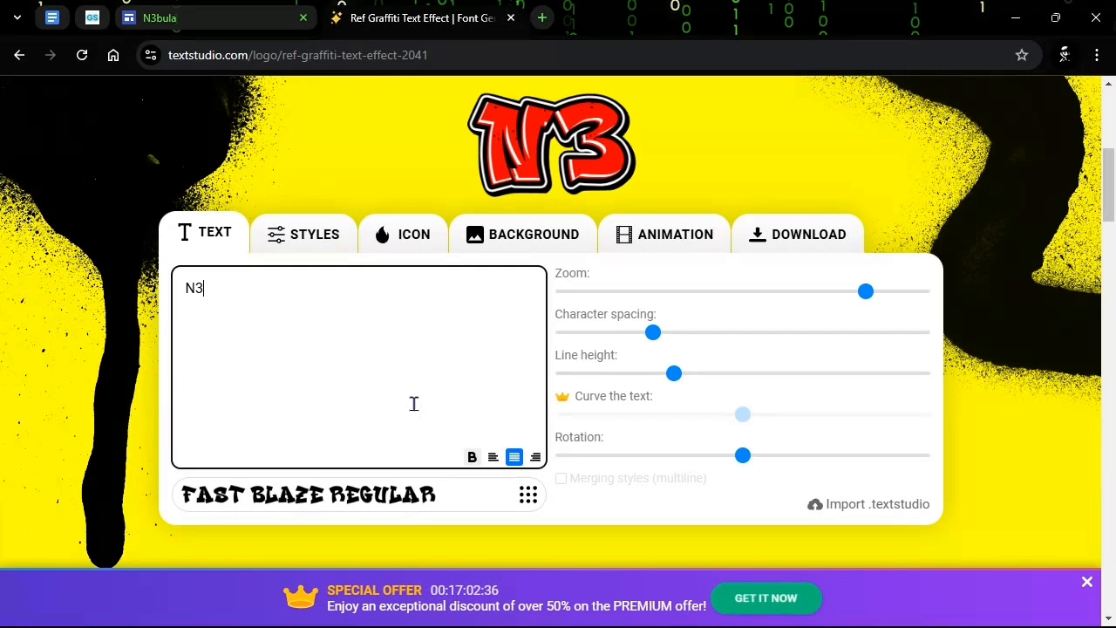
pyautogui.write('ub')
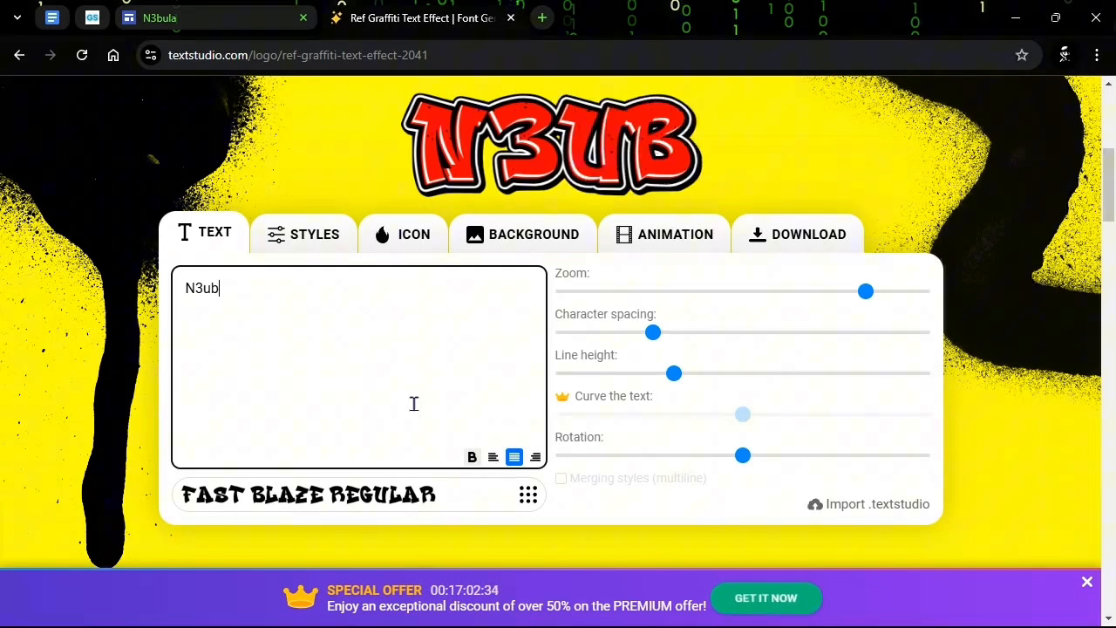
pyautogui.write('la')
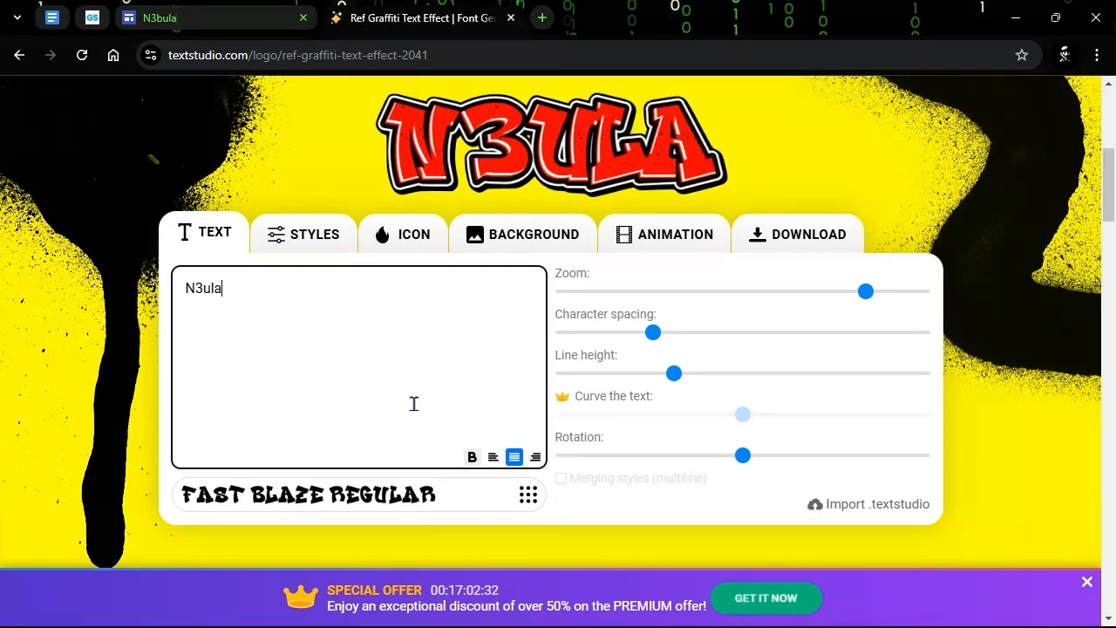
pyautogui.moveTo(426, 323)
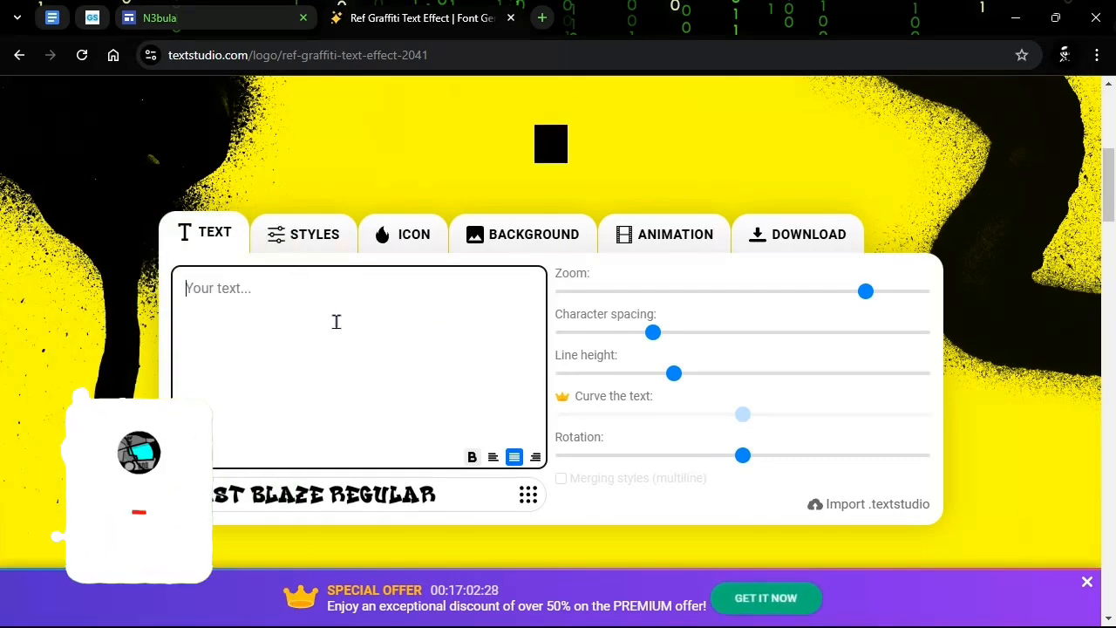
pyautogui.write('N')
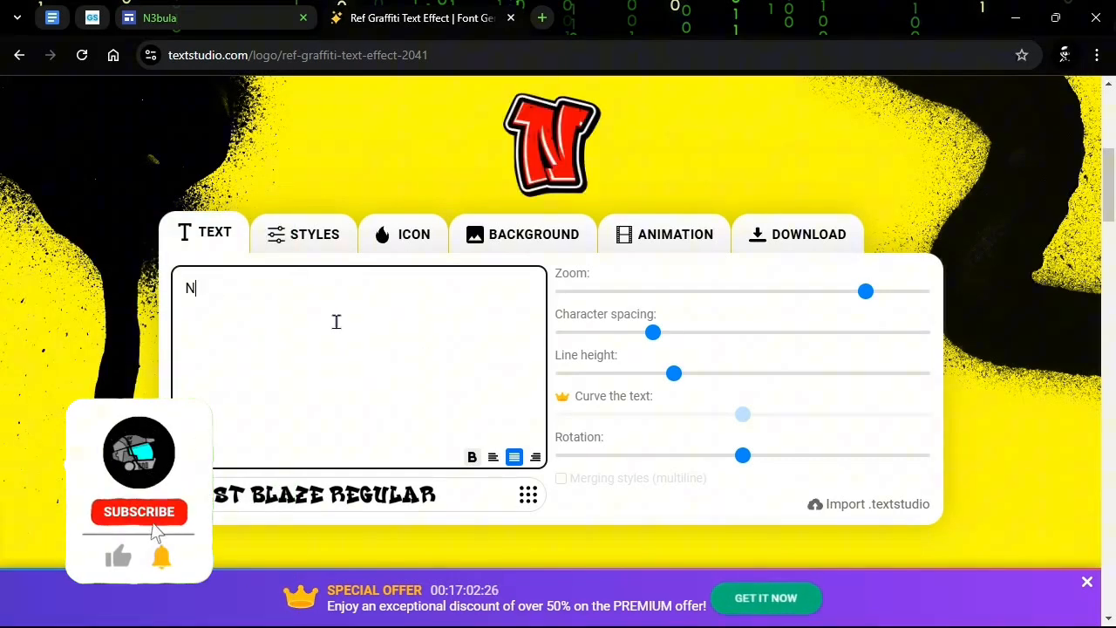
pyautogui.write('3BULA')
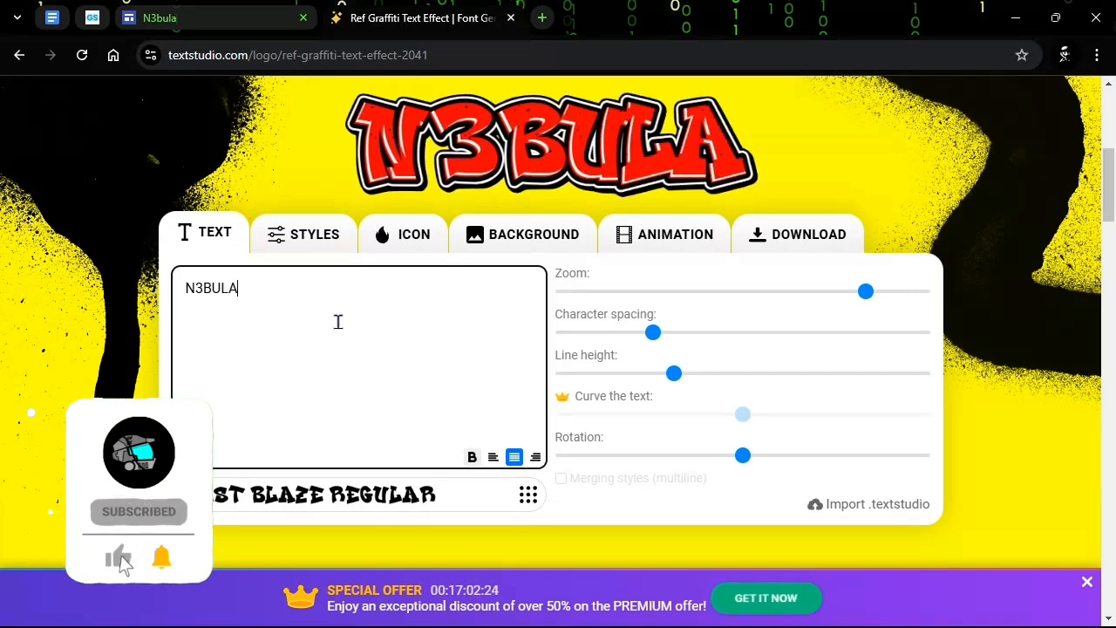
pyautogui.click(314, 233)
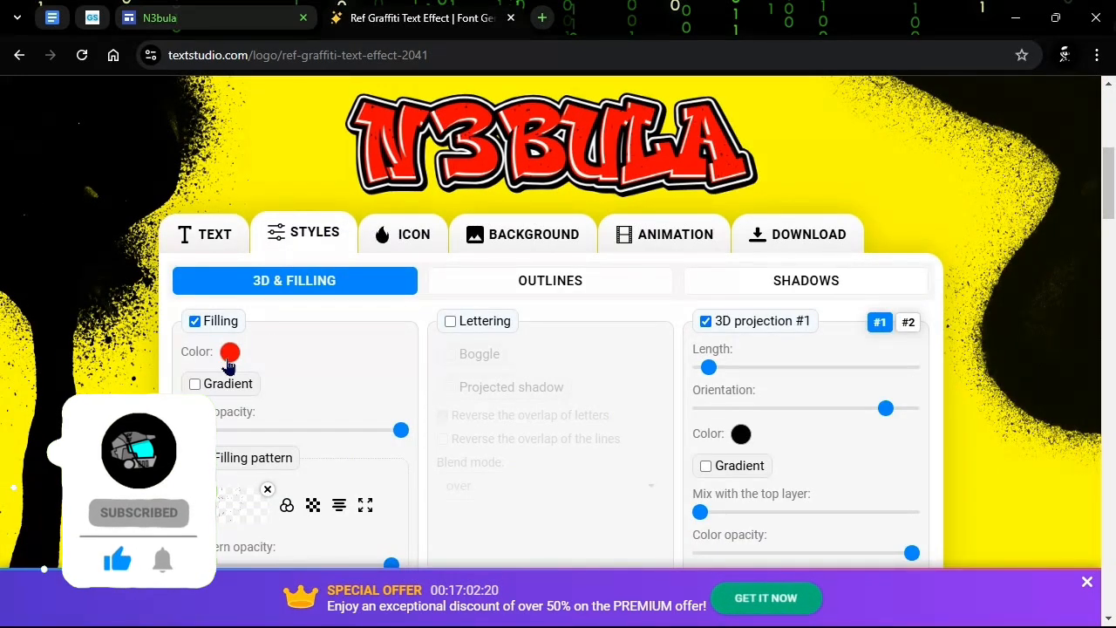
# Step: Enable a Filling pattern for the N3BULA lettering using the space wallpaper from Downloads
pyautogui.click(231, 352)
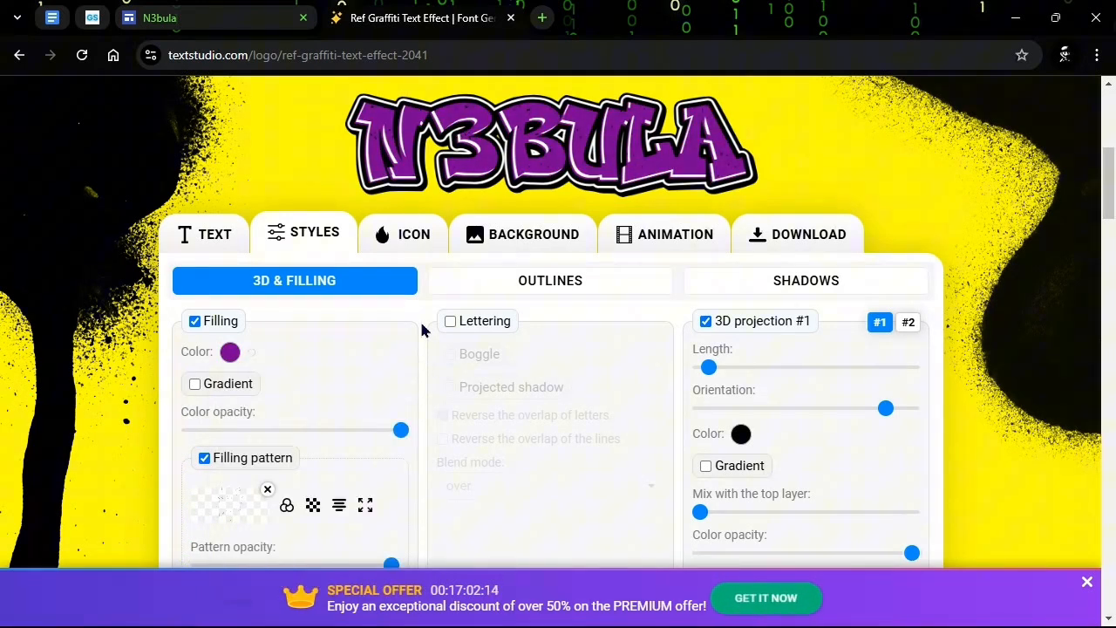
pyautogui.scroll(-3)
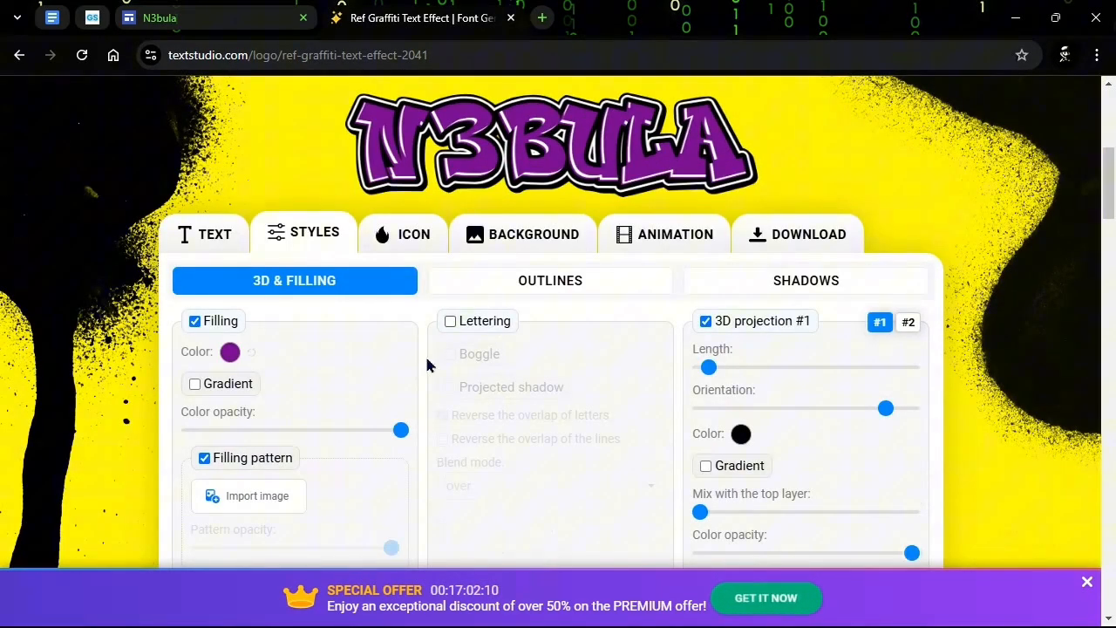
pyautogui.click(256, 496)
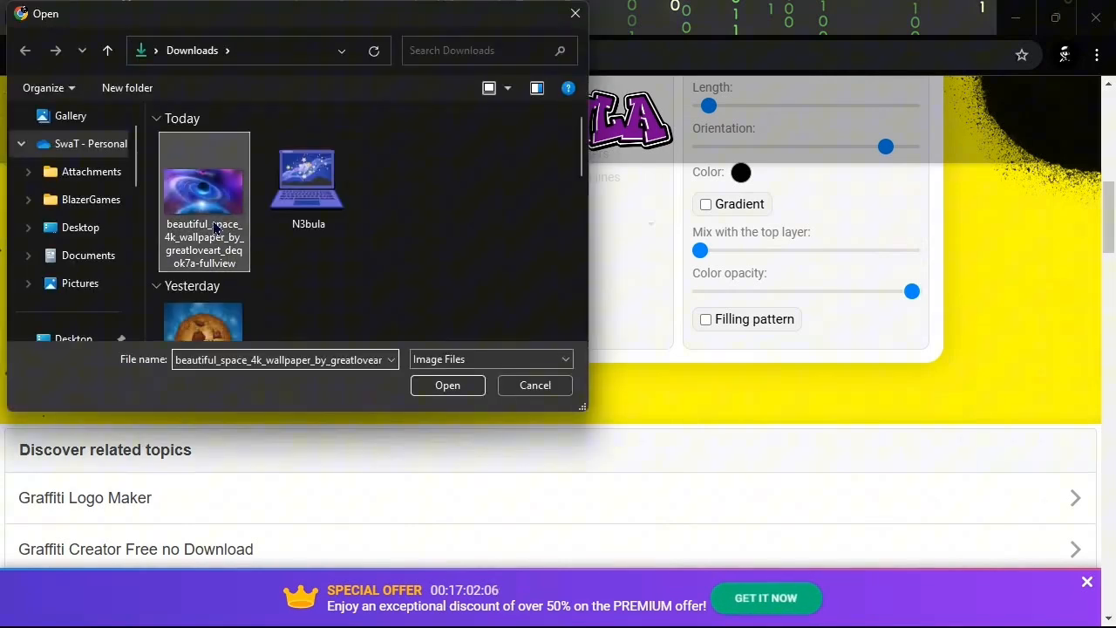
pyautogui.click(447, 386)
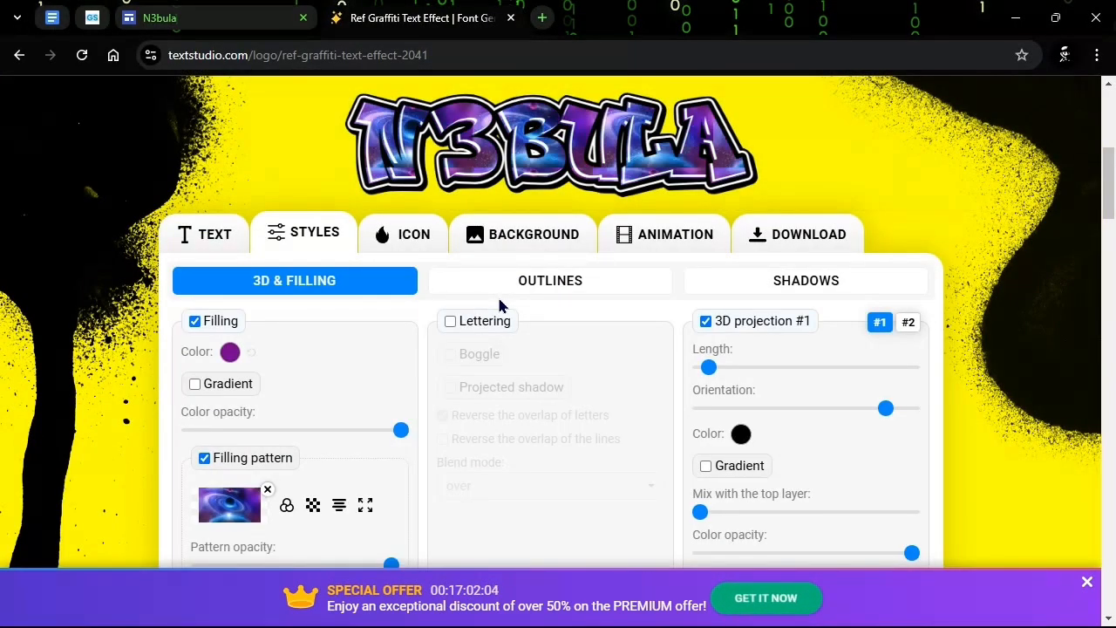
# Step: Download the N3BULA logo as a PNG Transparent file and return to the site editor
pyautogui.click(799, 234)
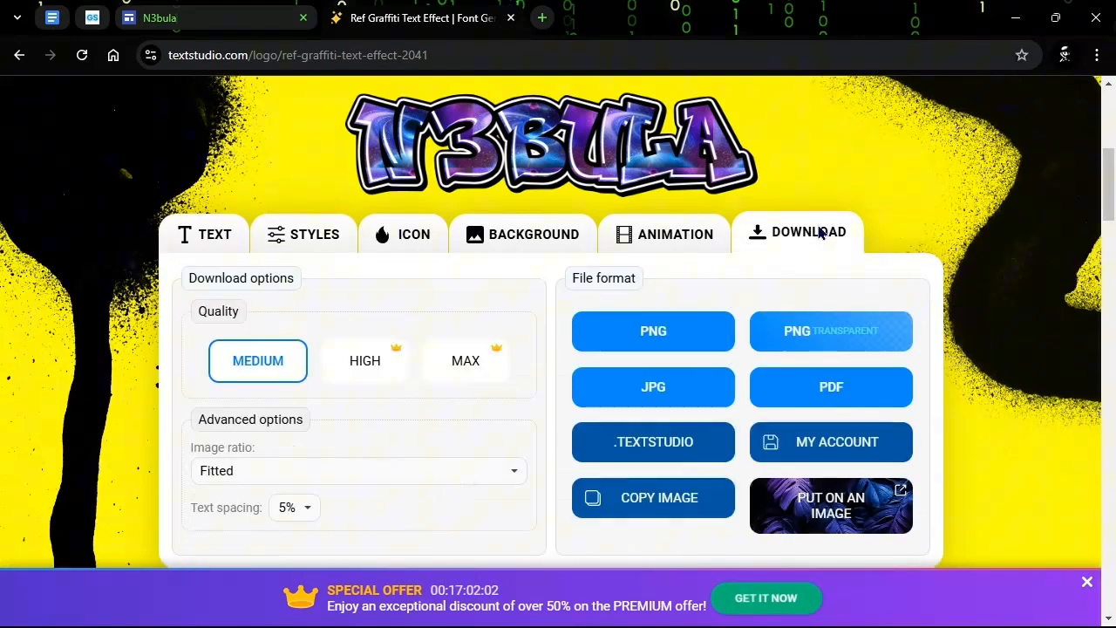
pyautogui.moveTo(811, 346)
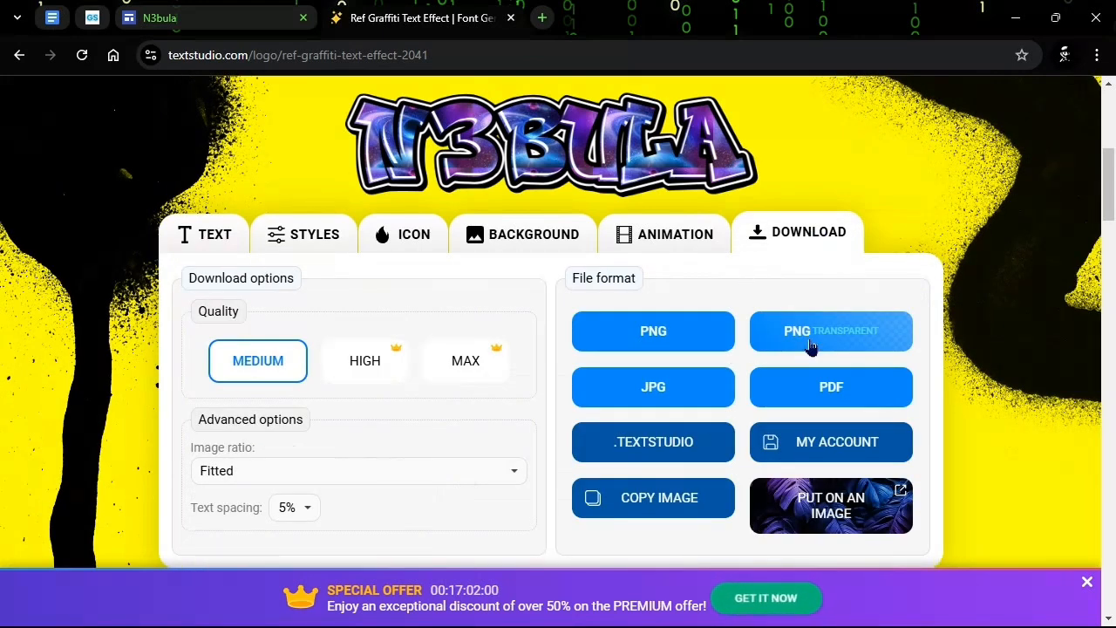
pyautogui.click(830, 332)
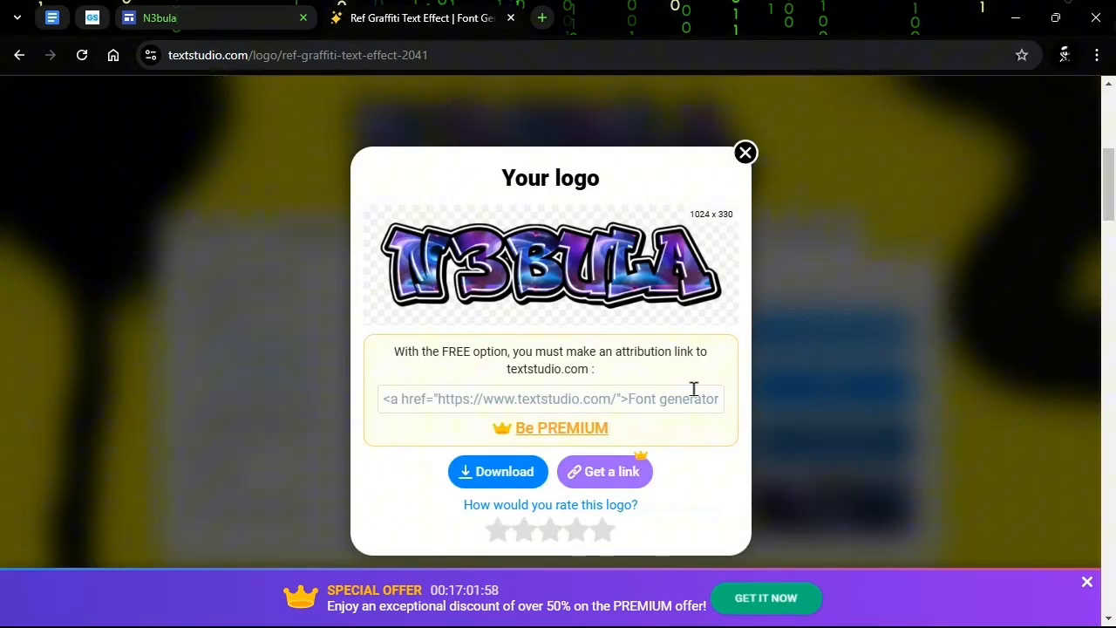
pyautogui.click(497, 471)
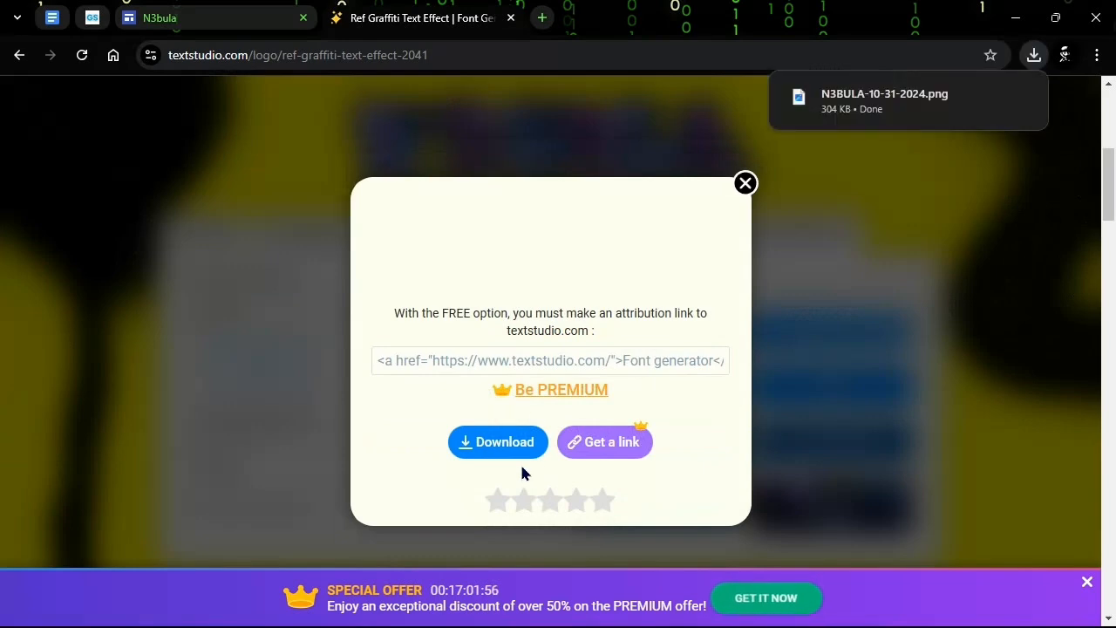
pyautogui.click(745, 183)
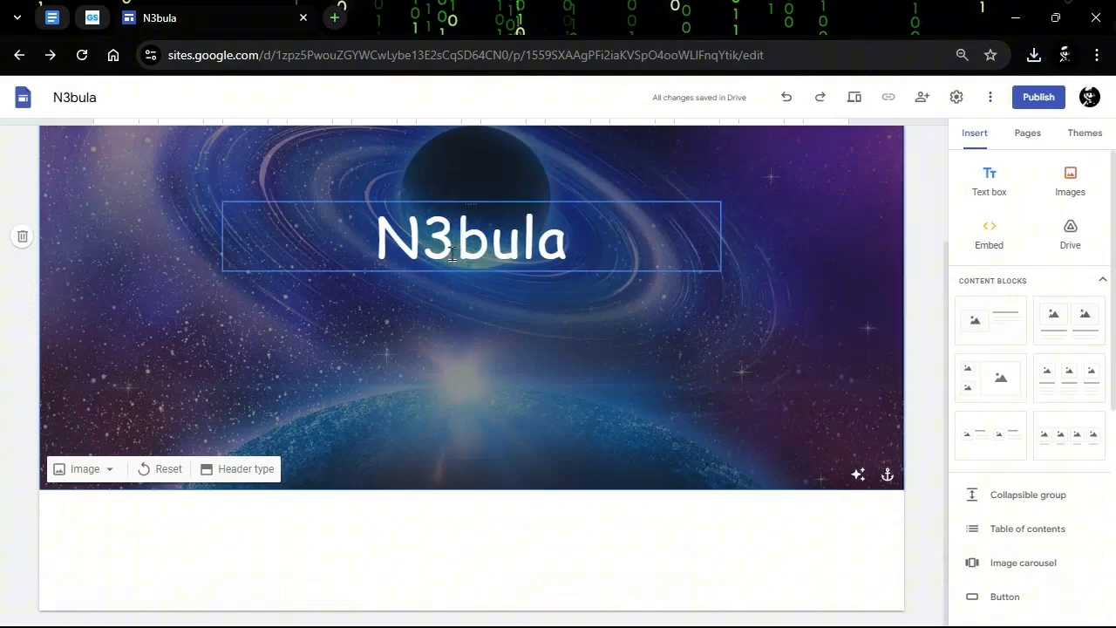
# Step: Remove the N3bula title text, upload the logo PNG and centre it in the header
pyautogui.click(471, 237)
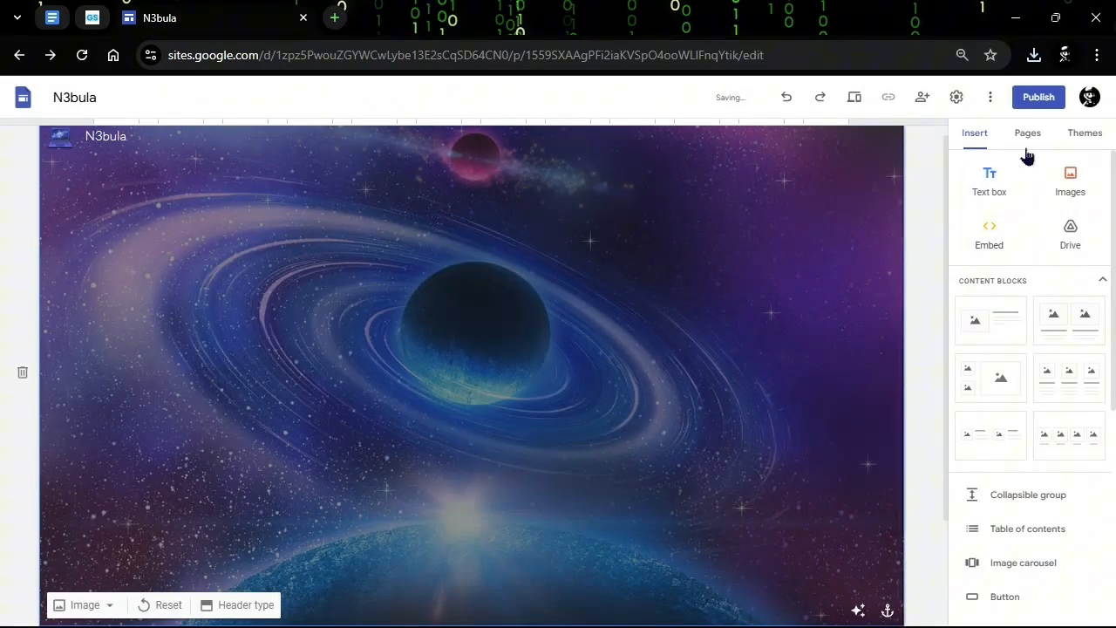
pyautogui.click(1071, 178)
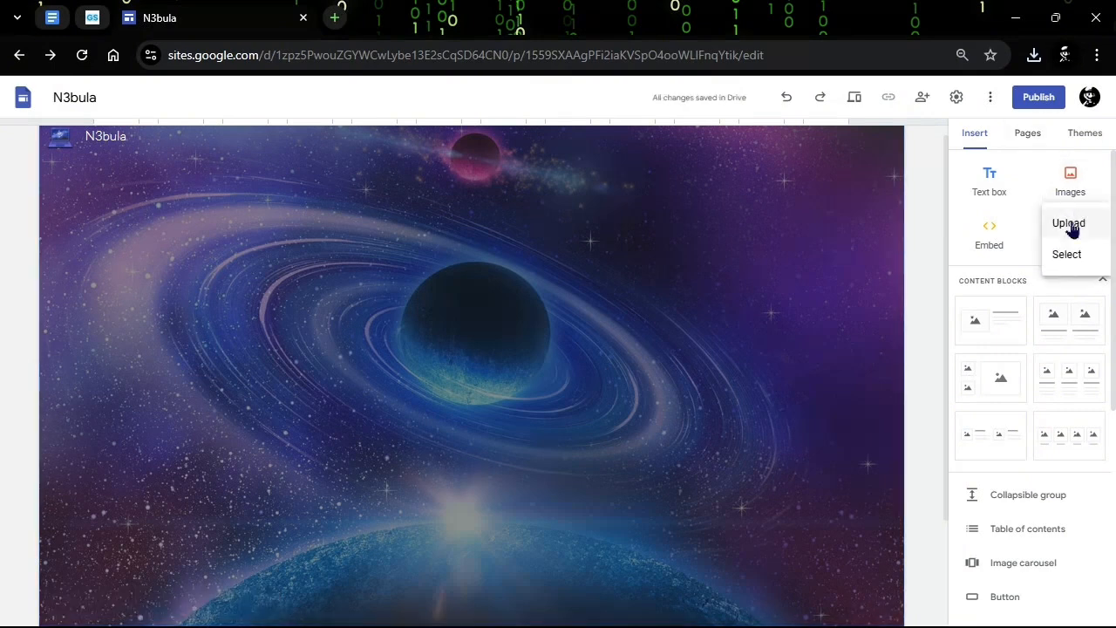
pyautogui.click(1067, 224)
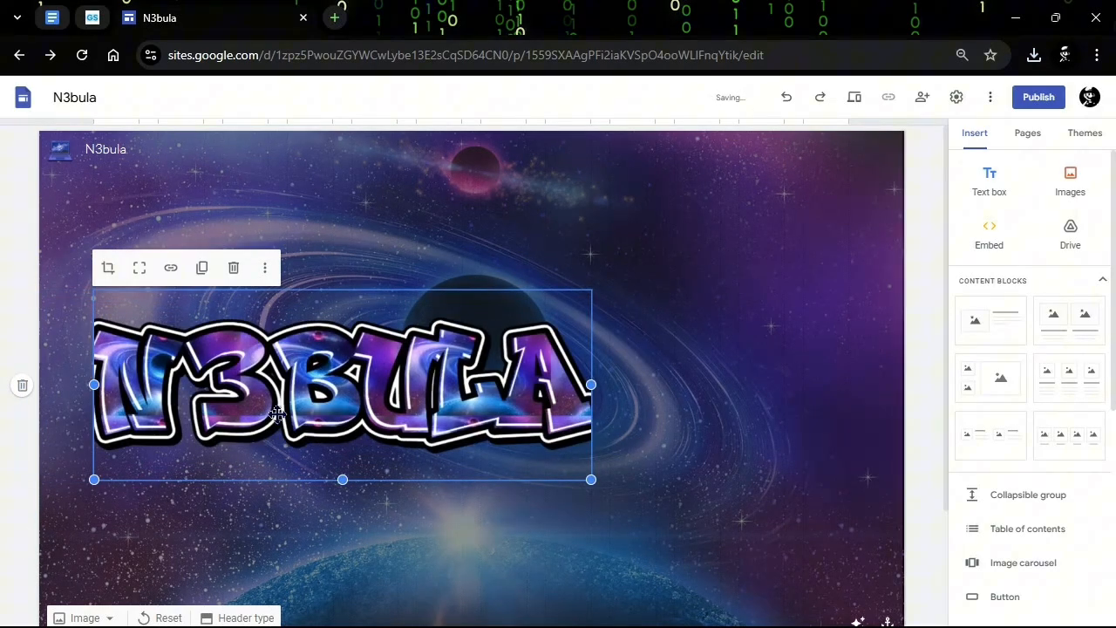
pyautogui.moveTo(592, 385); pyautogui.dragTo(656, 386)
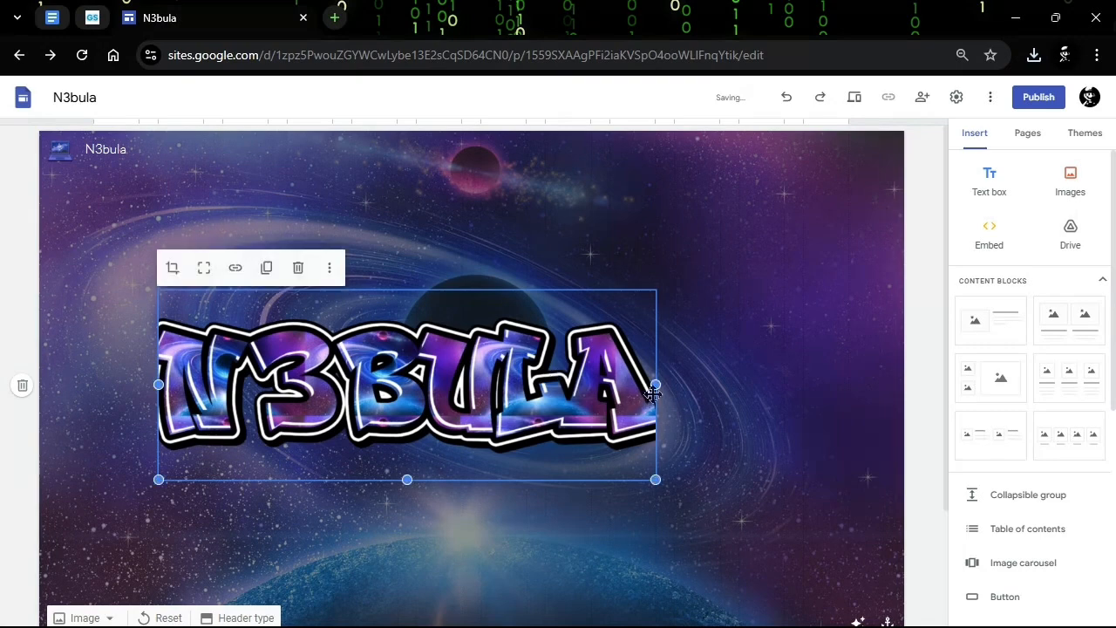
pyautogui.moveTo(656, 386); pyautogui.dragTo(719, 385)
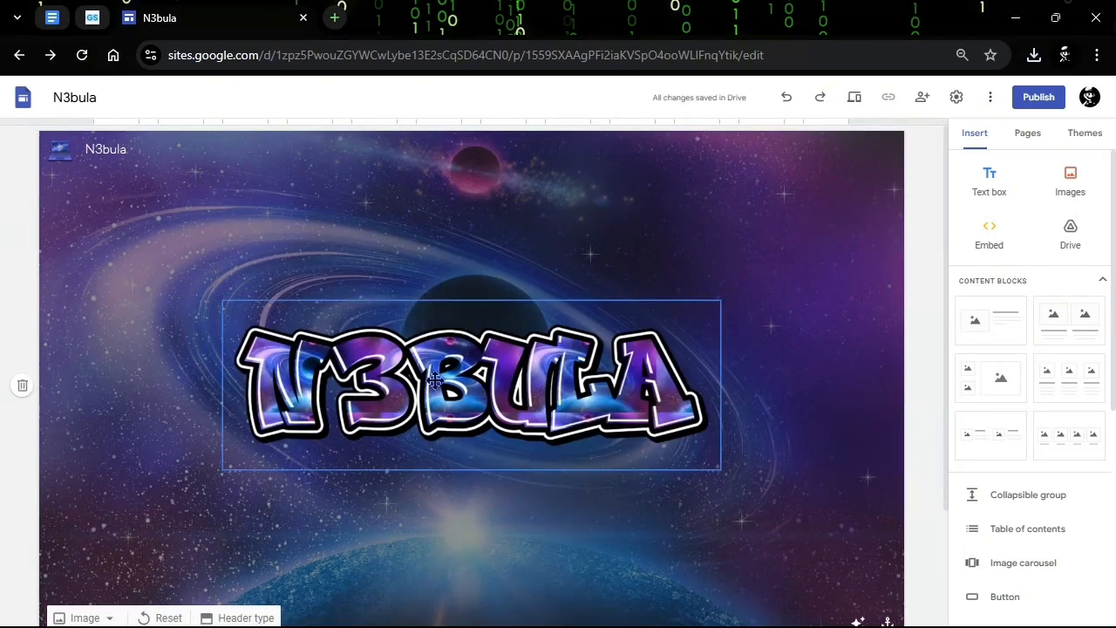
# Step: Open sites.google.com/view/site-g (Site-G.Com) in a new browser tab
pyautogui.click(335, 17)
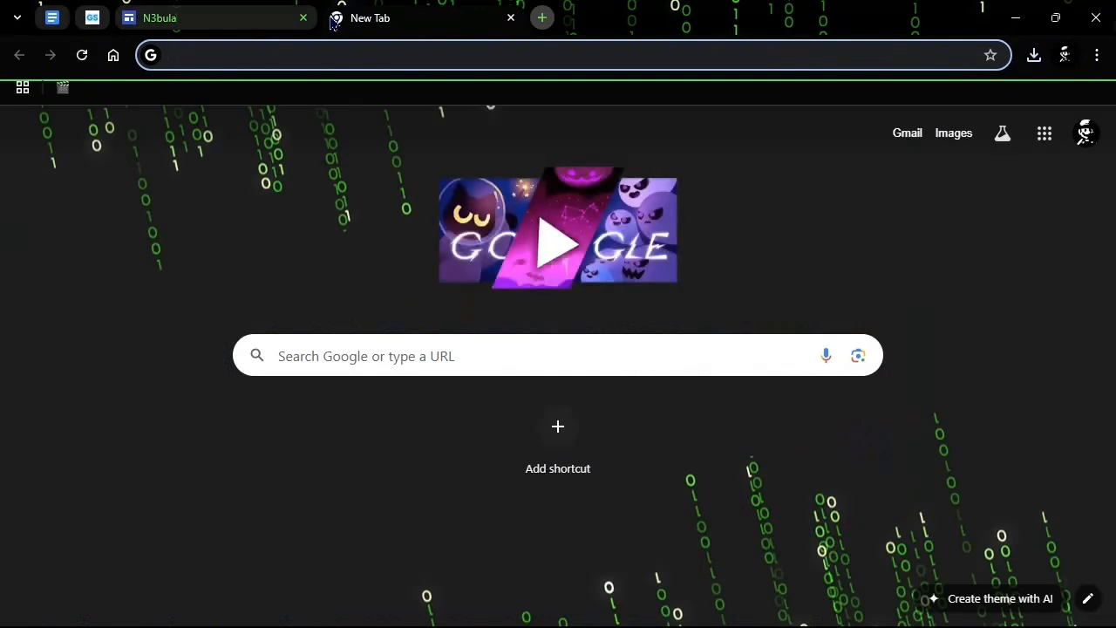
pyautogui.write('sites.google.com/view')
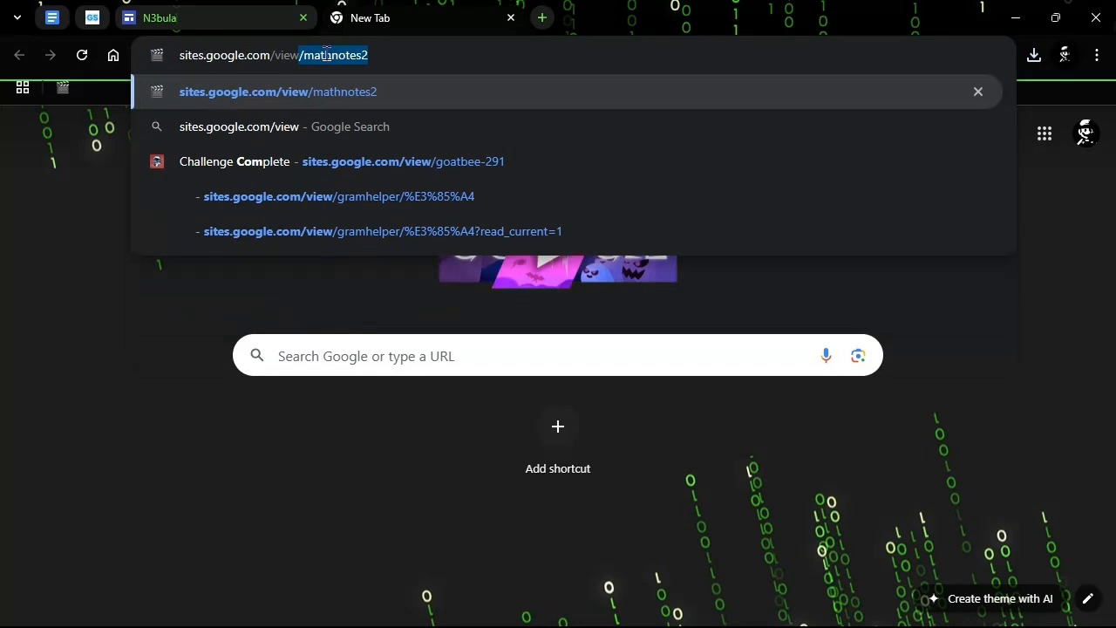
pyautogui.write('sit')
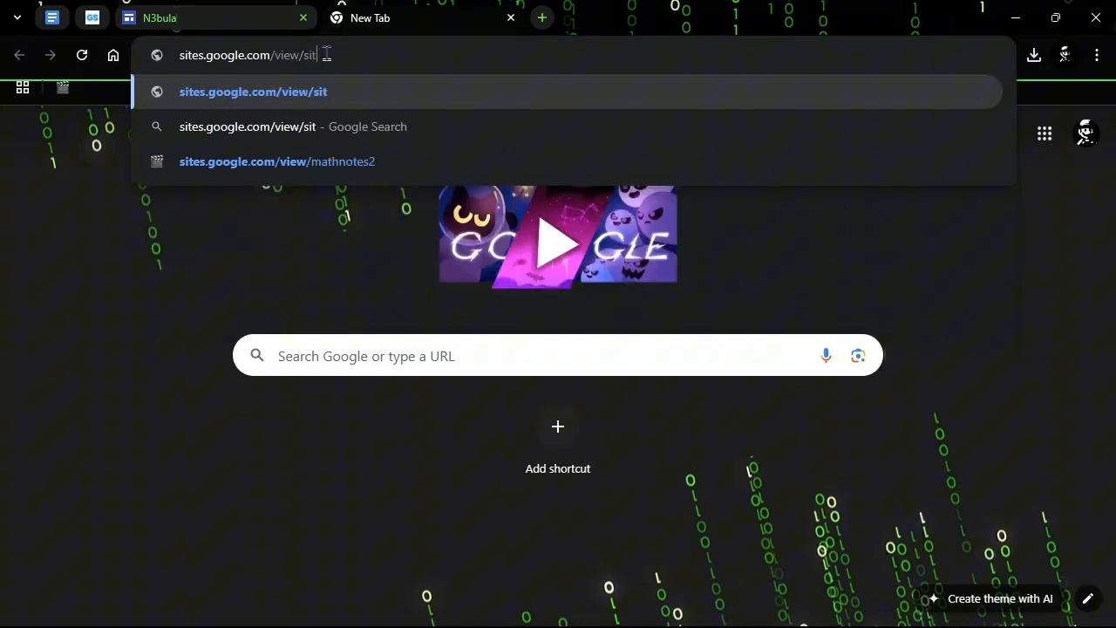
pyautogui.write('e-g')
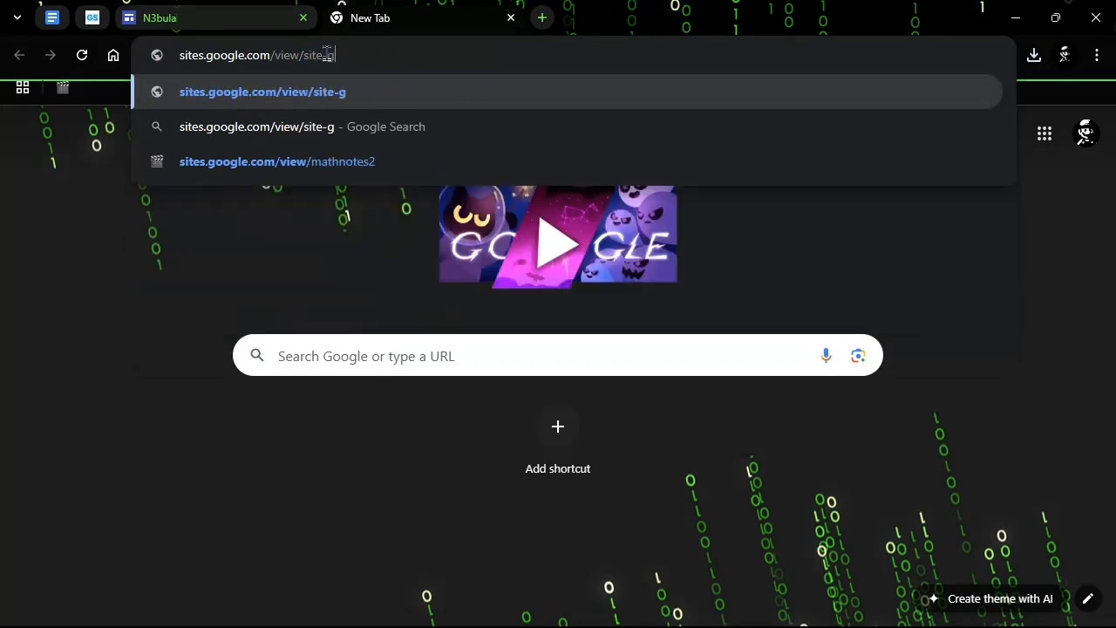
pyautogui.click(262, 91)
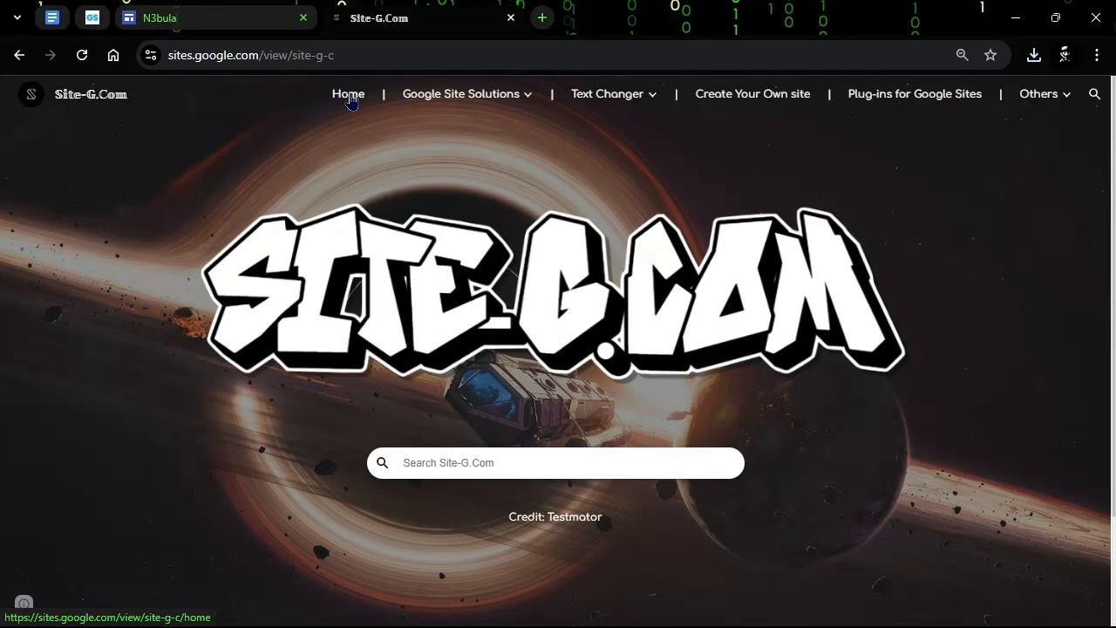
pyautogui.moveTo(593, 562)
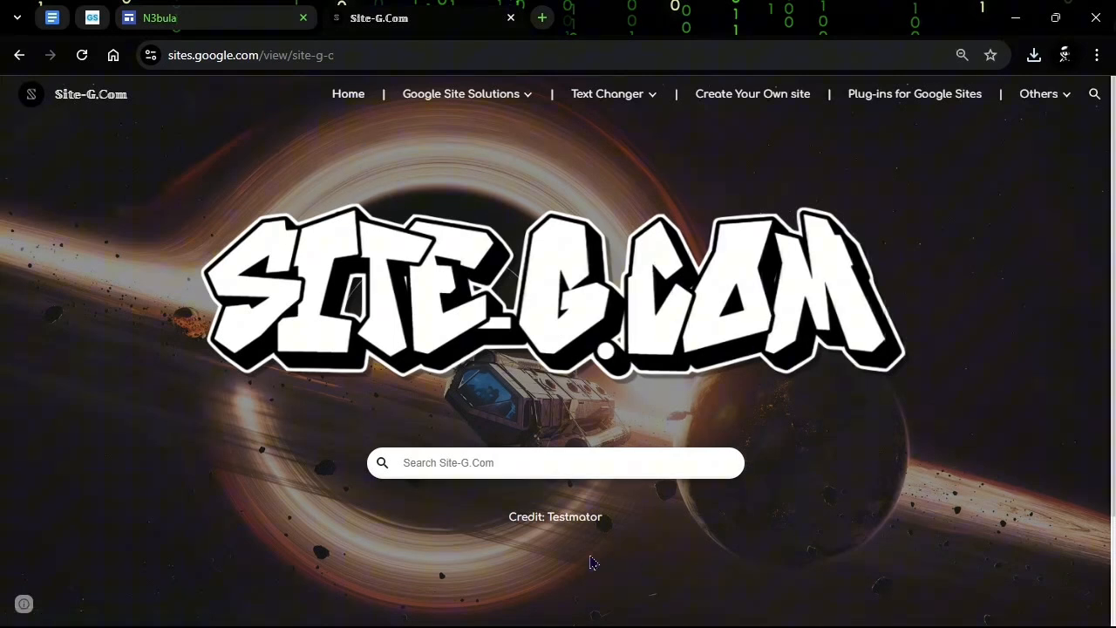
pyautogui.moveTo(506, 173)
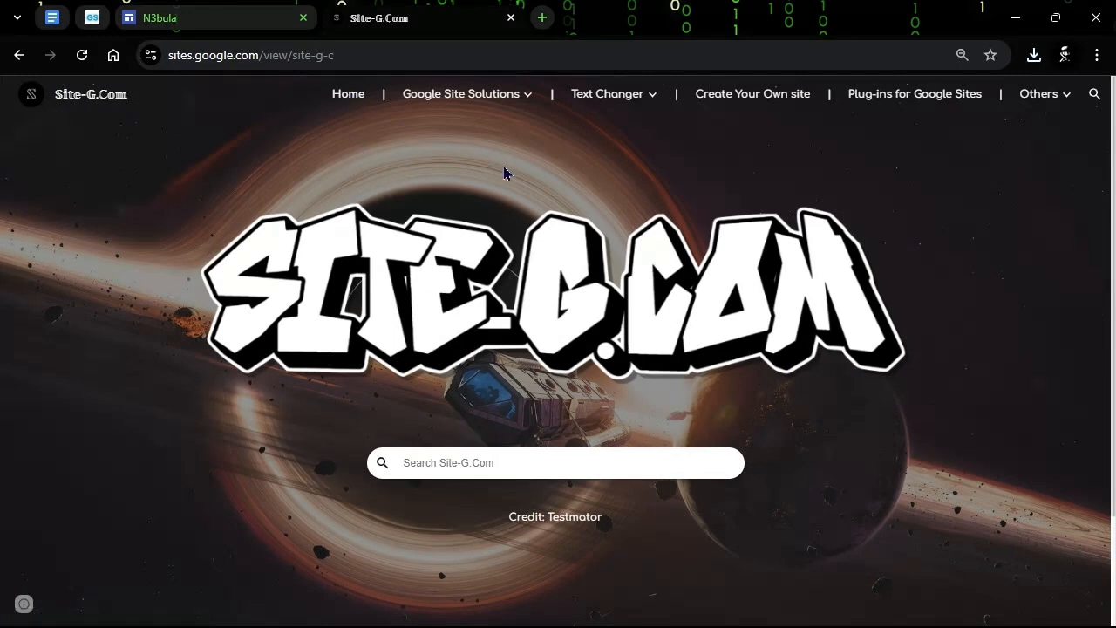
# Step: Browse the Google Site Solutions menu to the search bar guide and back home
pyautogui.click(460, 94)
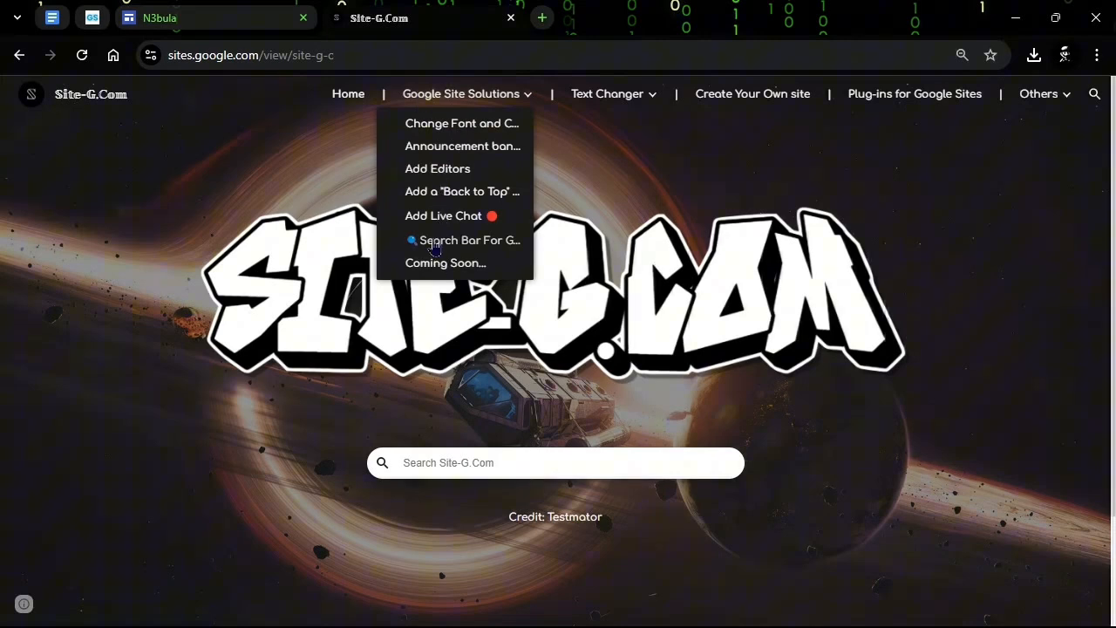
pyautogui.click(468, 241)
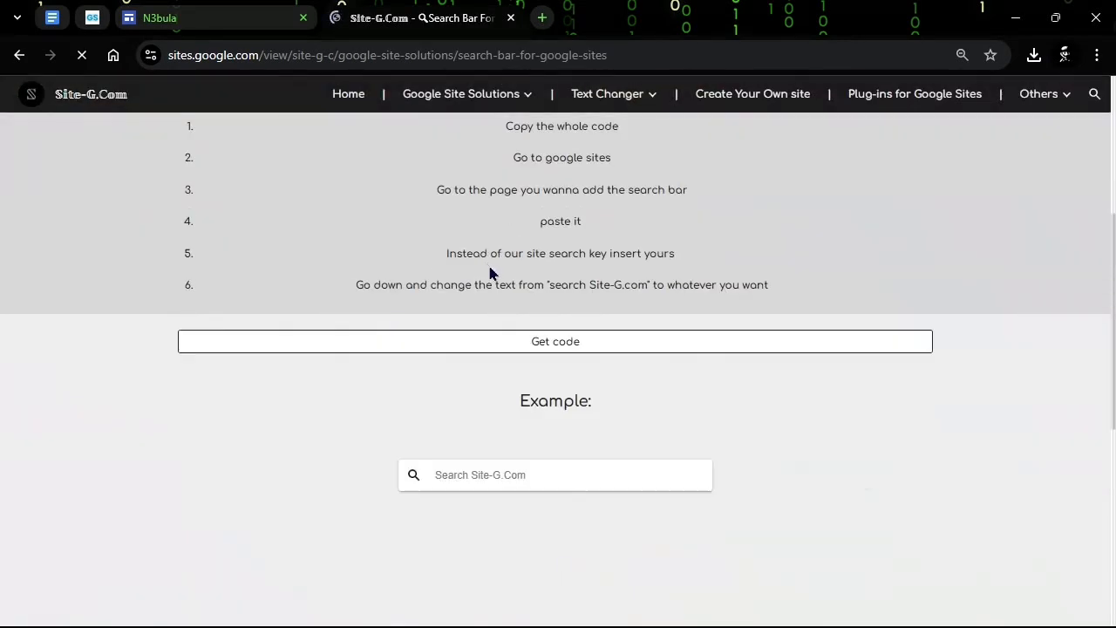
pyautogui.click(91, 95)
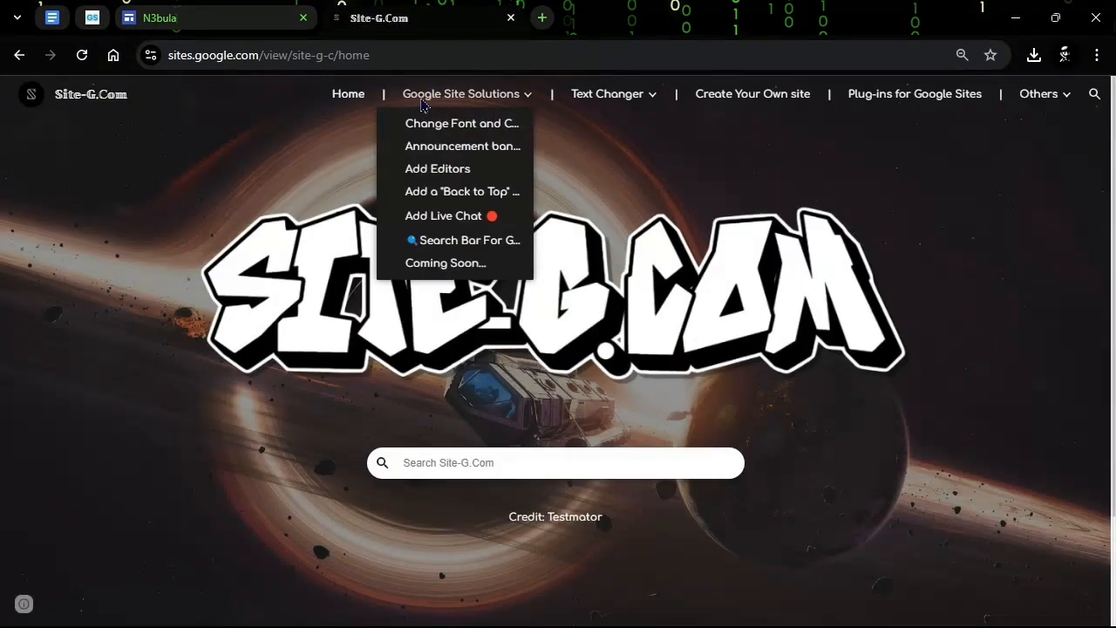
pyautogui.moveTo(520, 99)
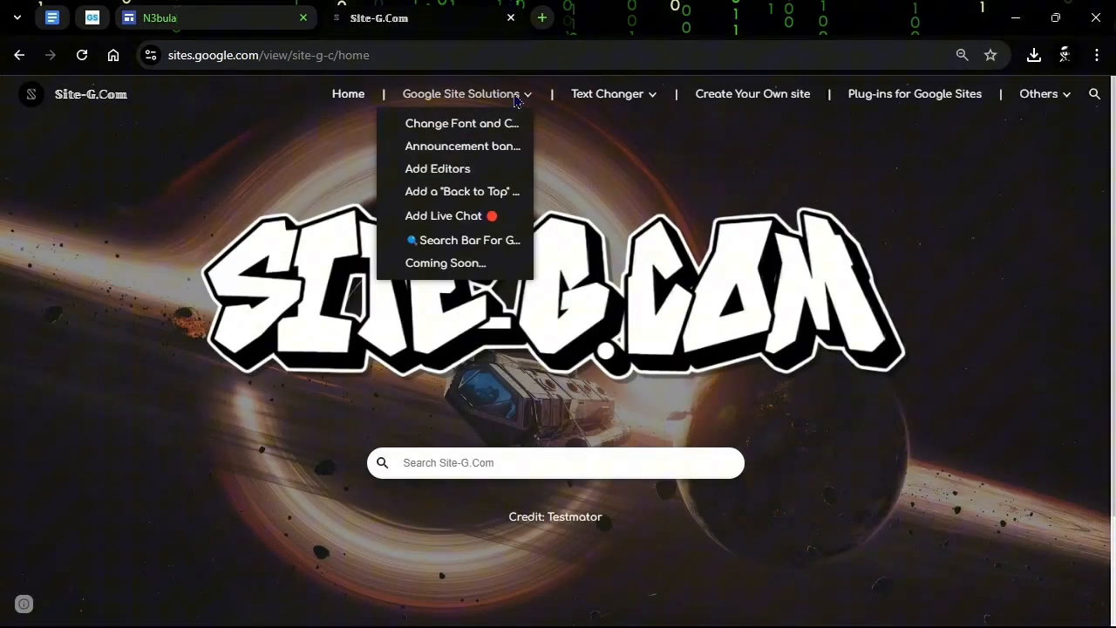
pyautogui.moveTo(502, 244)
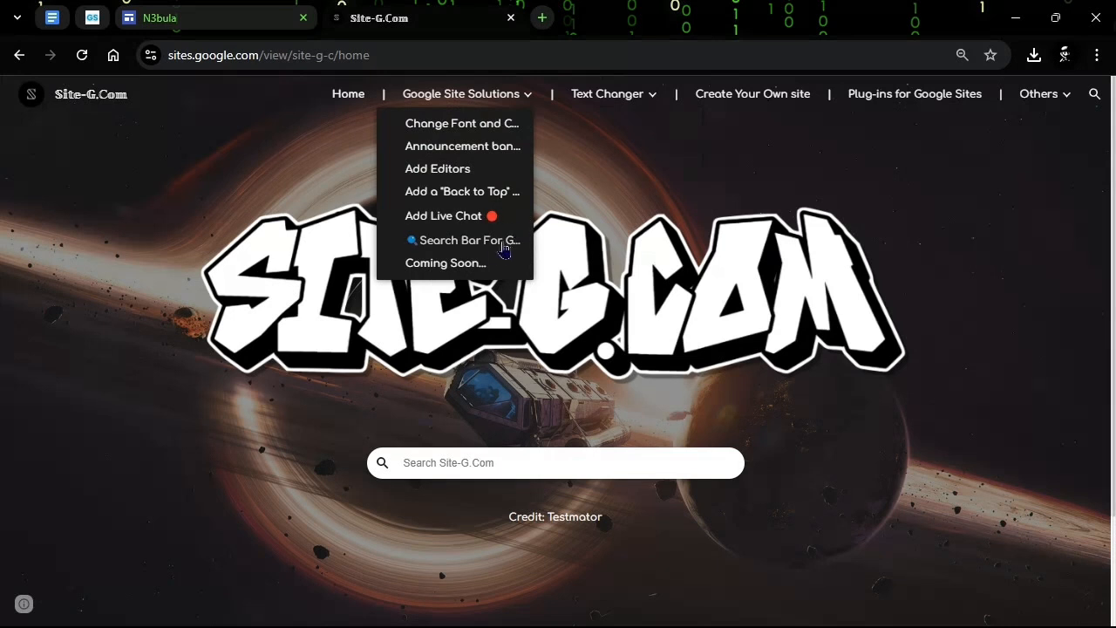
pyautogui.moveTo(471, 240)
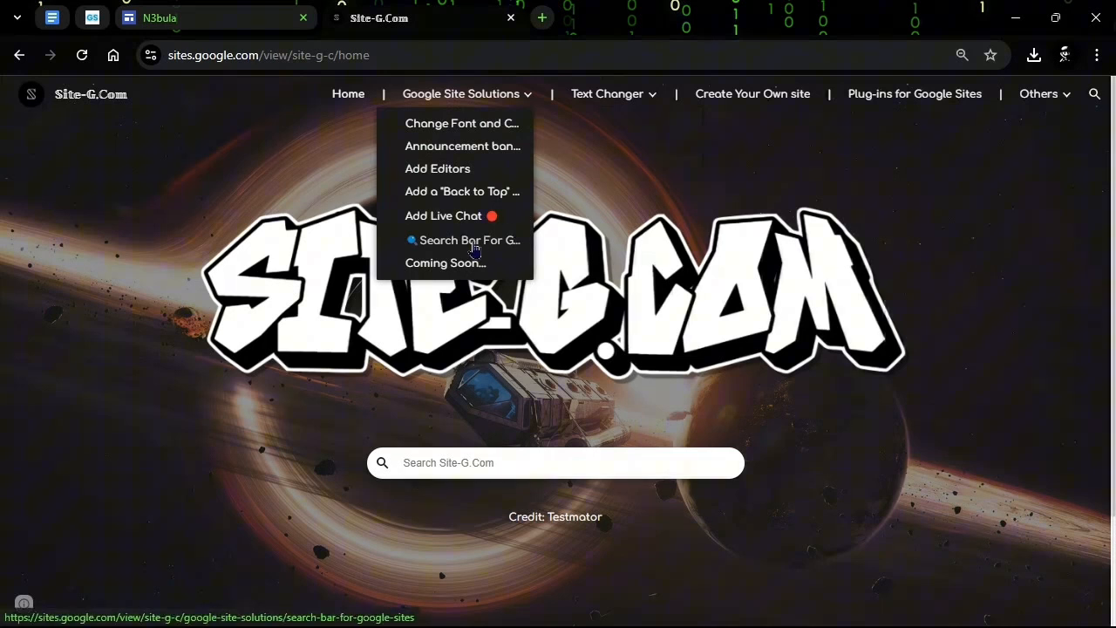
# Step: Open the search bar guide's embed code page and scroll to its full code block
pyautogui.click(471, 241)
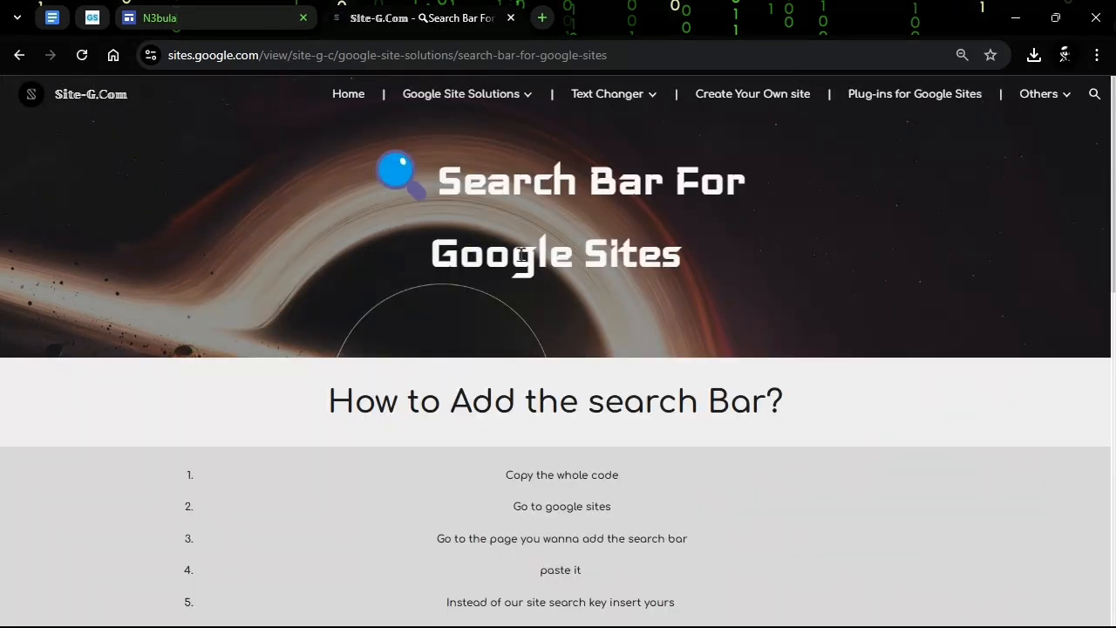
pyautogui.scroll(-3)
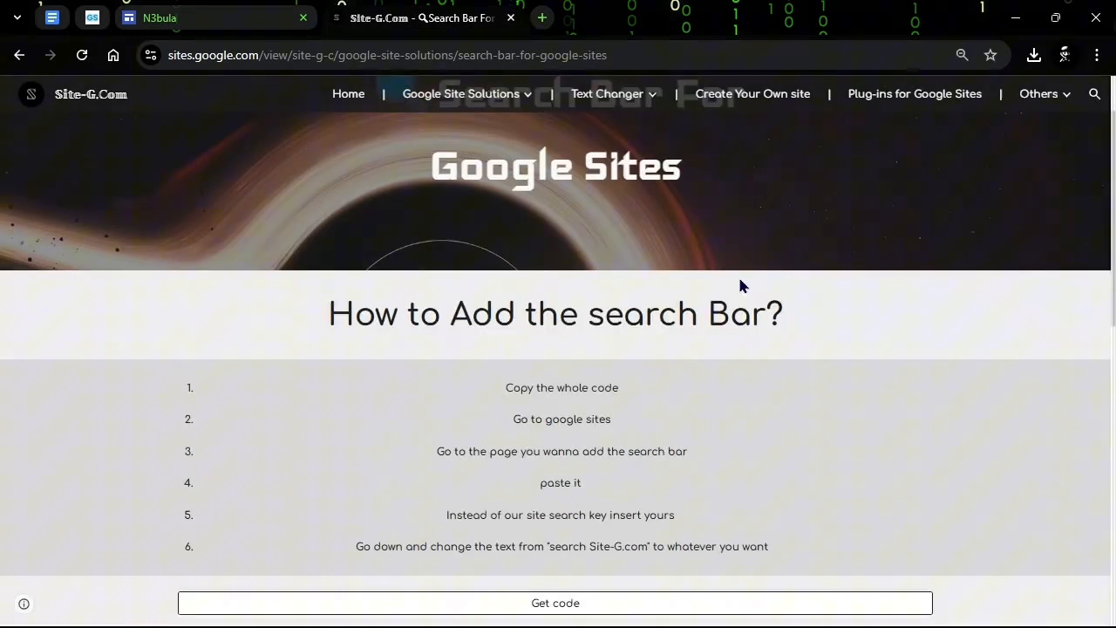
pyautogui.scroll(-3)
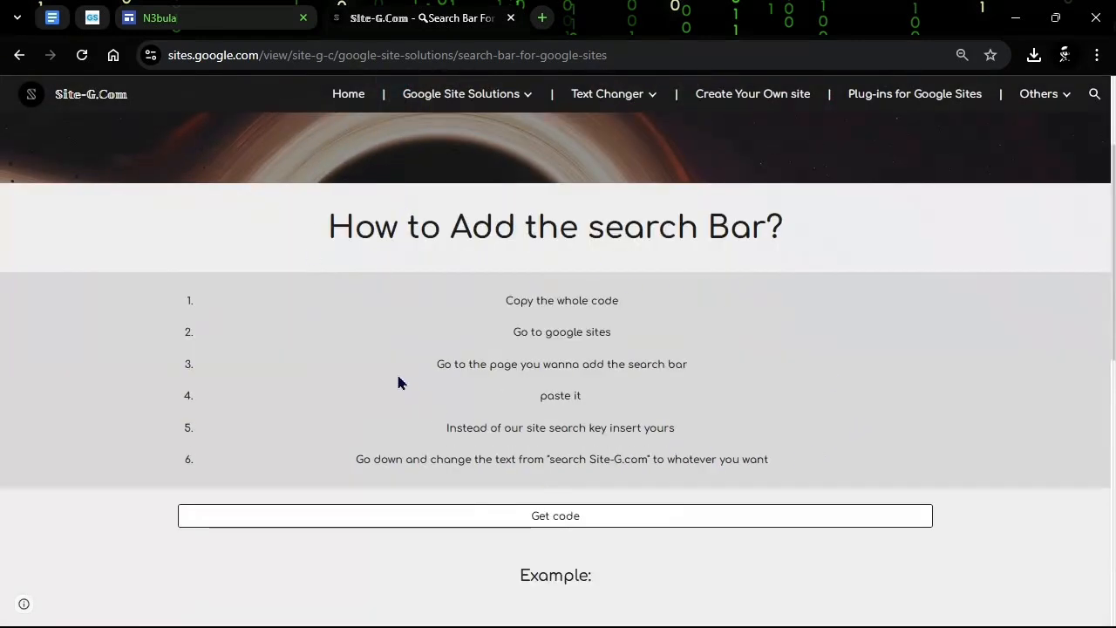
pyautogui.scroll(-3)
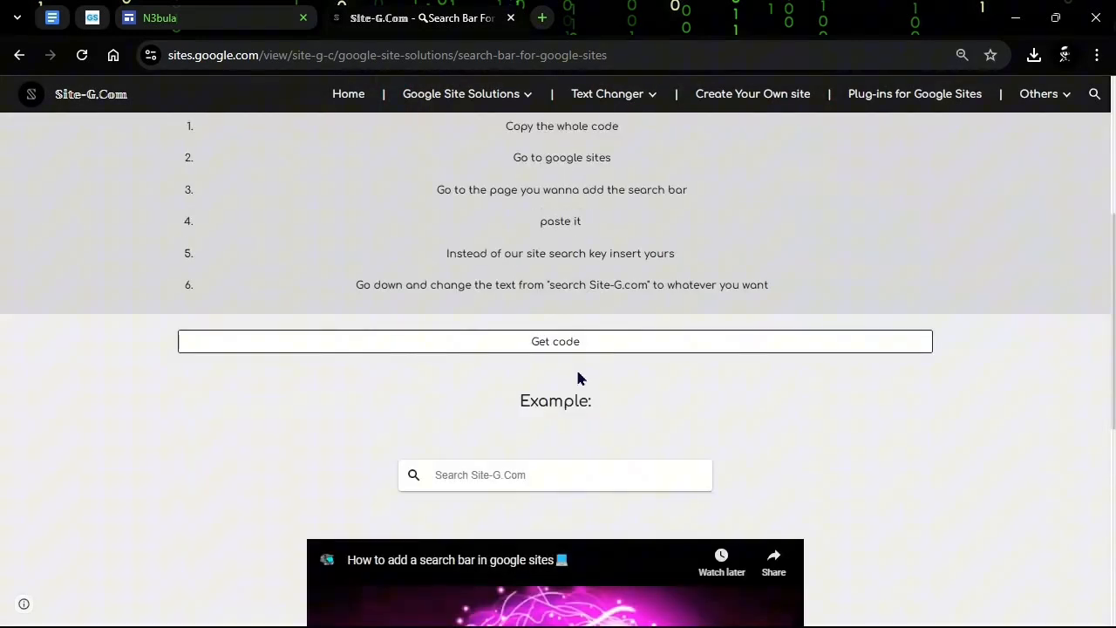
pyautogui.moveTo(497, 359)
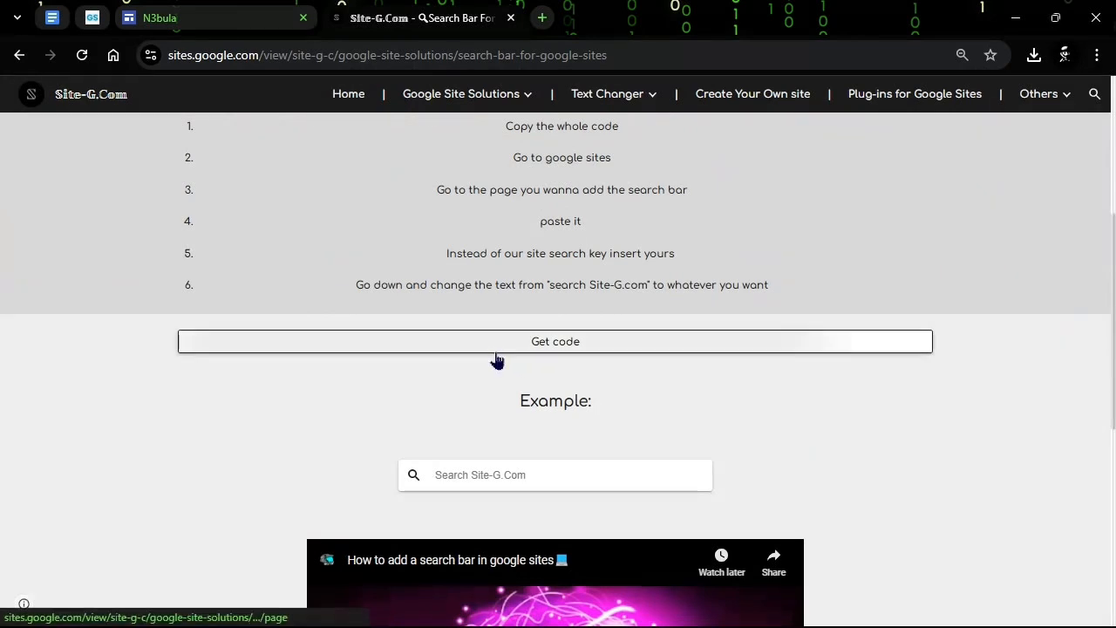
pyautogui.click(554, 340)
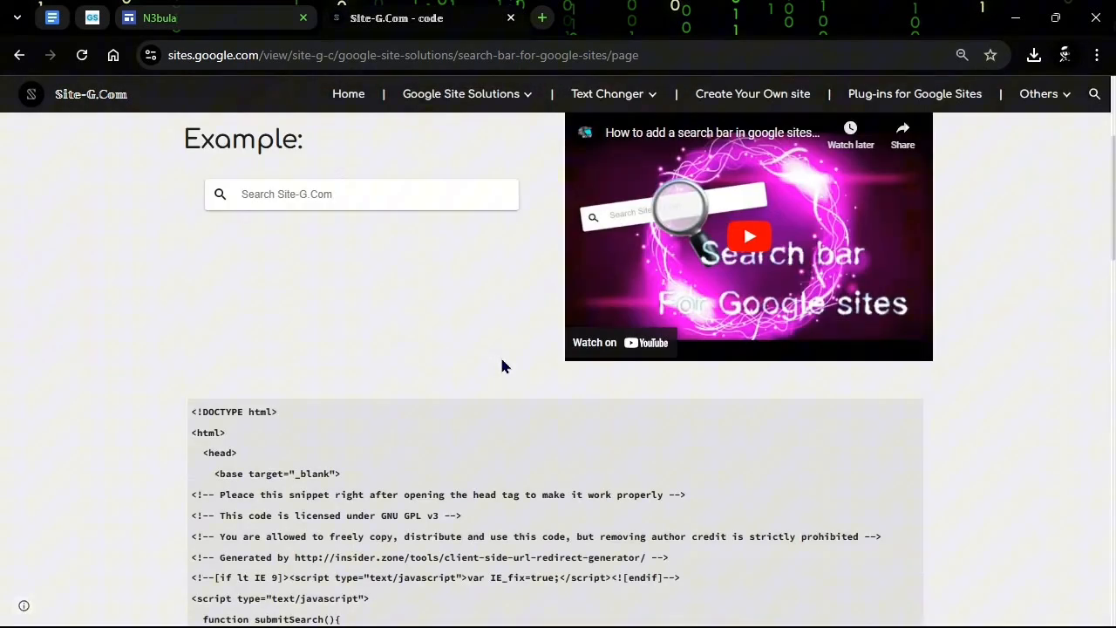
pyautogui.scroll(-3)
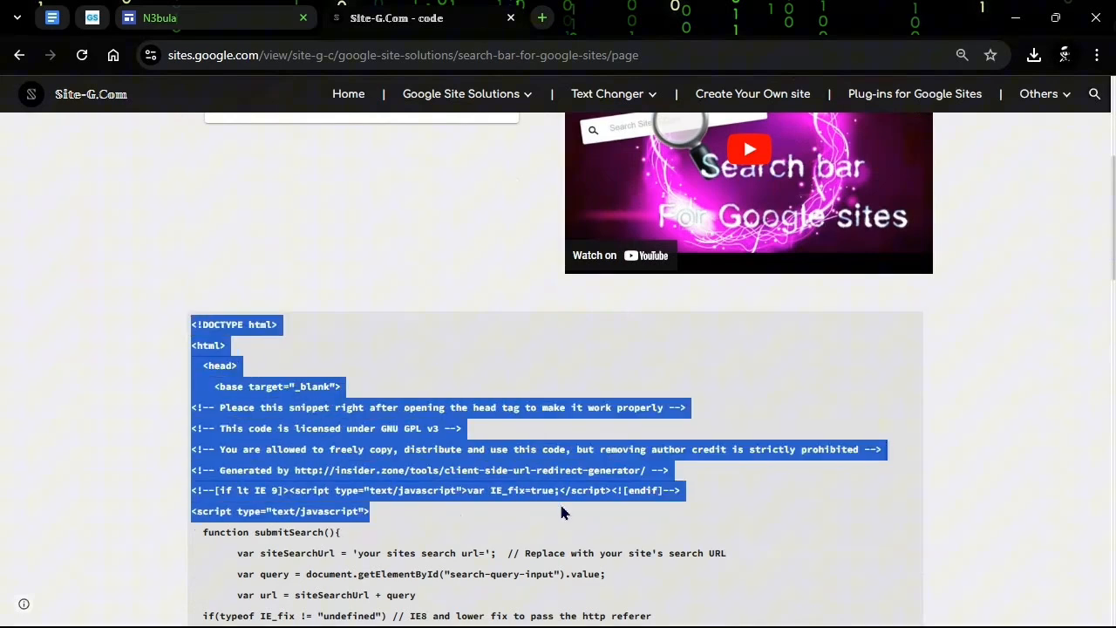
pyautogui.scroll(-3)
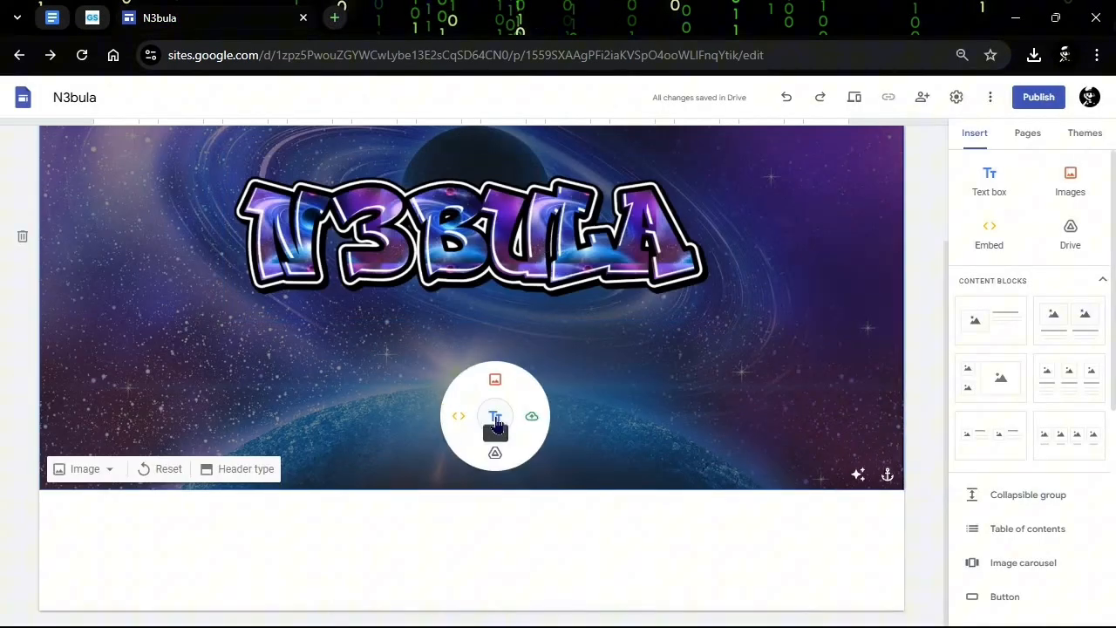
pyautogui.moveTo(457, 415)
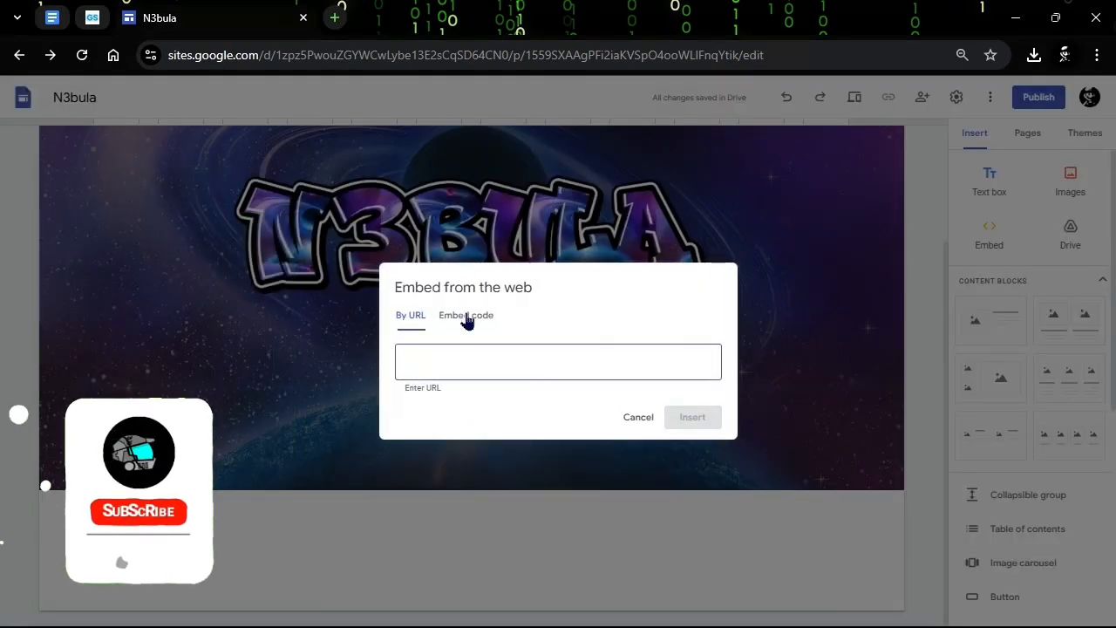
# Step: Paste the code into Embed code, set placeholder to Search N3bula, select siteSearchUrl and continue
pyautogui.click(465, 314)
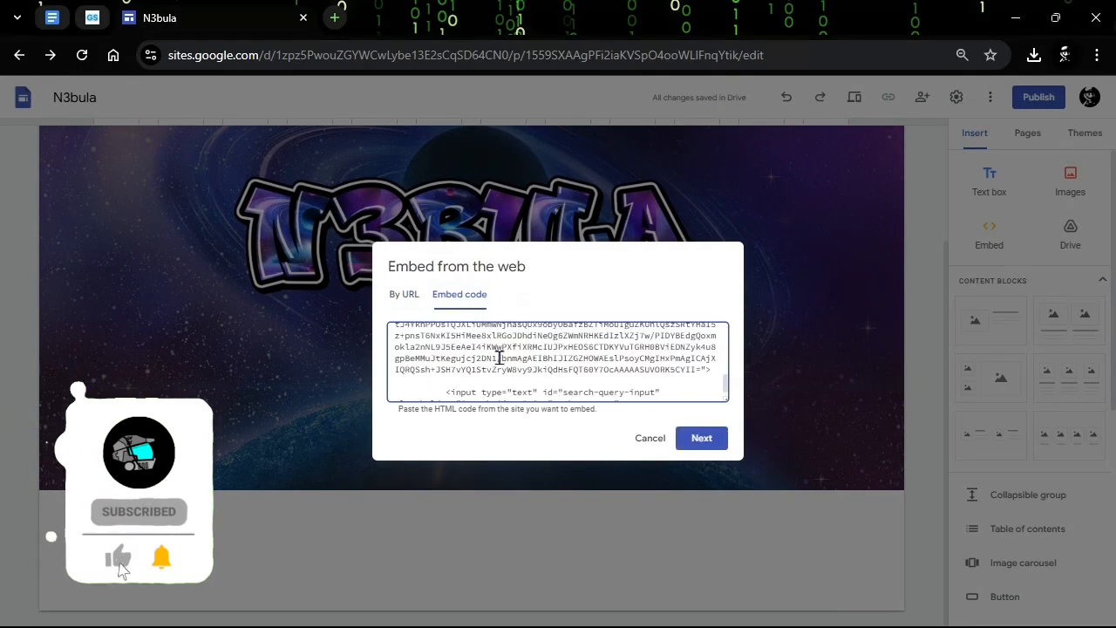
pyautogui.scroll(-3)
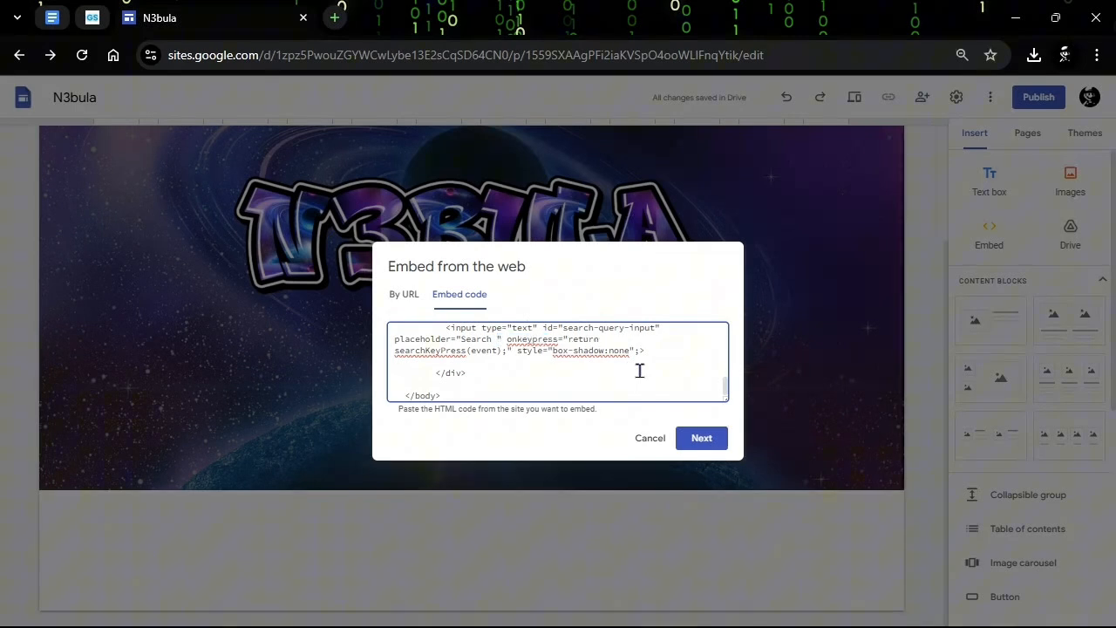
pyautogui.write('N3')
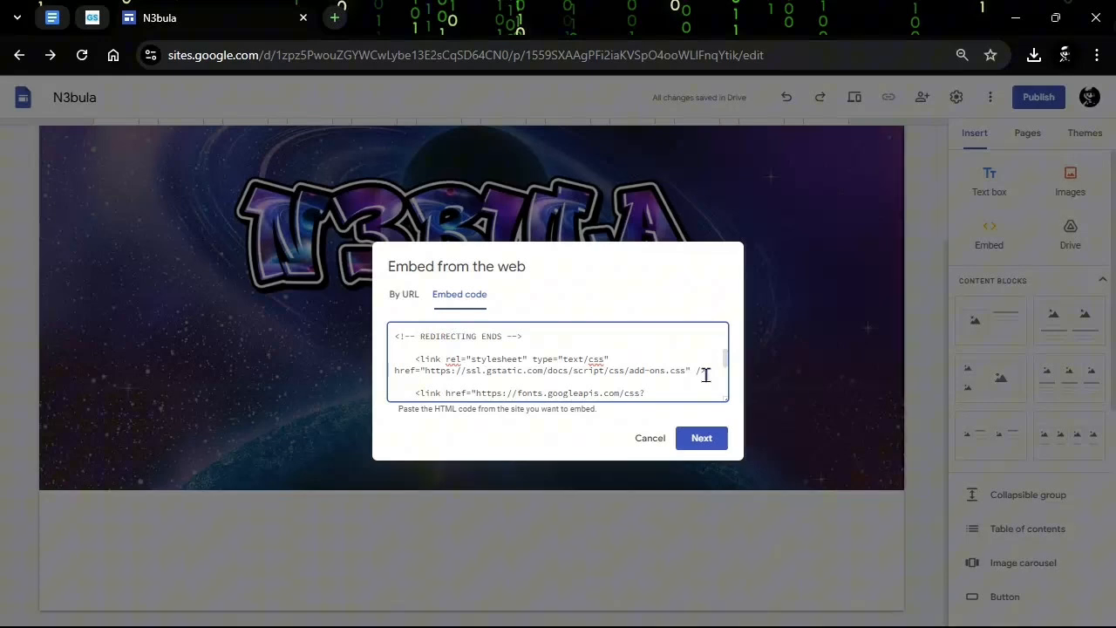
pyautogui.scroll(-3)
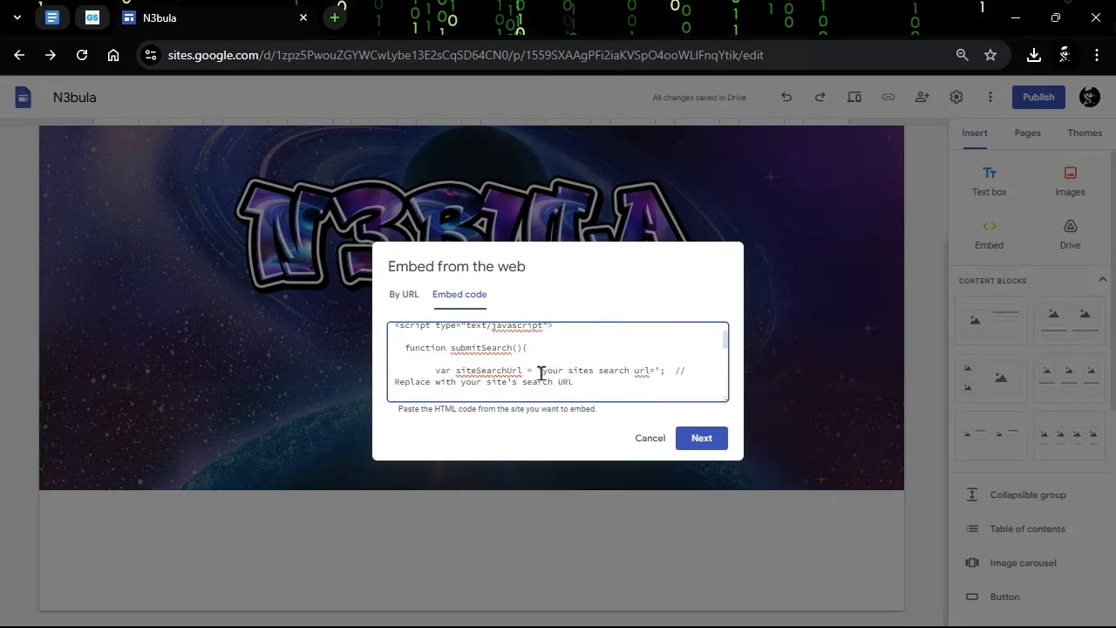
pyautogui.doubleClick(596, 370)
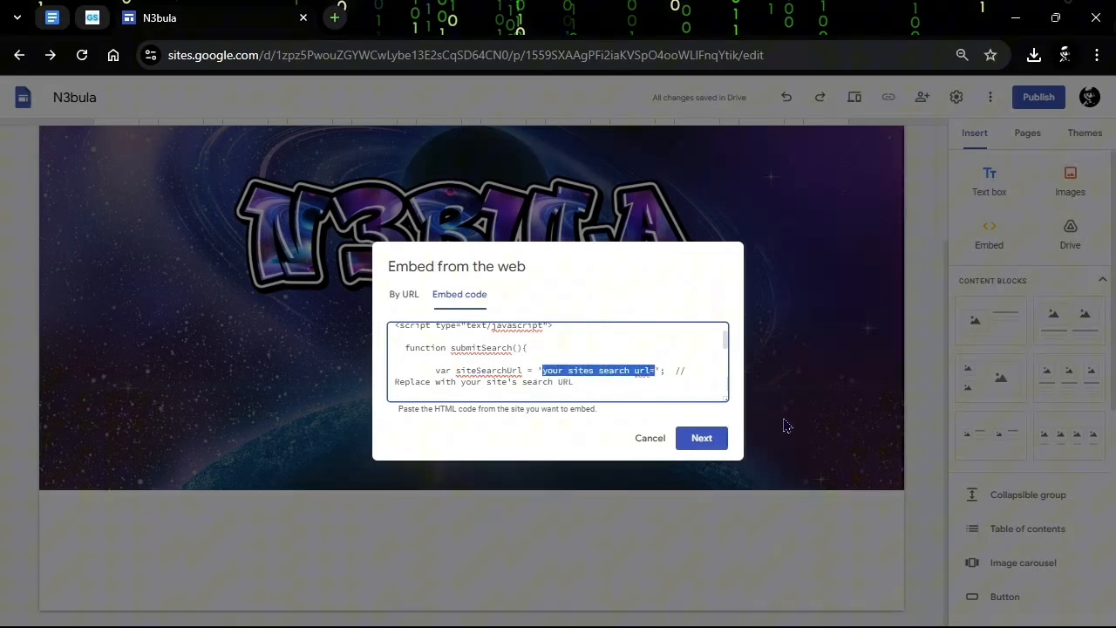
pyautogui.moveTo(794, 429)
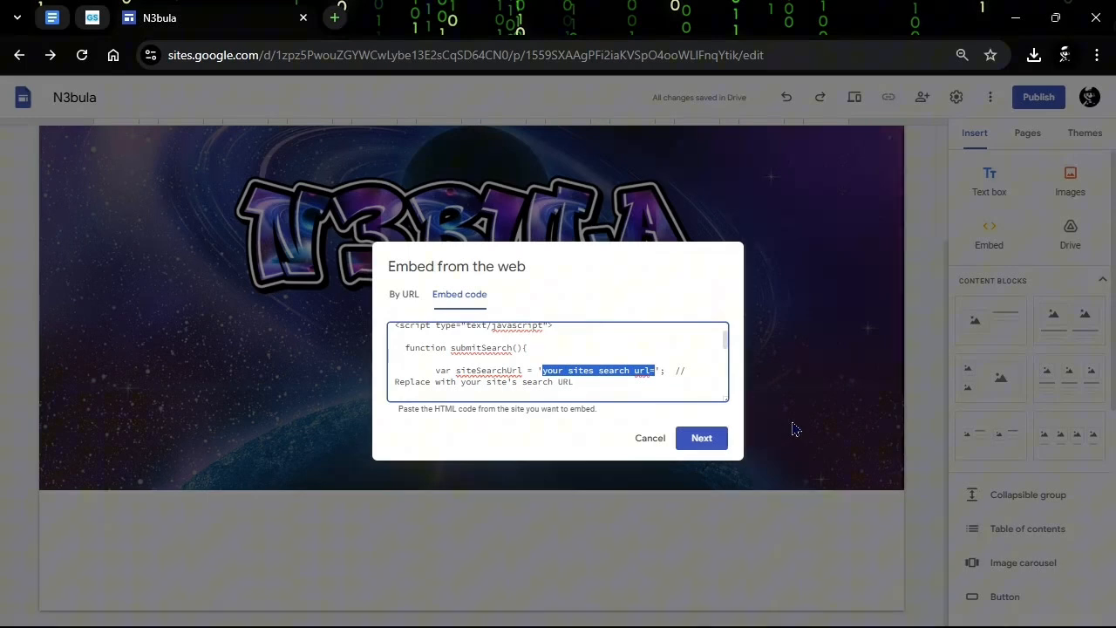
pyautogui.click(701, 438)
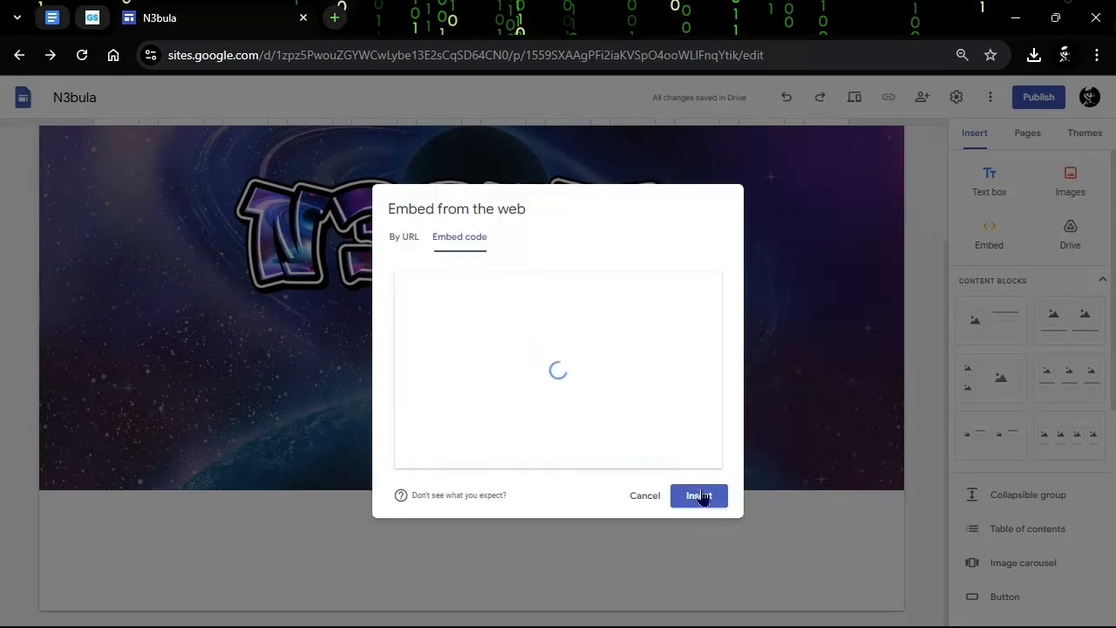
# Step: Insert the Search N3bula bar below the logo and start publishing the site
pyautogui.click(698, 495)
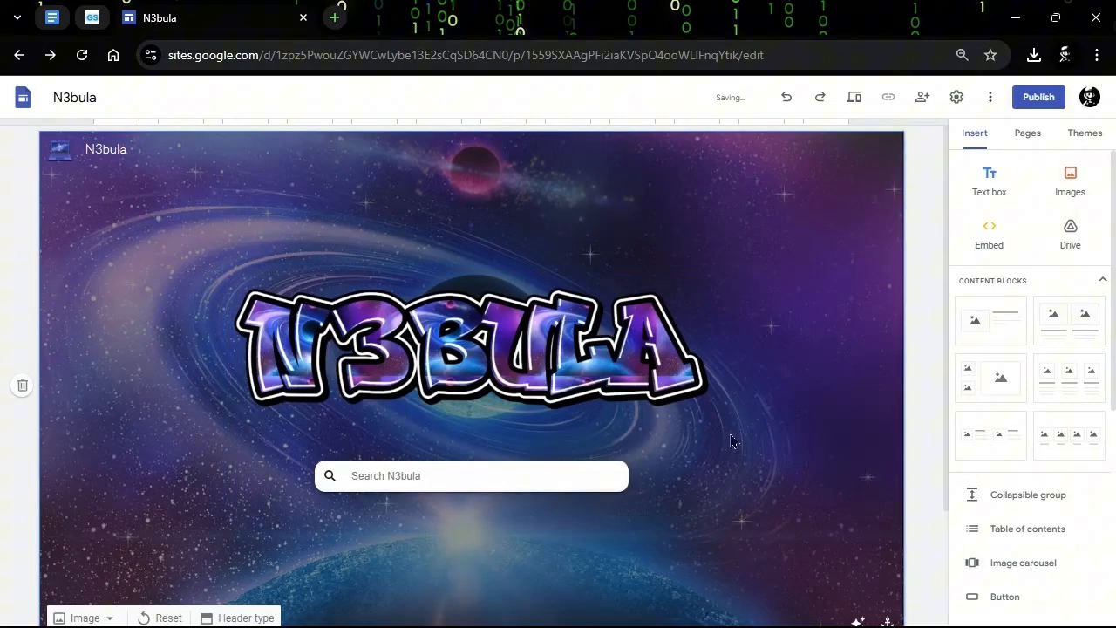
pyautogui.click(1037, 97)
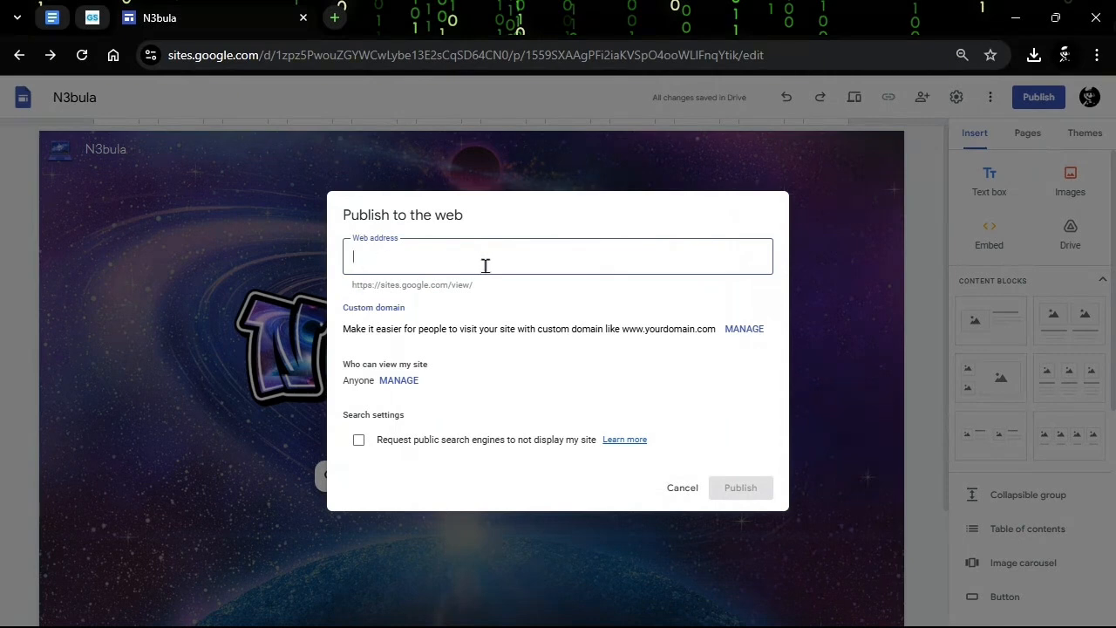
# Step: Enter n3bula-star as the web address after rejected attempts, publish, and view the live site
pyautogui.write('n3bulas')
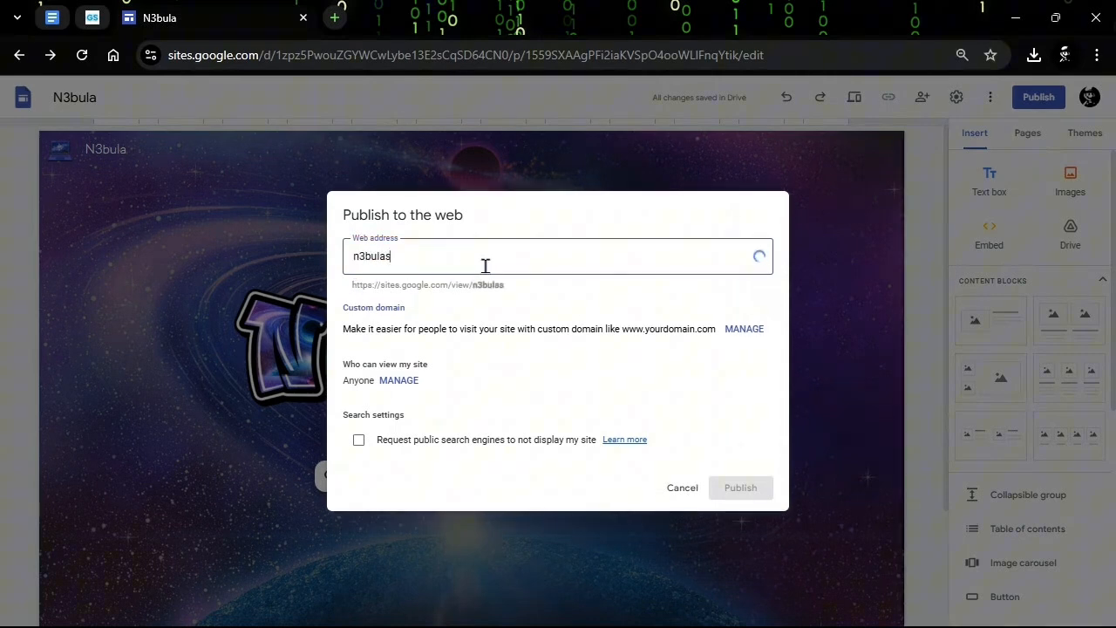
pyautogui.press('Backspace')
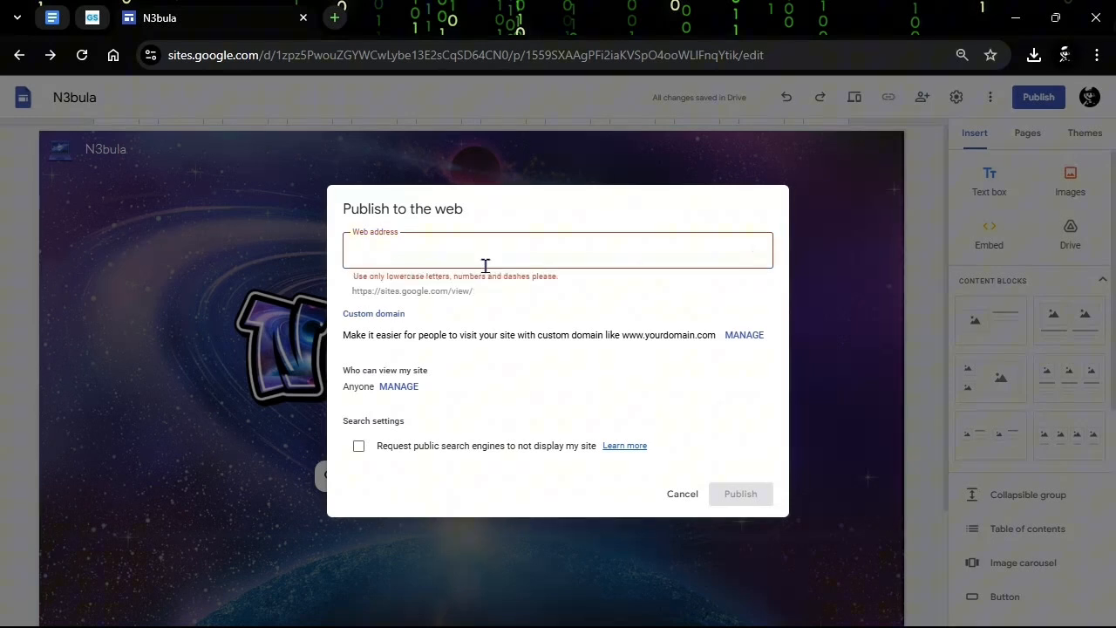
pyautogui.write('n')
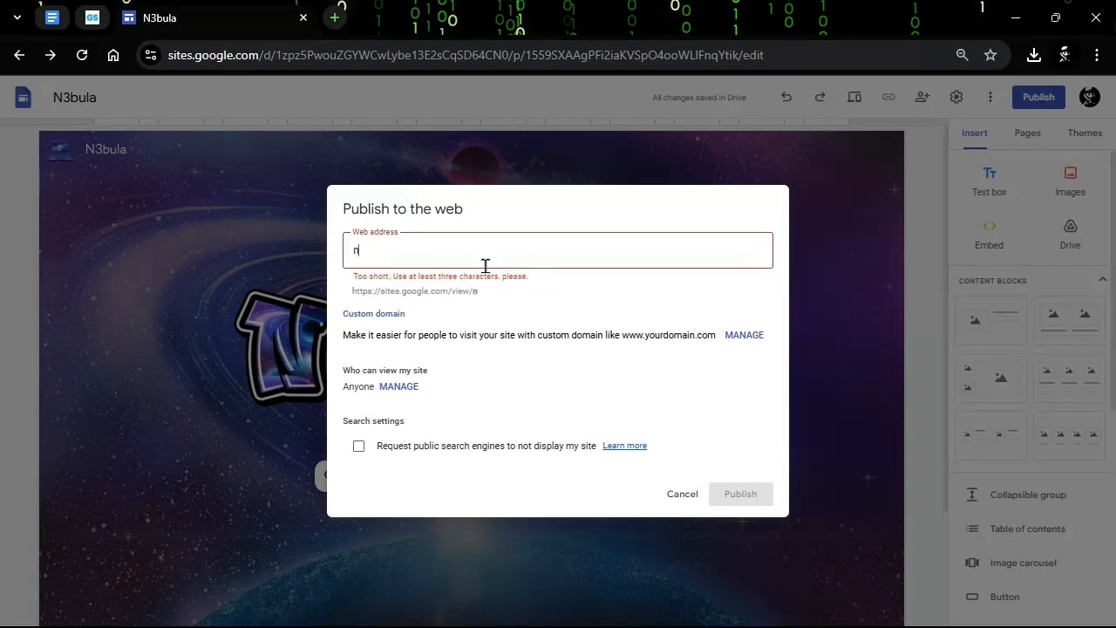
pyautogui.write('3bula')
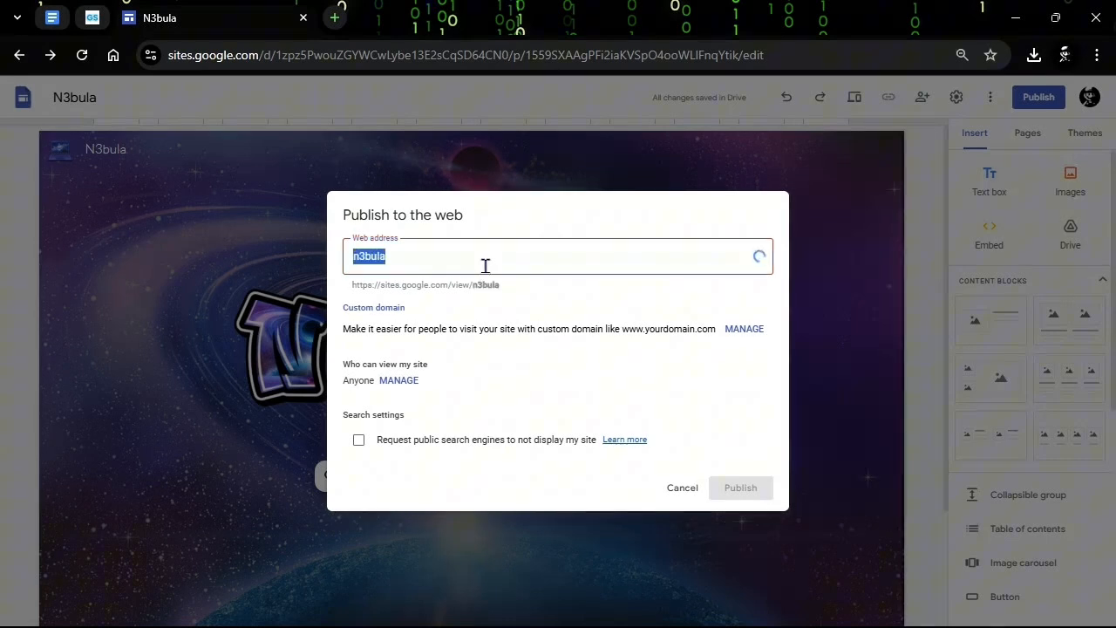
pyautogui.write('12')
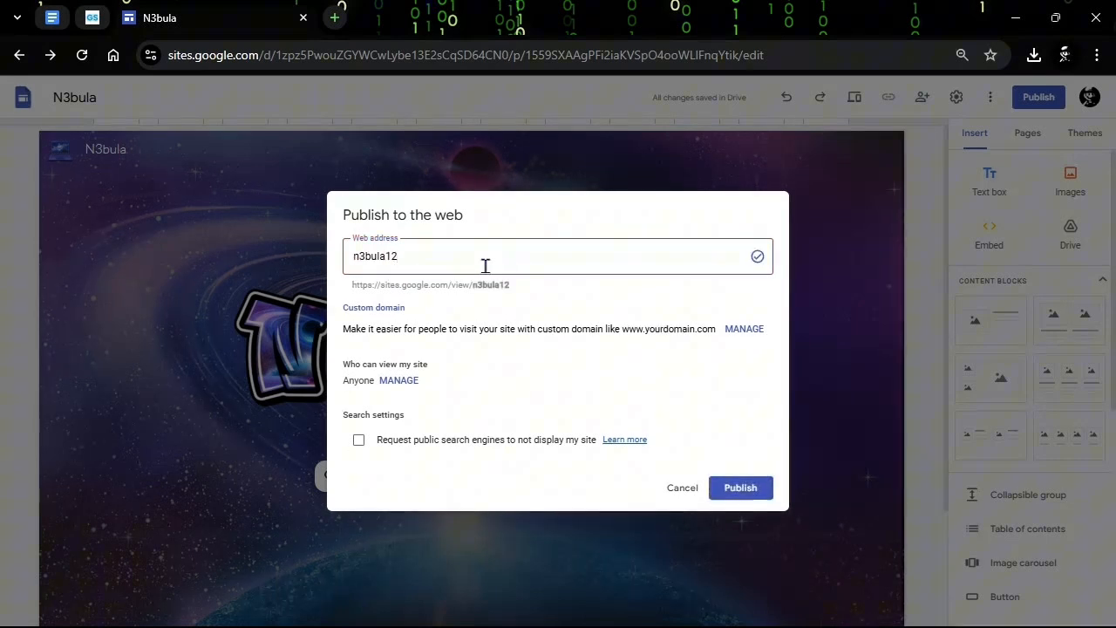
pyautogui.write('n3bula-star')
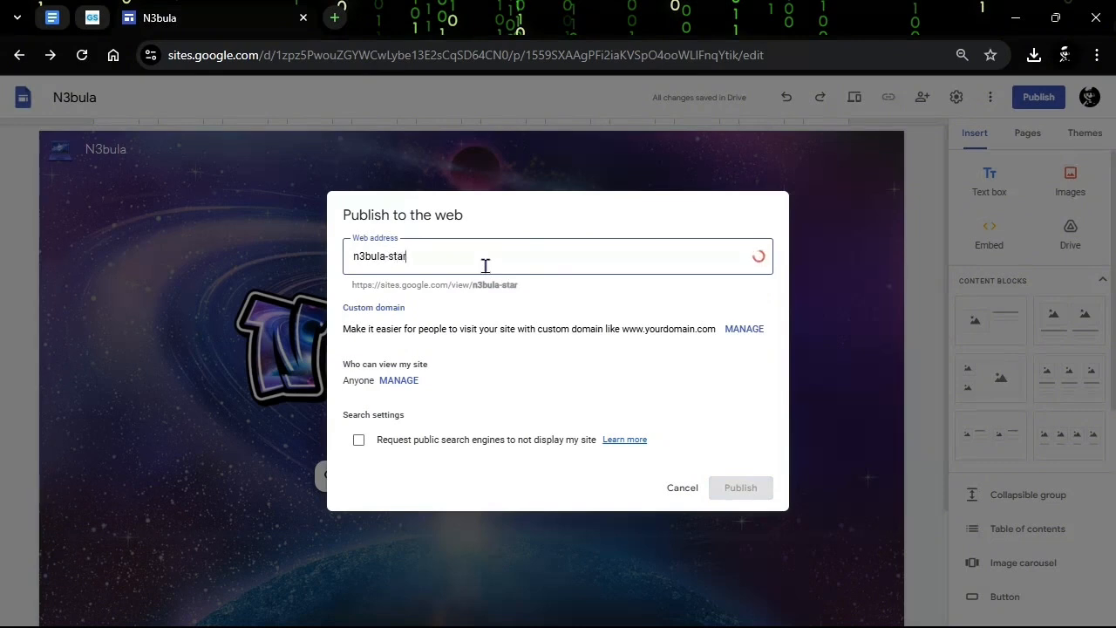
pyautogui.click(740, 488)
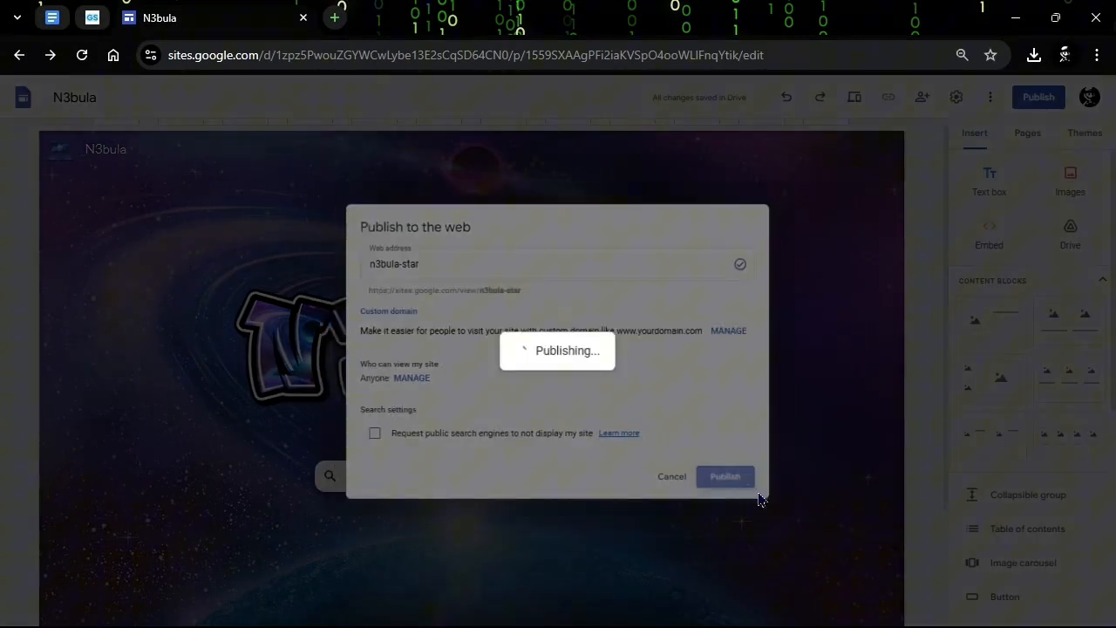
pyautogui.click(726, 476)
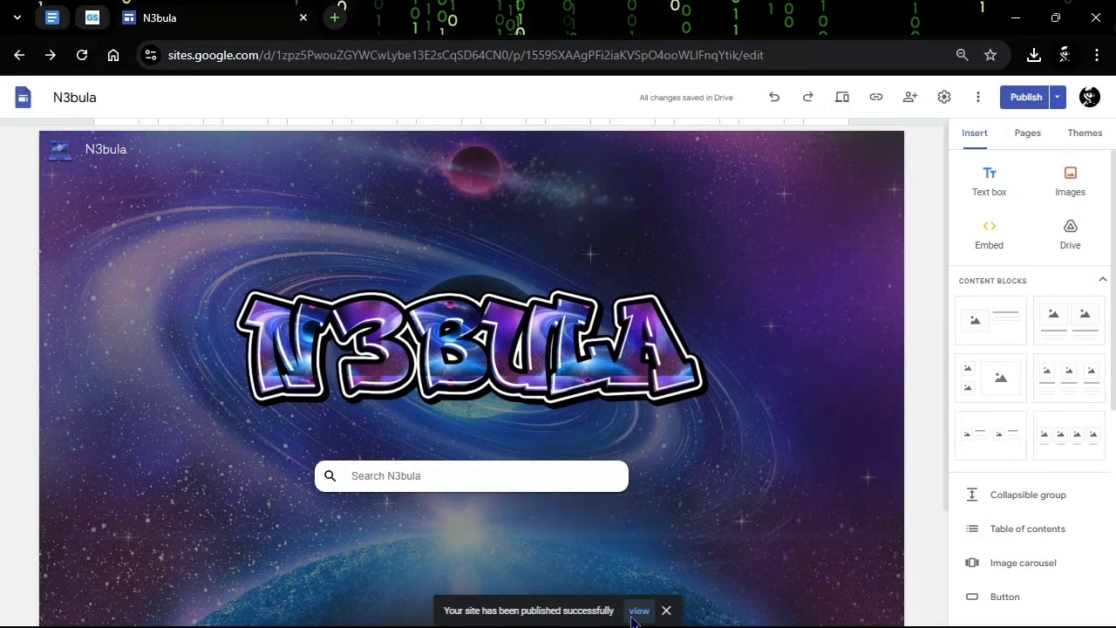
pyautogui.click(638, 610)
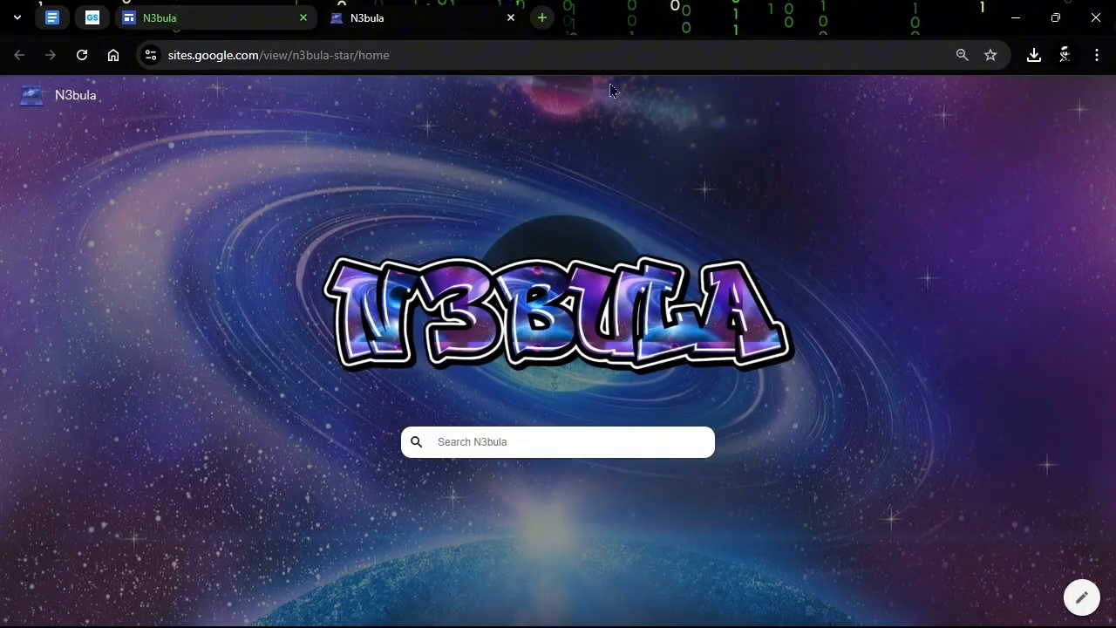
pyautogui.moveTo(748, 349)
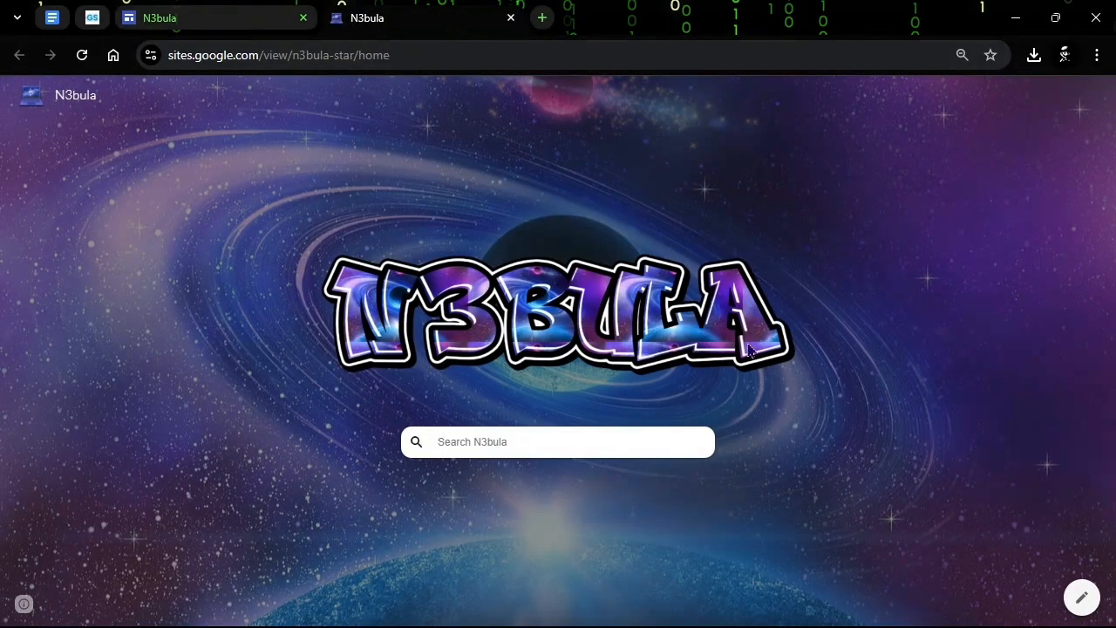
pyautogui.moveTo(1008, 125)
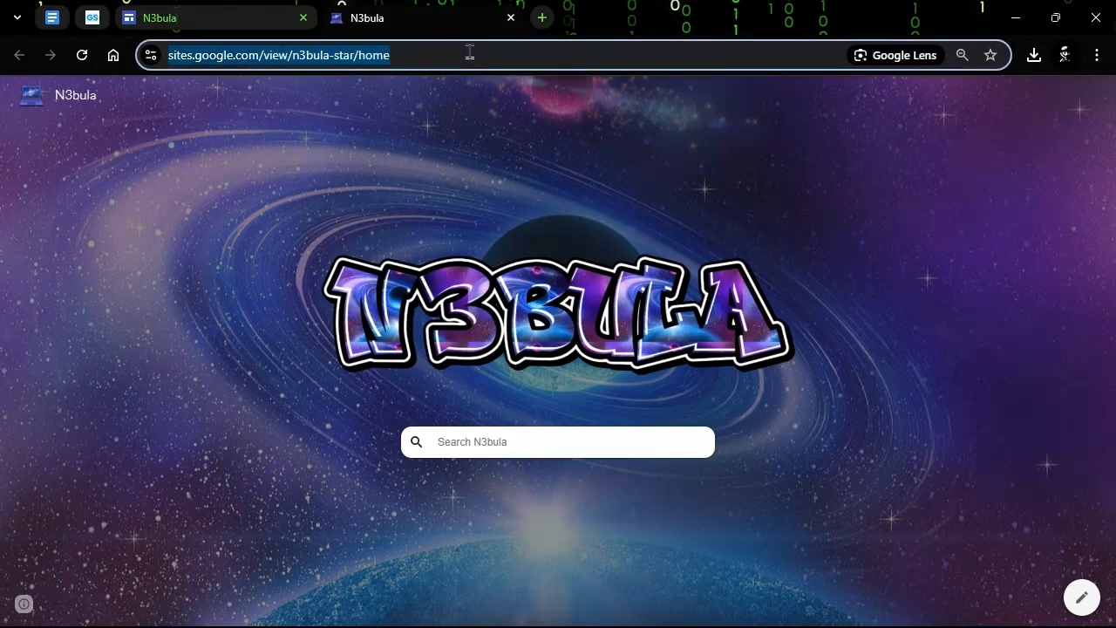
# Step: Add an untitled page to the site and publish the draft changes
pyautogui.click(1081, 597)
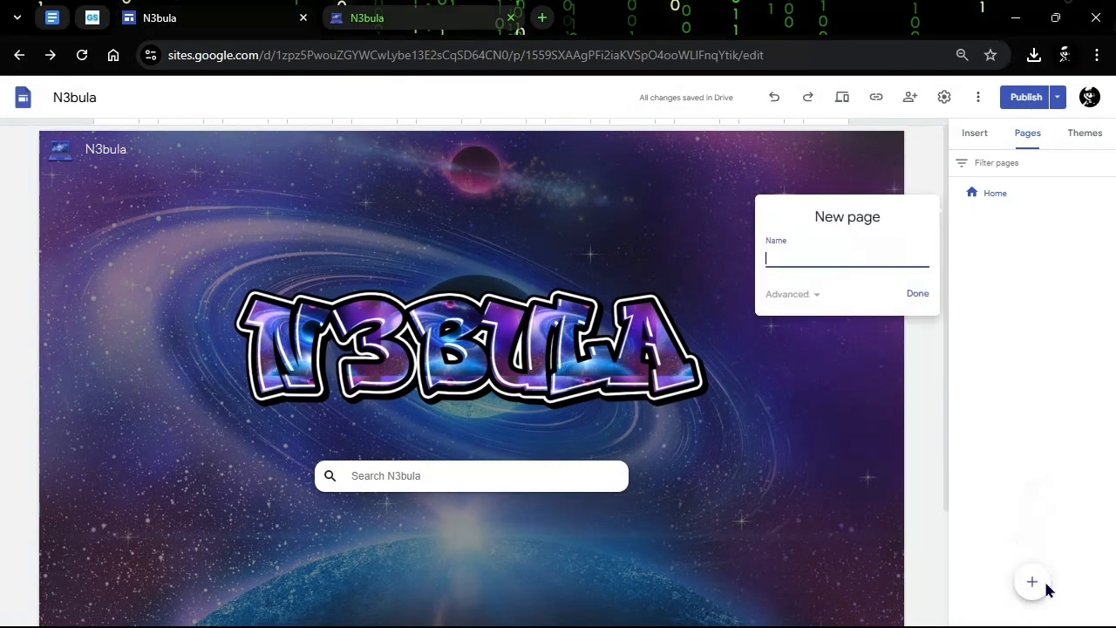
pyautogui.click(917, 293)
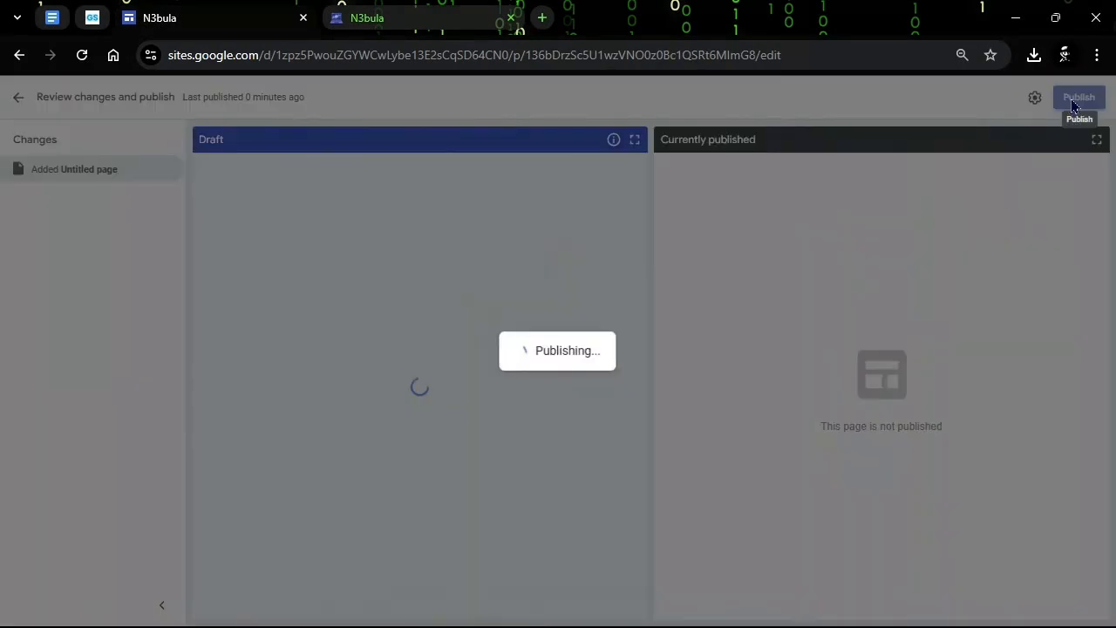
pyautogui.click(1080, 98)
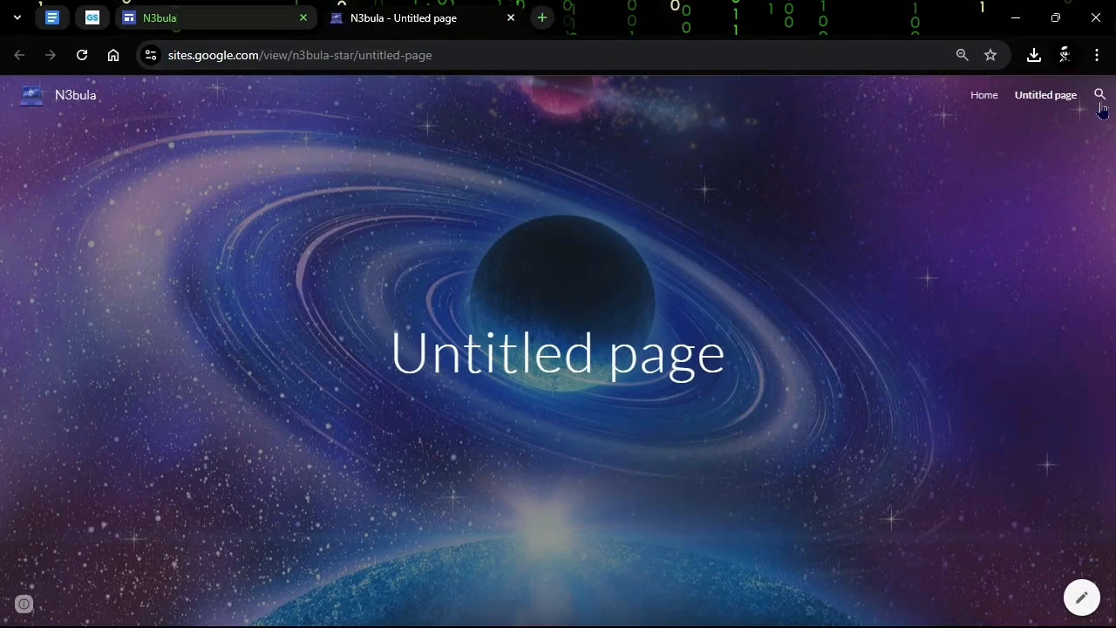
# Step: Search the live site for 'g' and grab the search results address
pyautogui.click(1098, 94)
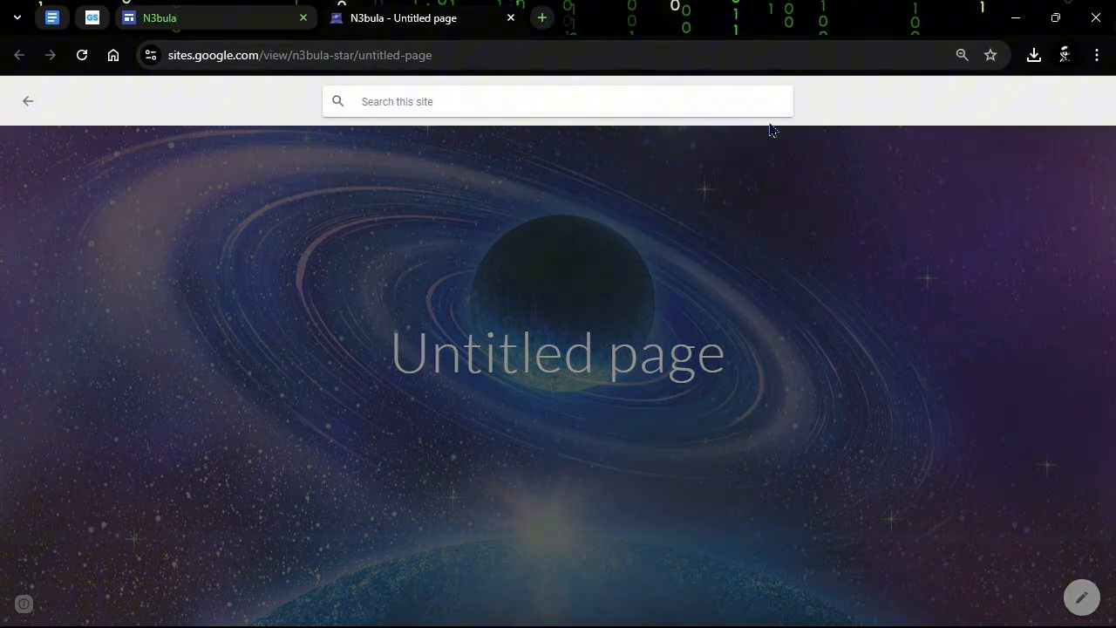
pyautogui.write('g')
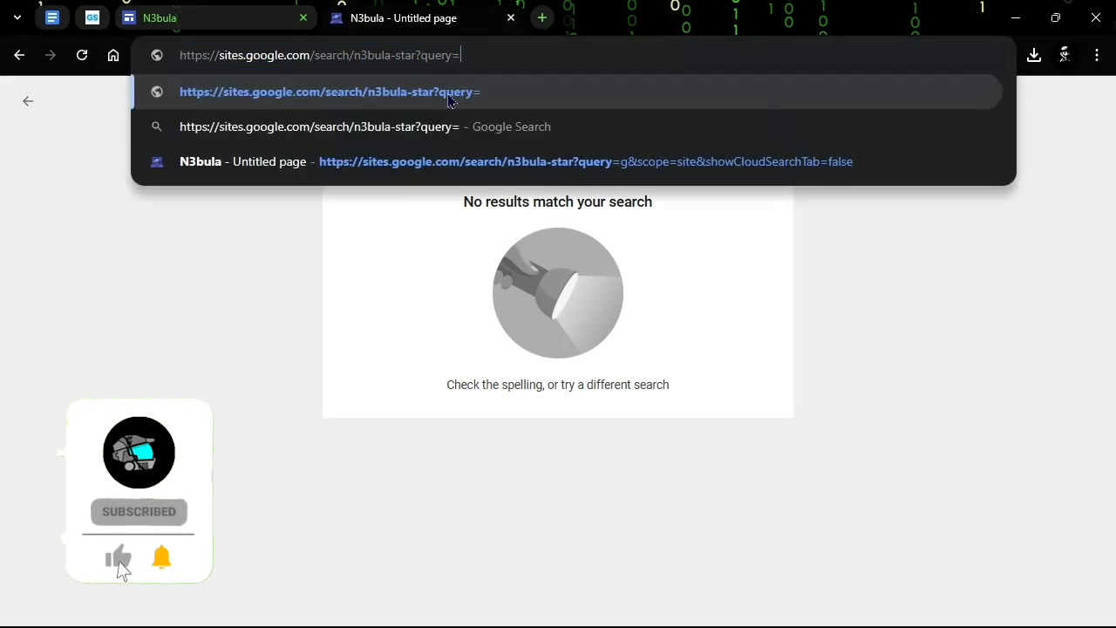
pyautogui.click(119, 558)
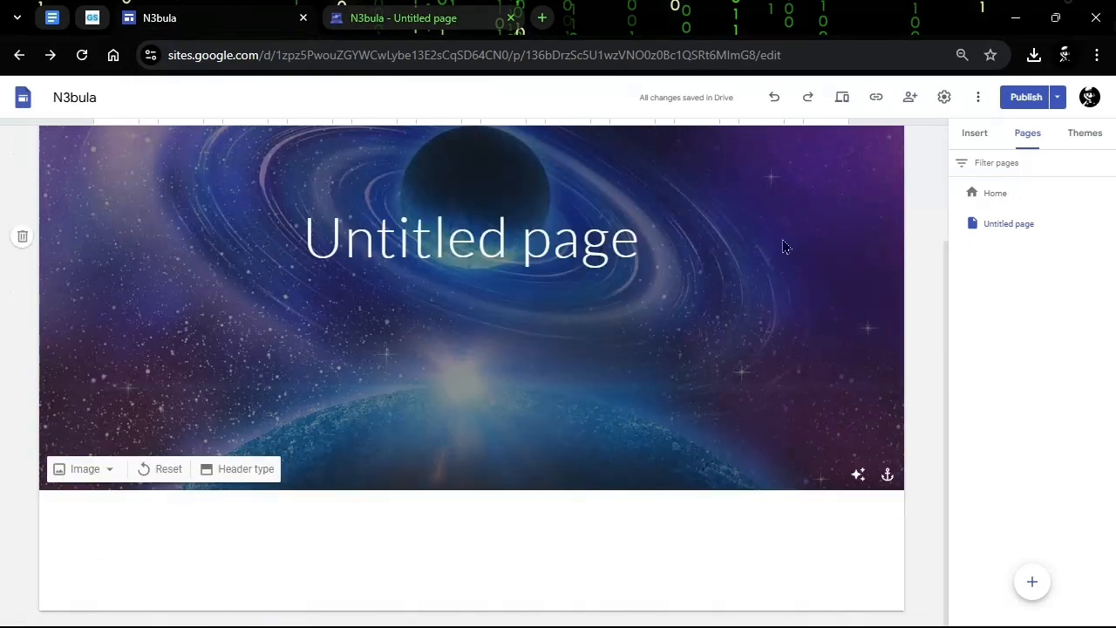
# Step: On the Home page, check siteSearchUrl points to the n3bula-star search address and submit the embed code
pyautogui.click(994, 192)
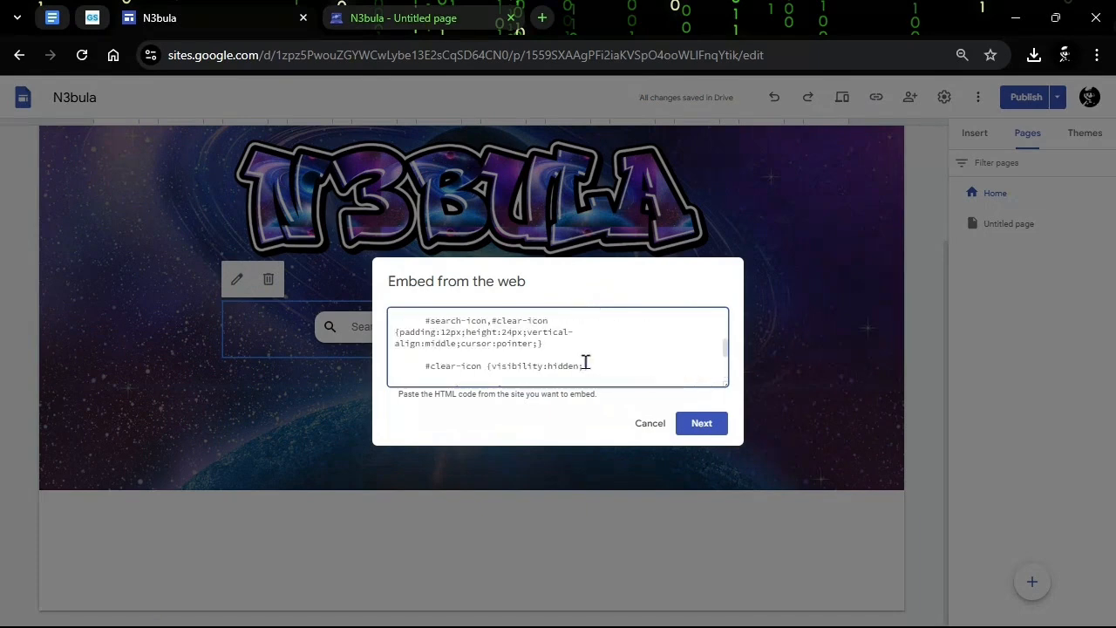
pyautogui.scroll(-3)
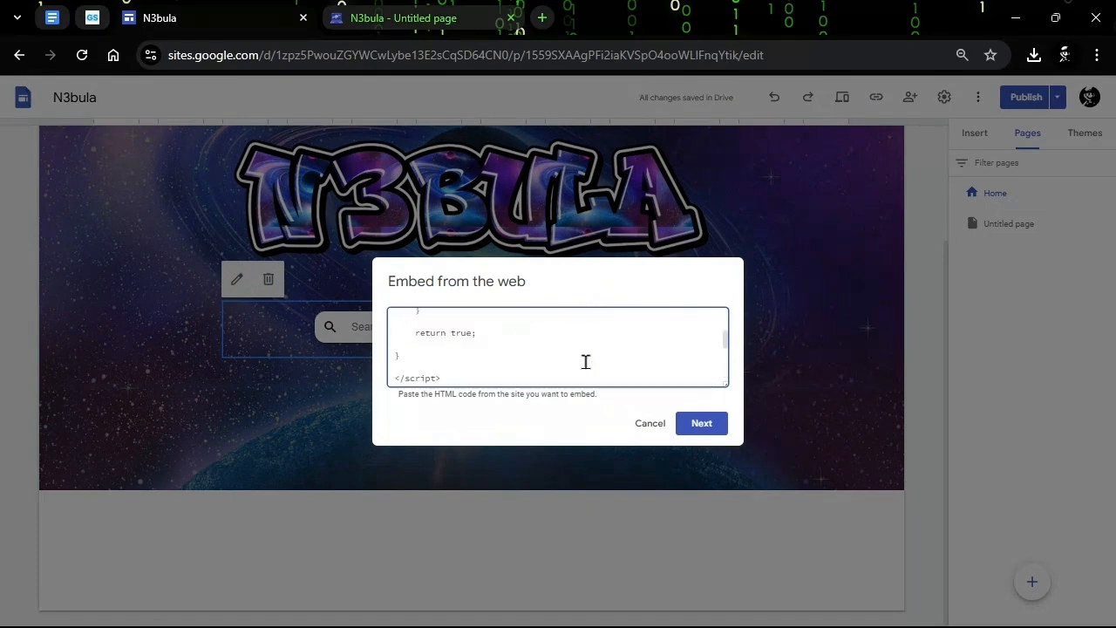
pyautogui.scroll(3)
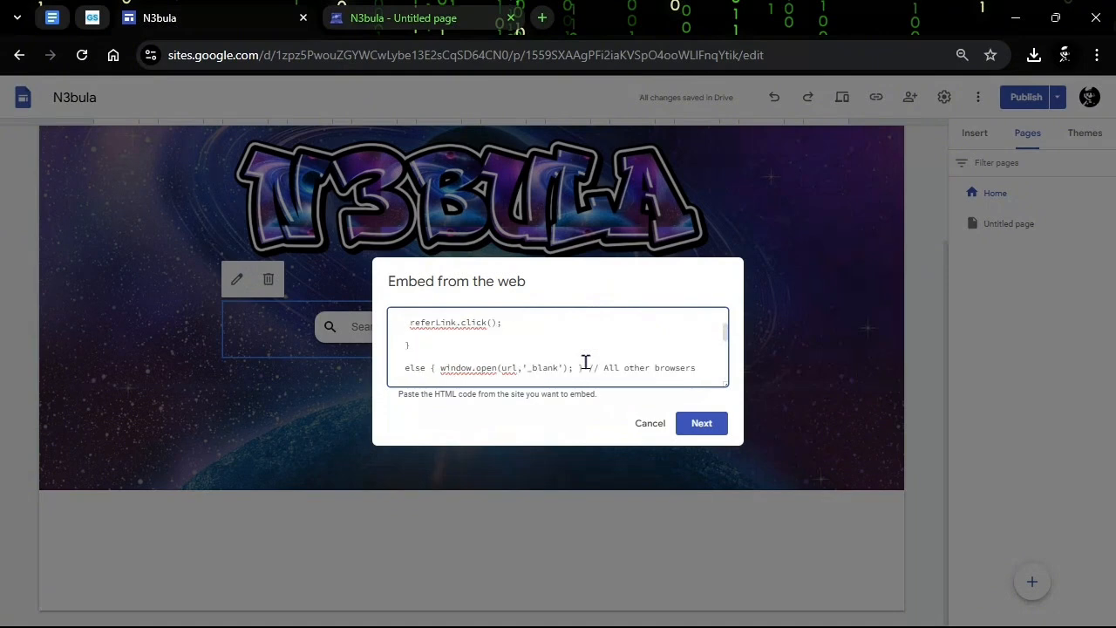
pyautogui.scroll(3)
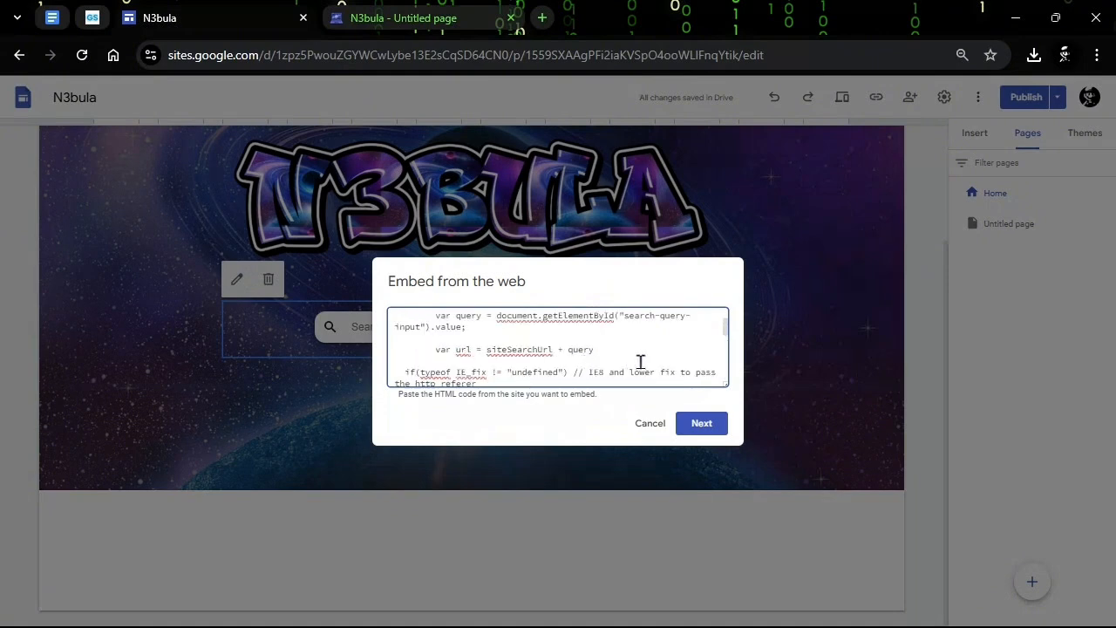
pyautogui.scroll(3)
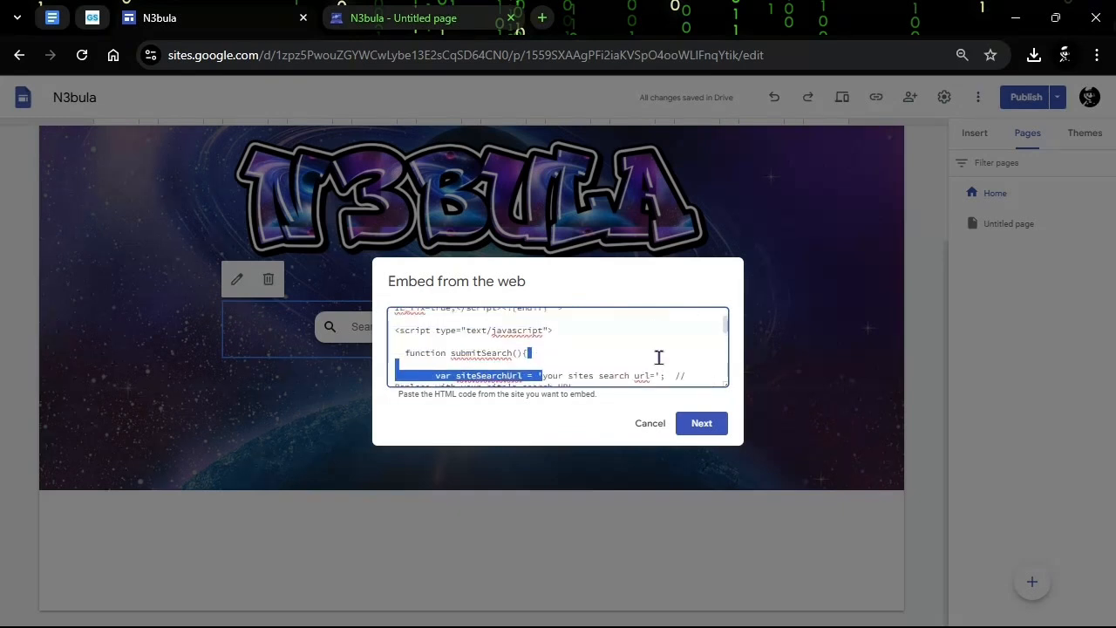
pyautogui.scroll(-3)
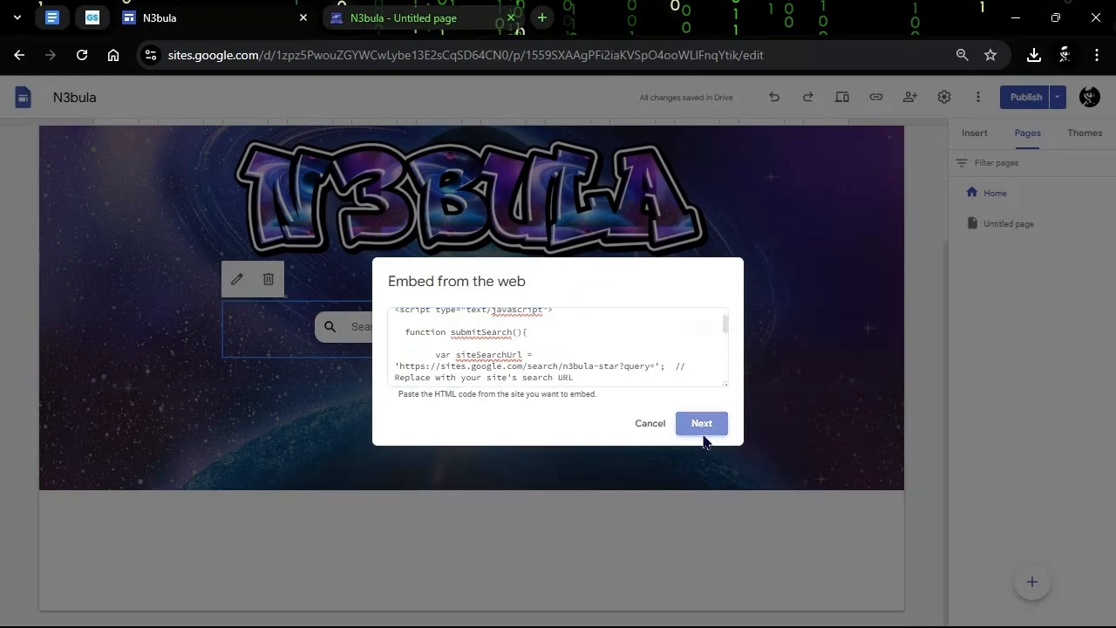
pyautogui.click(701, 423)
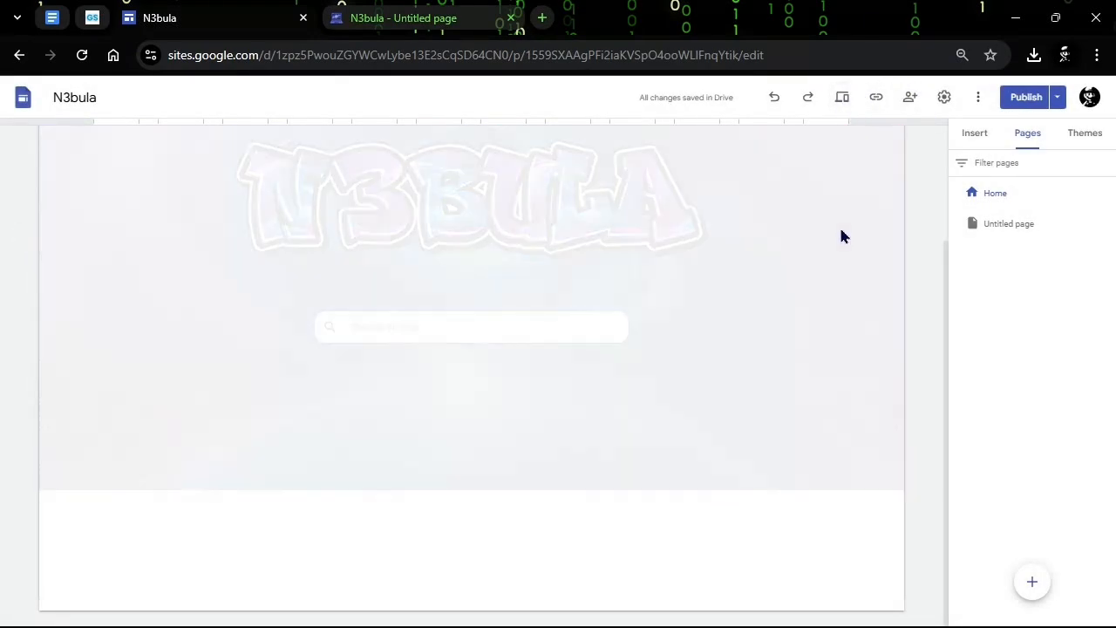
pyautogui.click(841, 98)
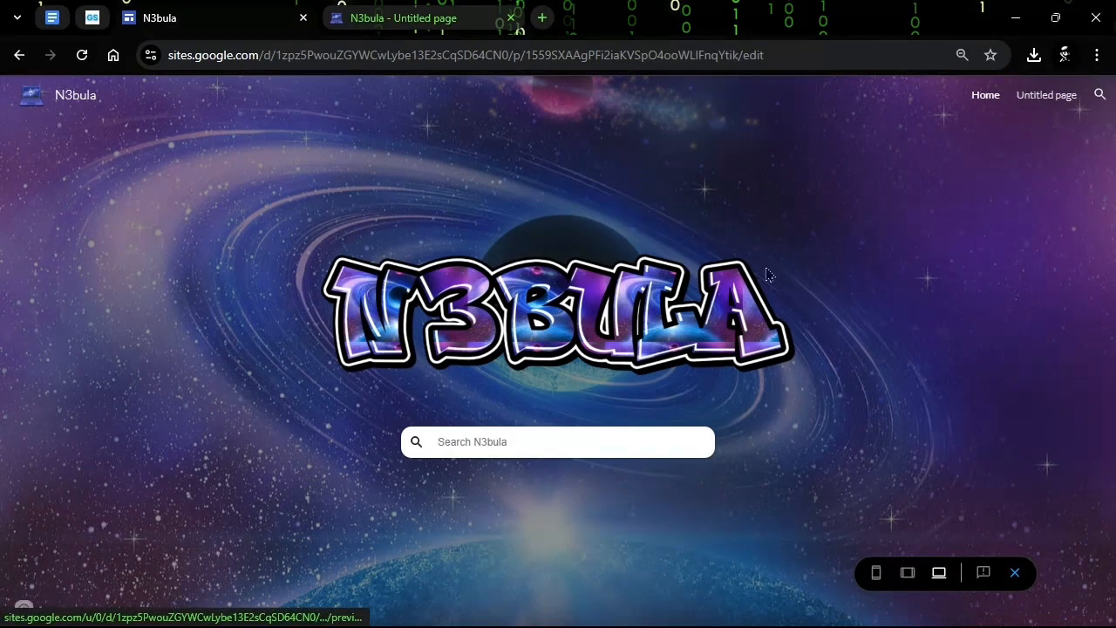
pyautogui.moveTo(604, 445)
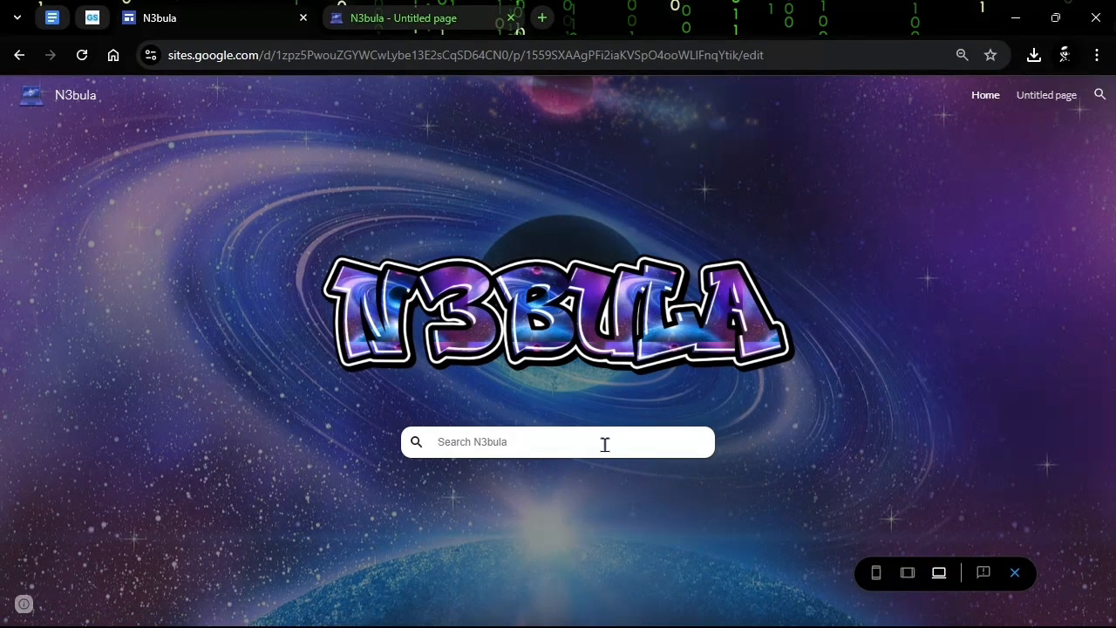
pyautogui.write('un')
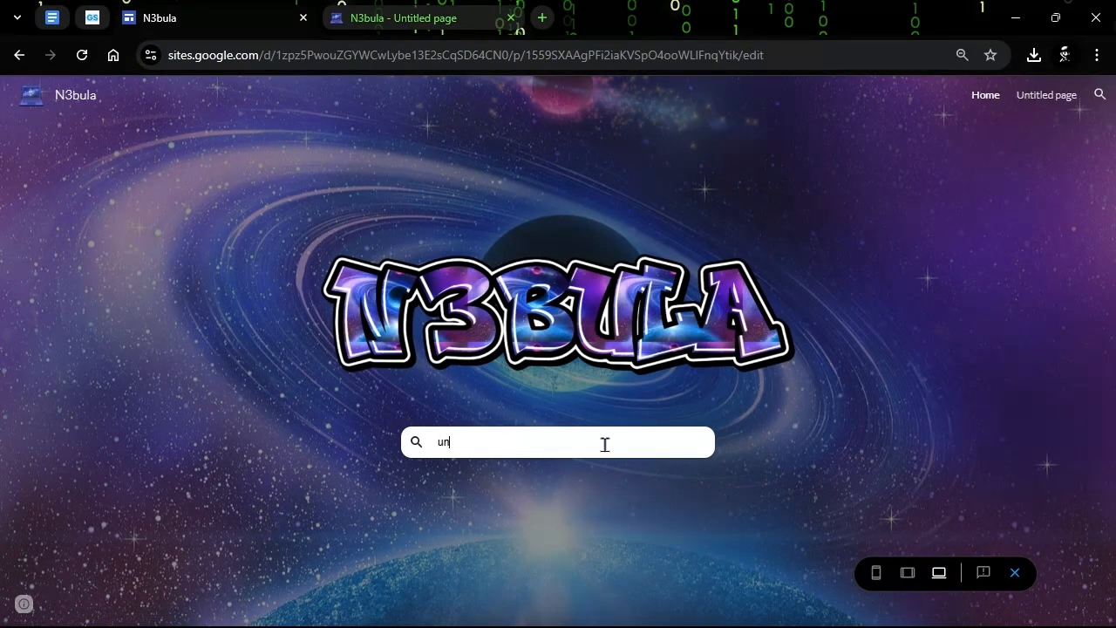
pyautogui.press('Return')
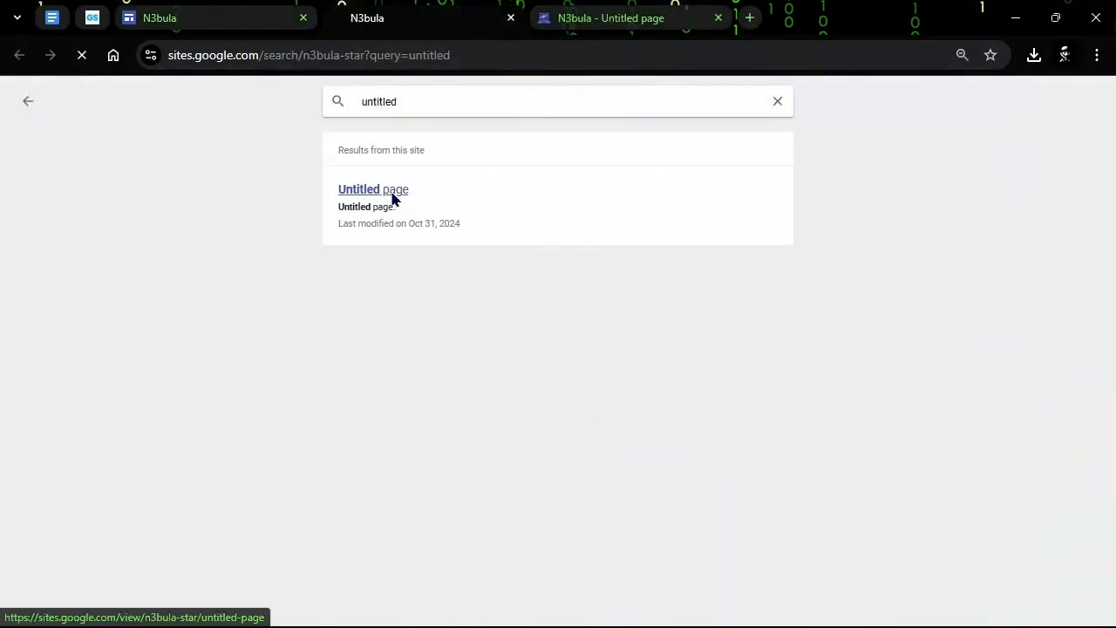
pyautogui.click(373, 188)
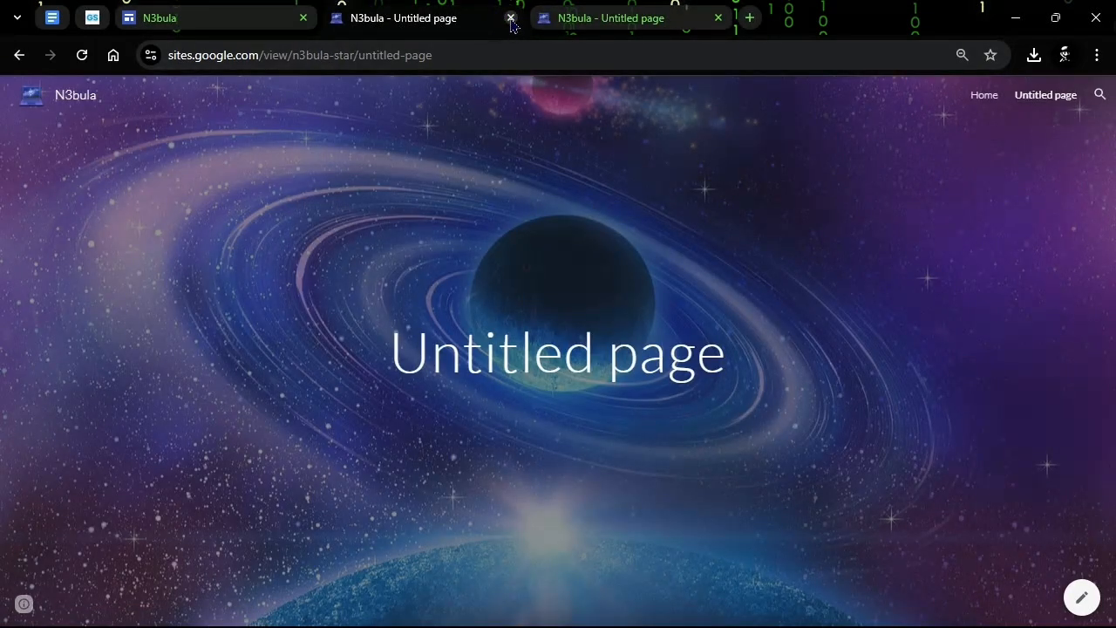
pyautogui.click(513, 18)
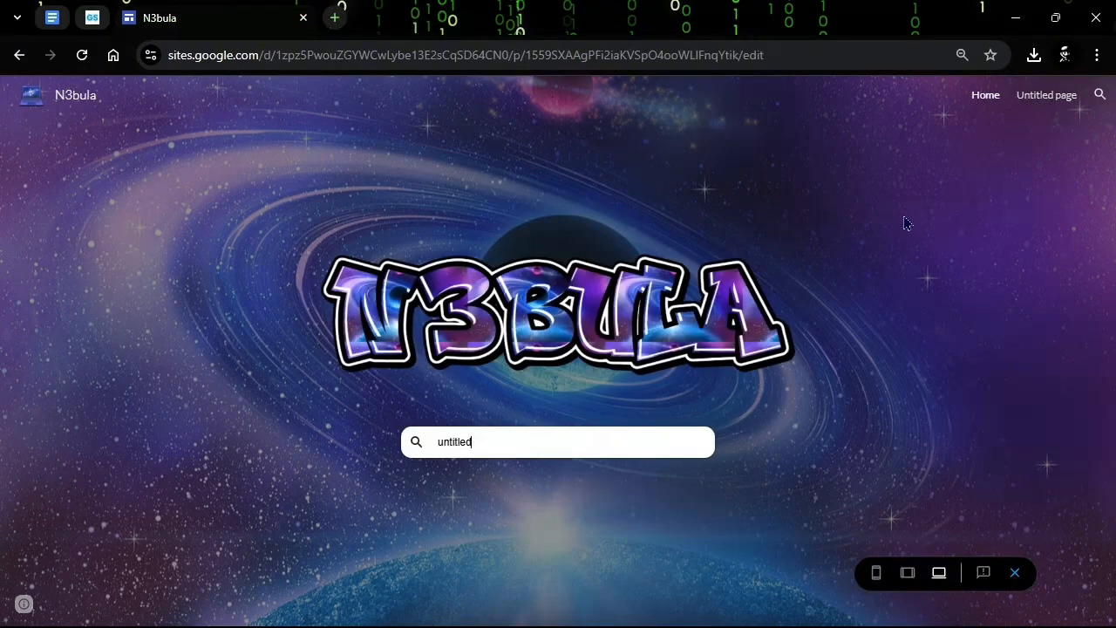
pyautogui.moveTo(1020, 541)
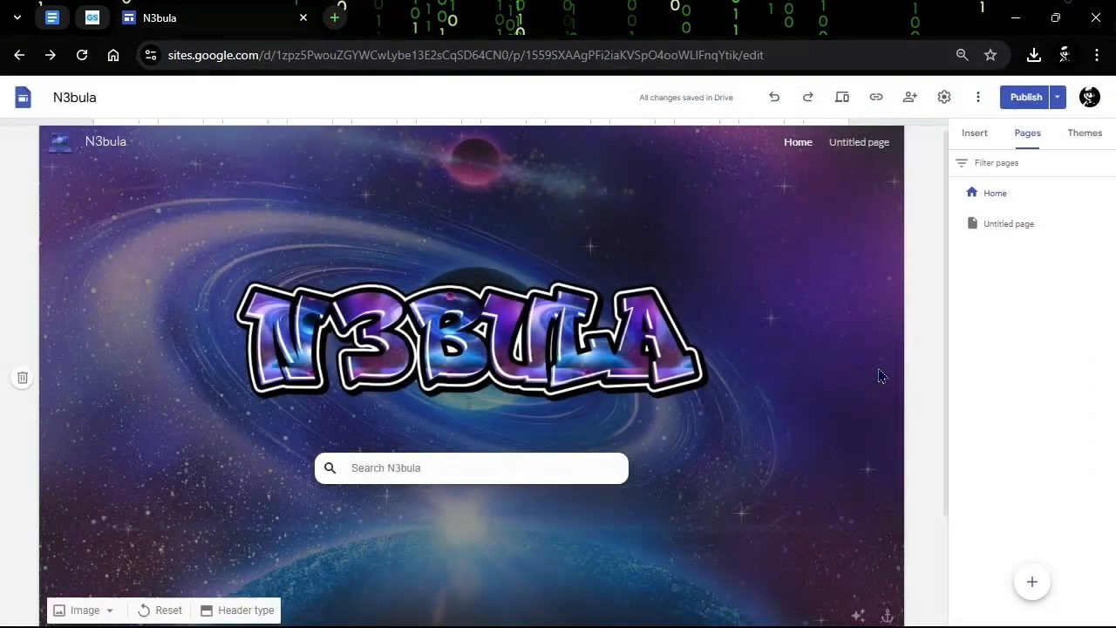
pyautogui.moveTo(869, 340)
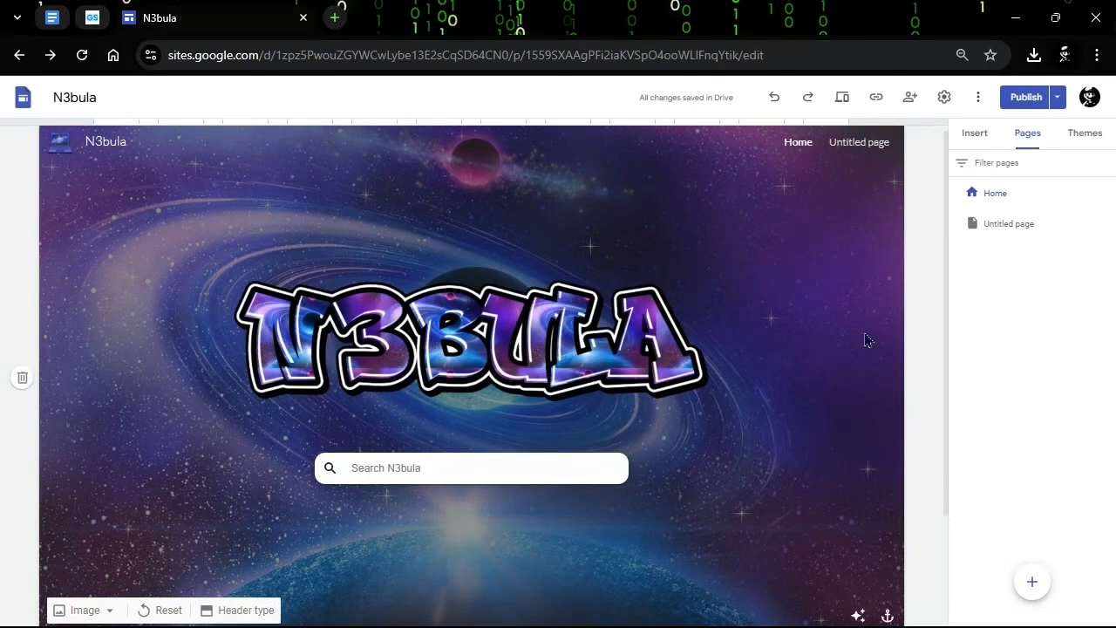
# Step: Delete the Untitled page, begin renaming Home, and head to the bracket symbols site
pyautogui.click(1106, 223)
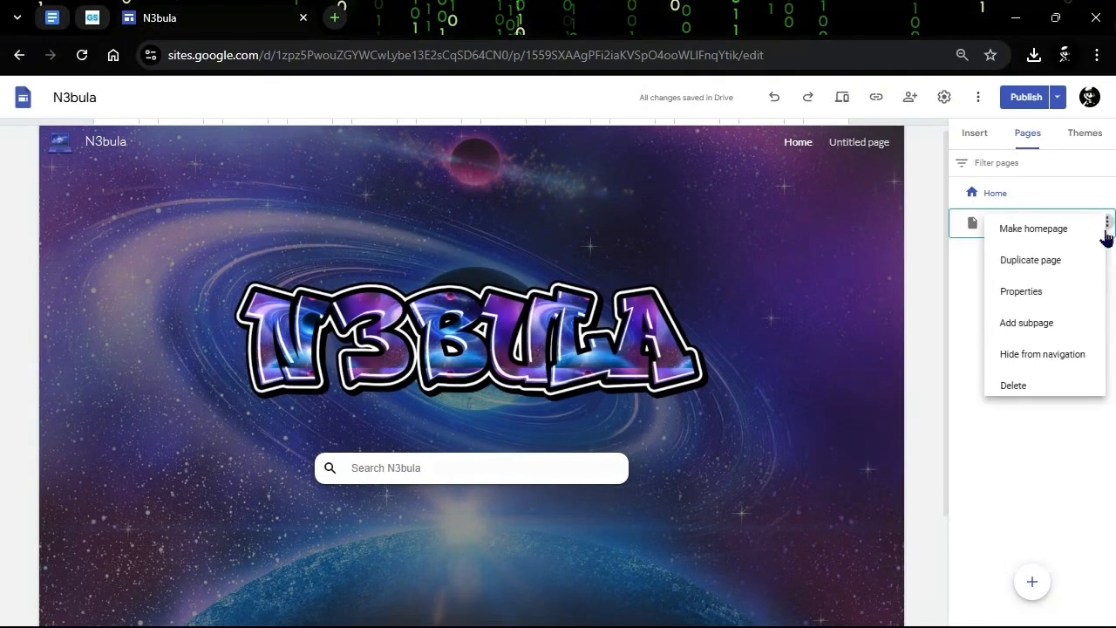
pyautogui.click(1013, 386)
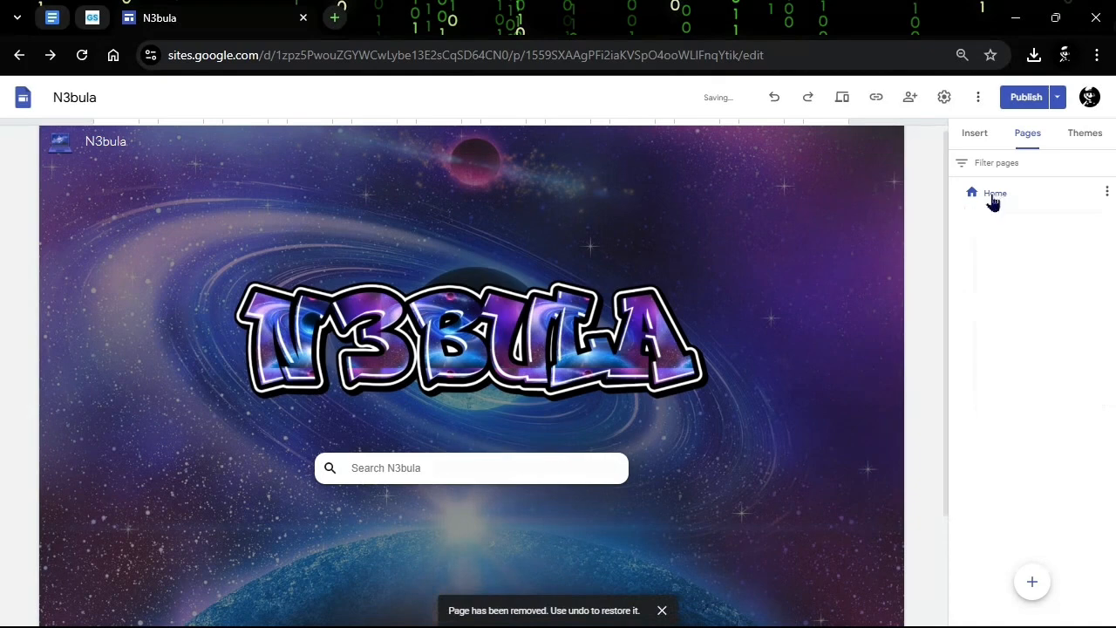
pyautogui.doubleClick(995, 192)
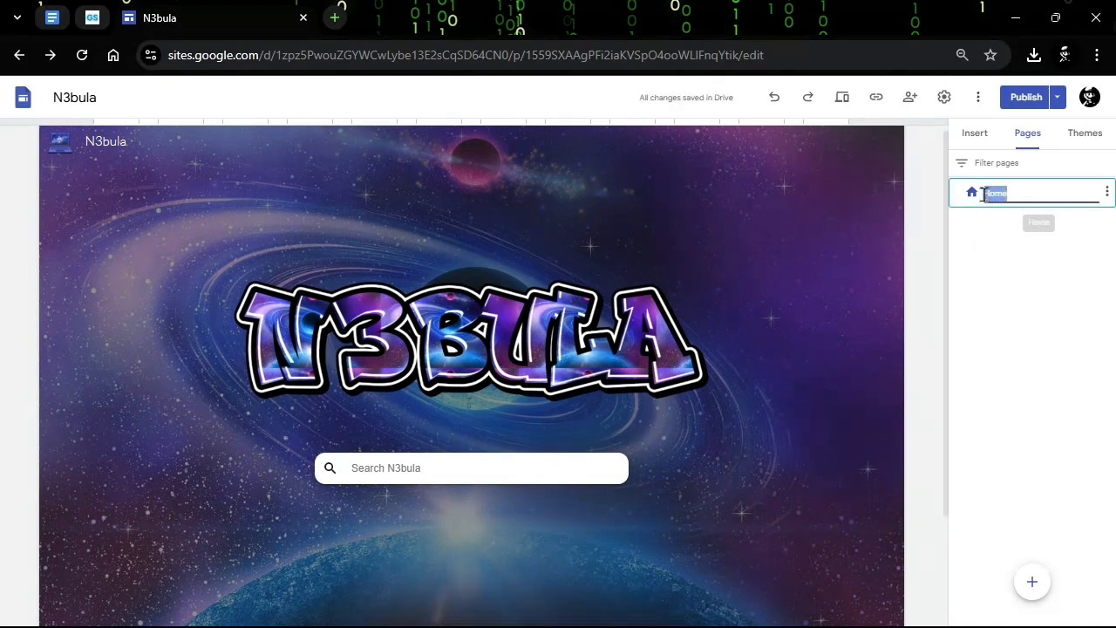
pyautogui.click(419, 17)
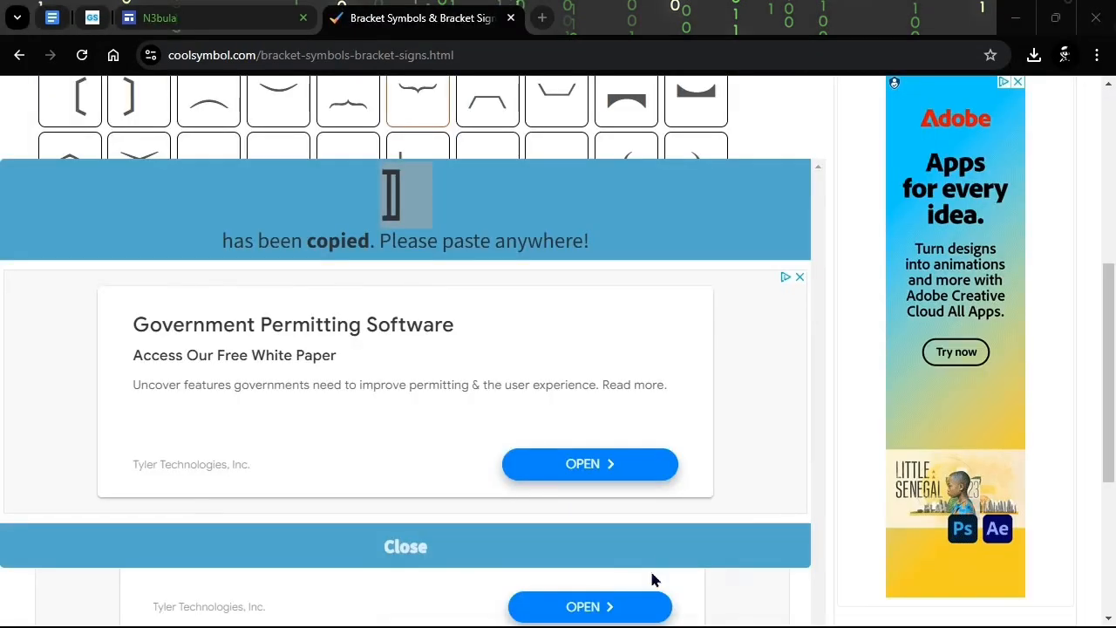
# Step: Browse the angle and less-than brackets, then copy the tall bracket symbol for the Home name
pyautogui.click(405, 546)
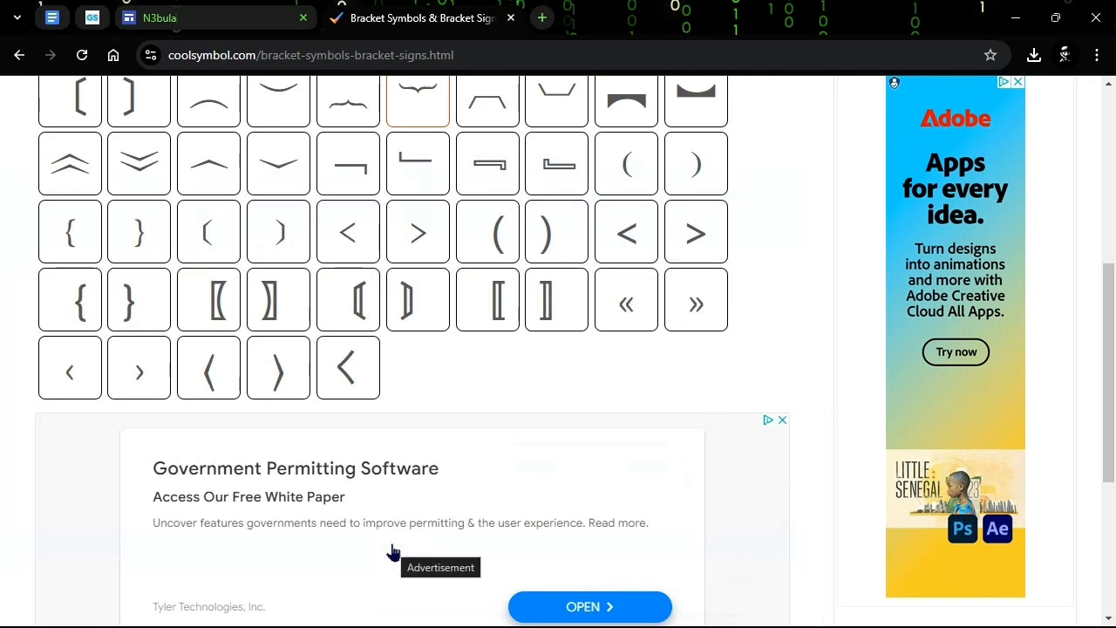
pyautogui.scroll(3)
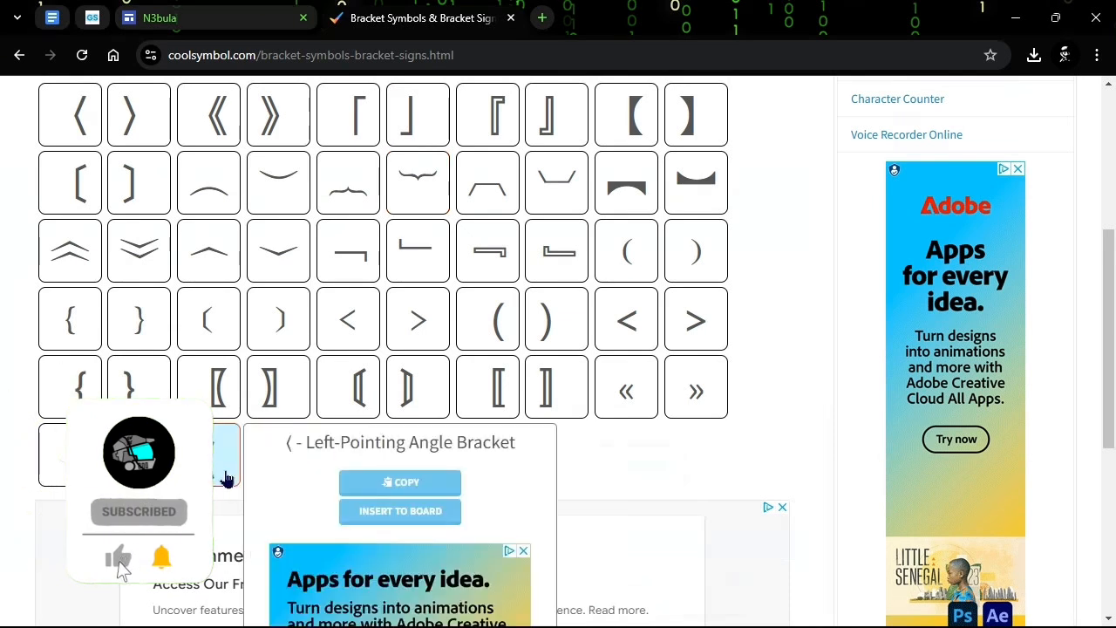
pyautogui.click(119, 557)
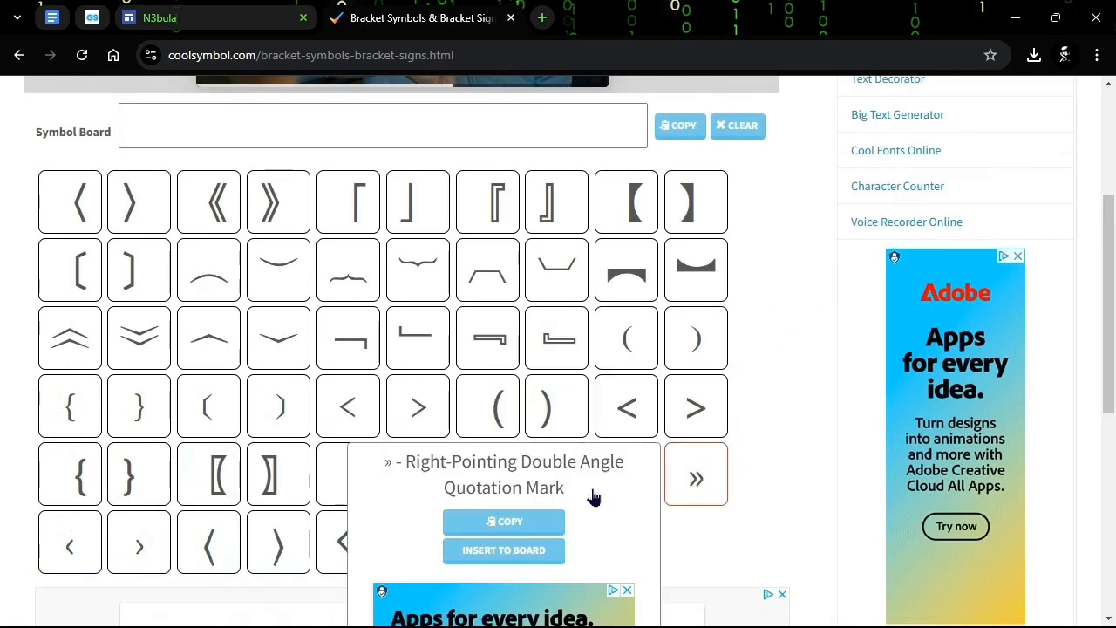
pyautogui.moveTo(788, 482)
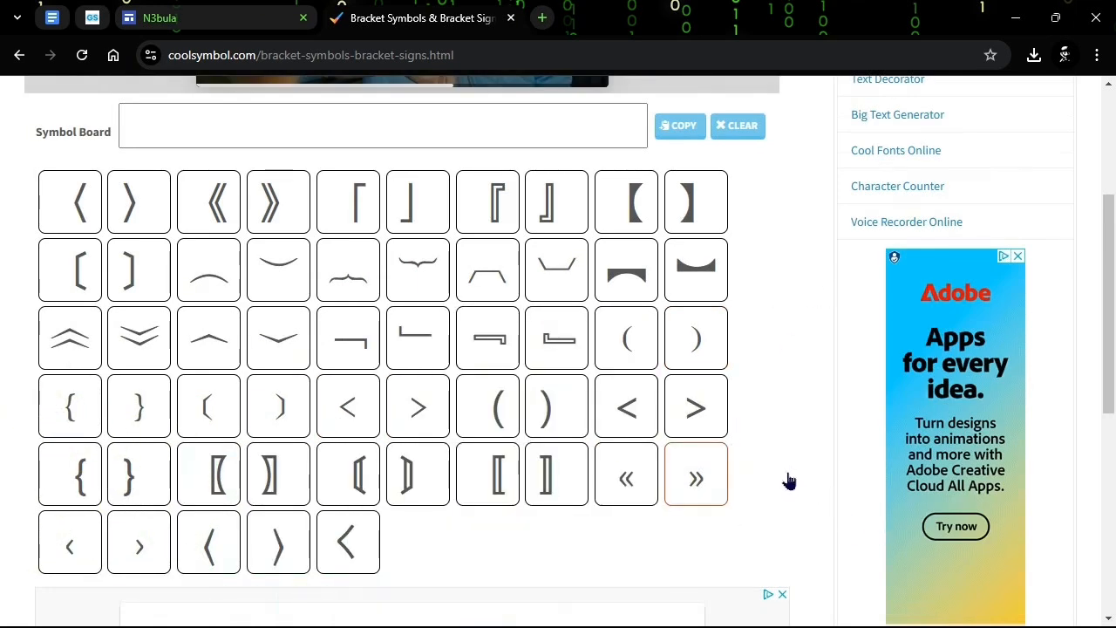
pyautogui.moveTo(785, 471)
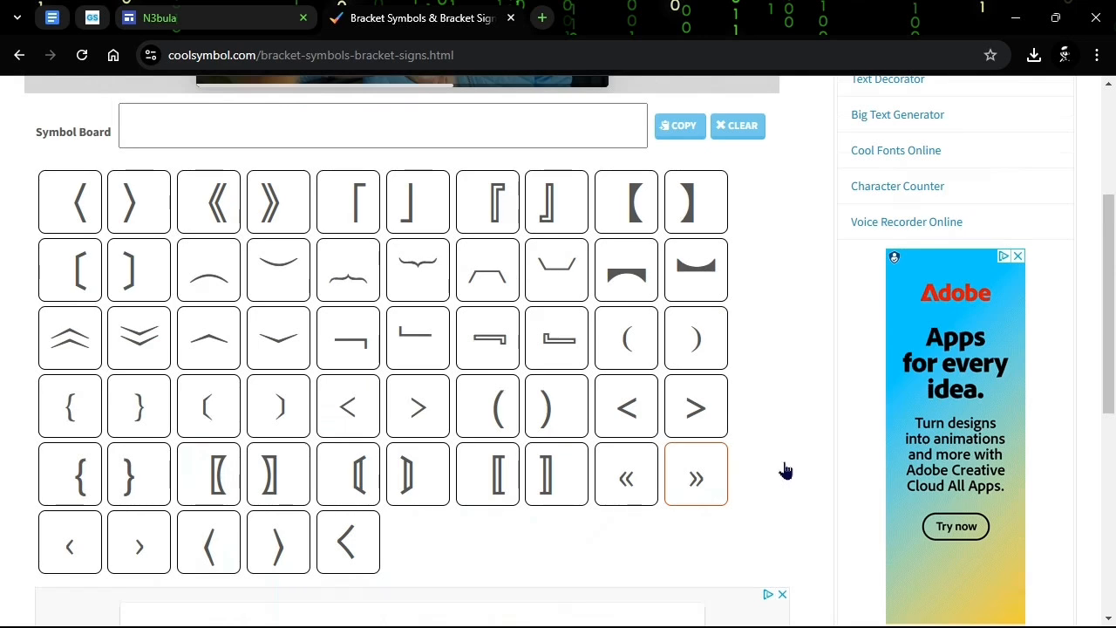
pyautogui.click(348, 406)
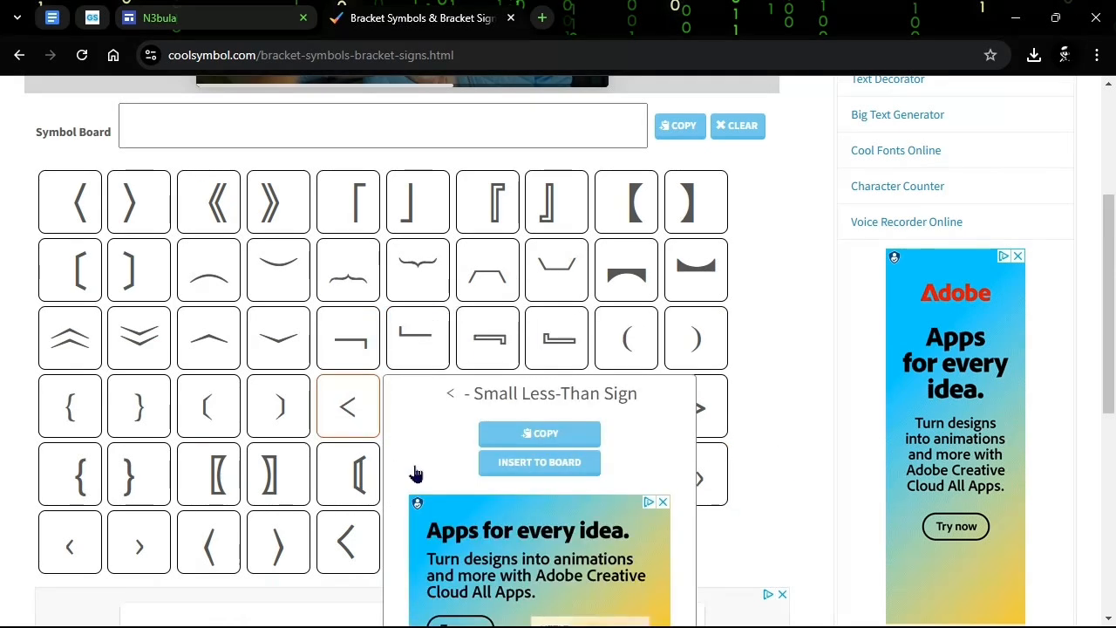
pyautogui.click(349, 475)
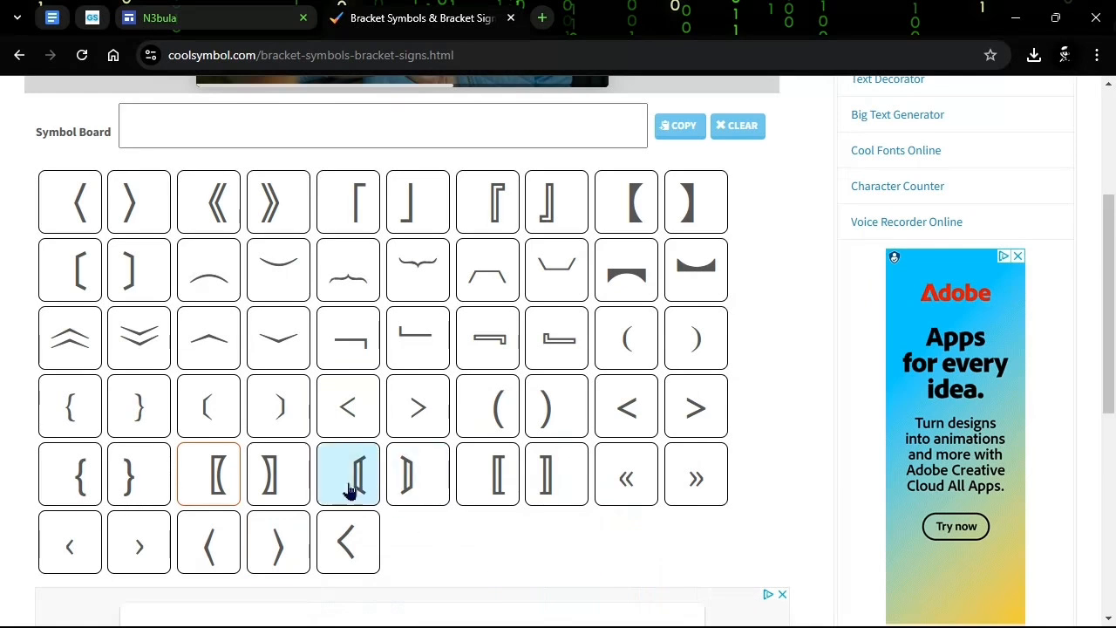
pyautogui.click(347, 474)
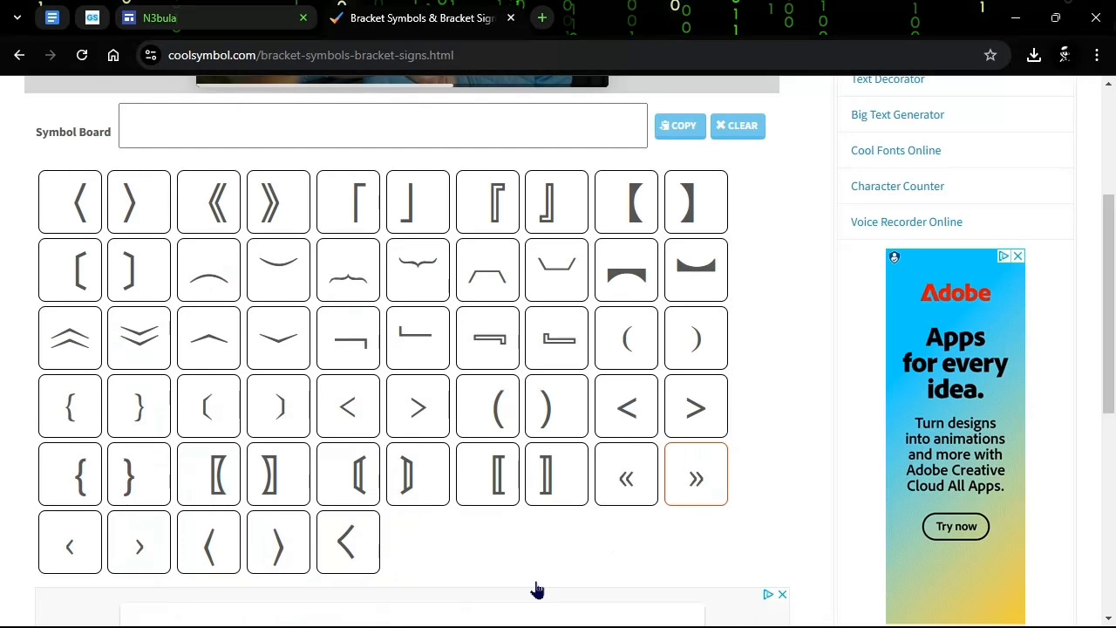
pyautogui.click(557, 268)
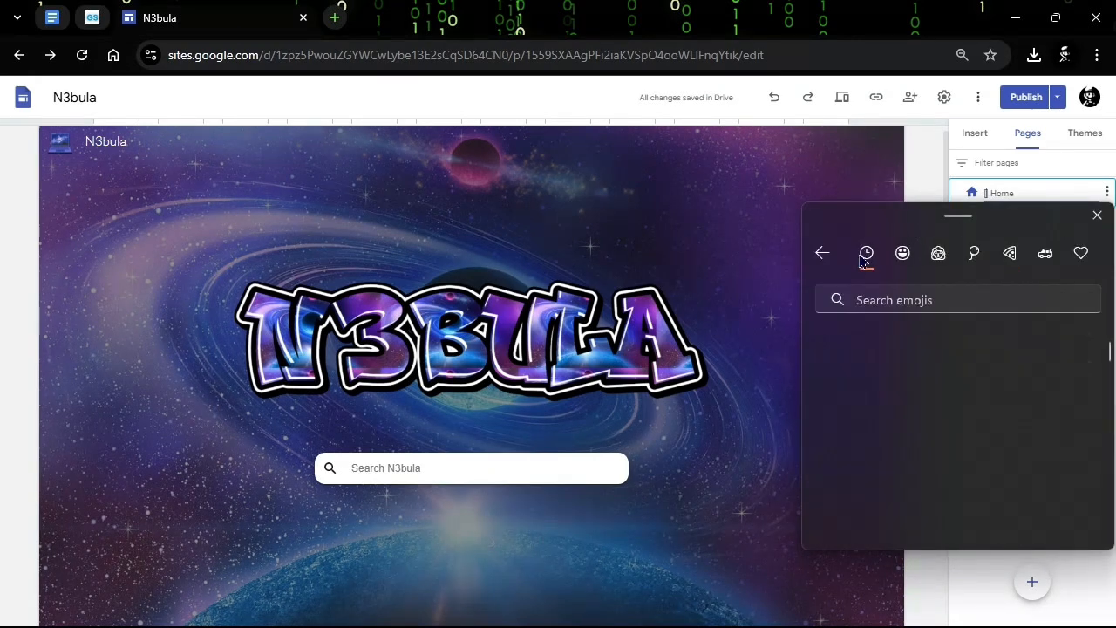
# Step: Search the emoji panel for 'home' to list house emojis for the page name
pyautogui.click(904, 253)
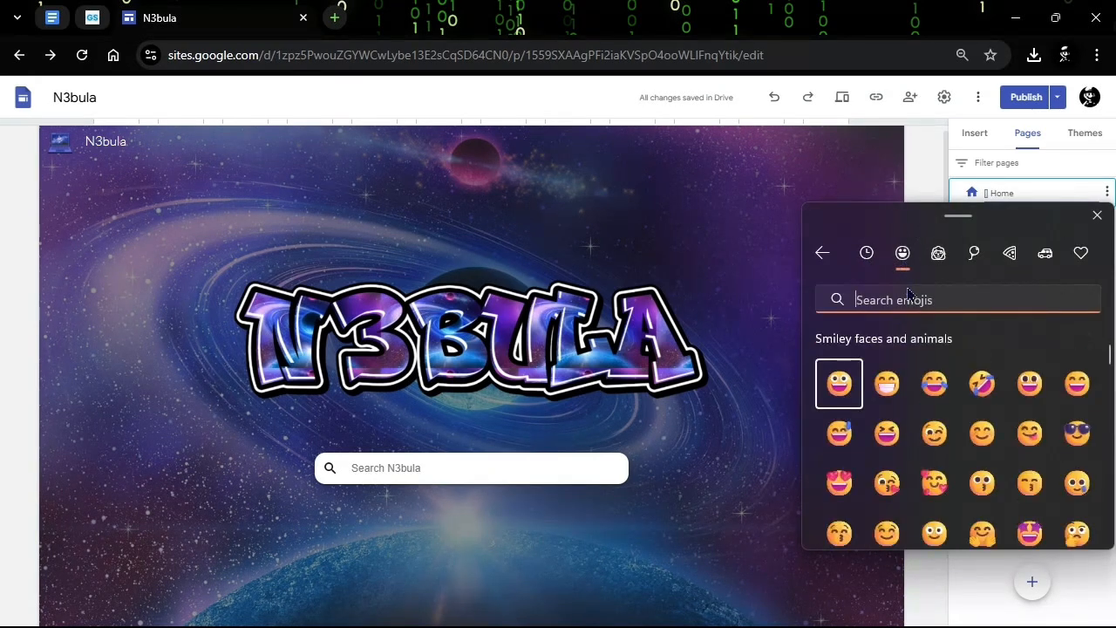
pyautogui.click(959, 300)
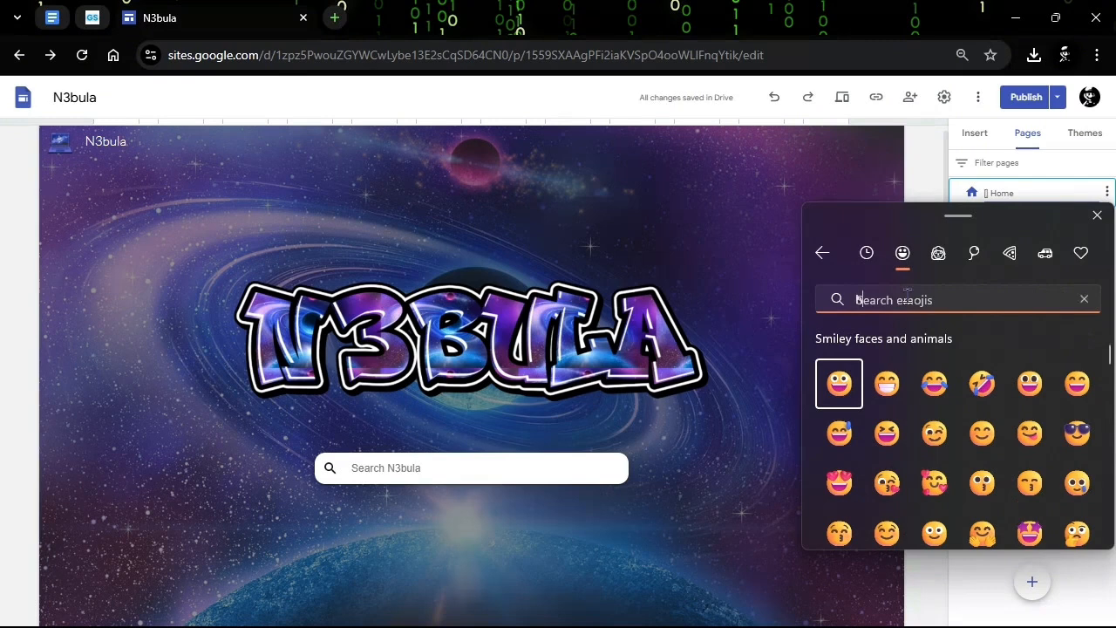
pyautogui.write('home')
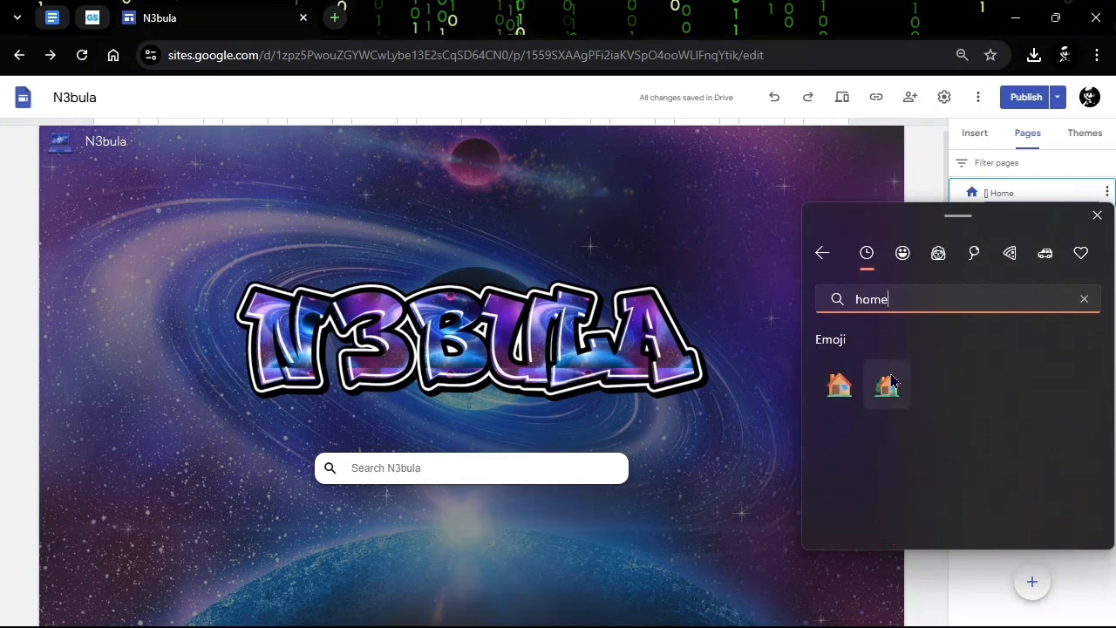